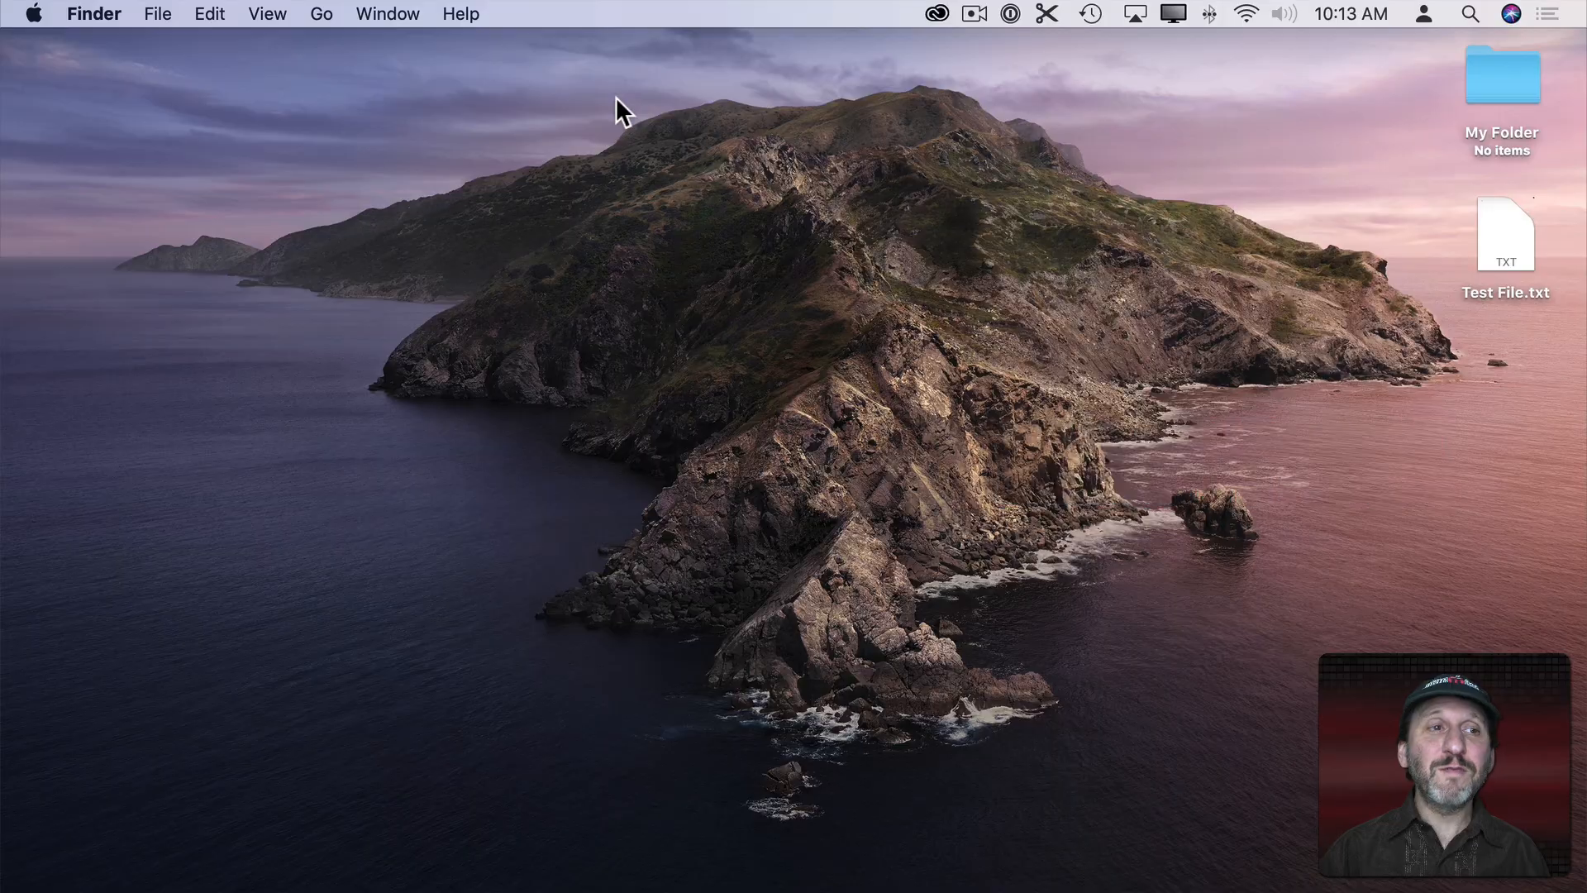
Enable Voice Control in System Preferences' Accessibility pane via the Apple menu
left_click(33, 13)
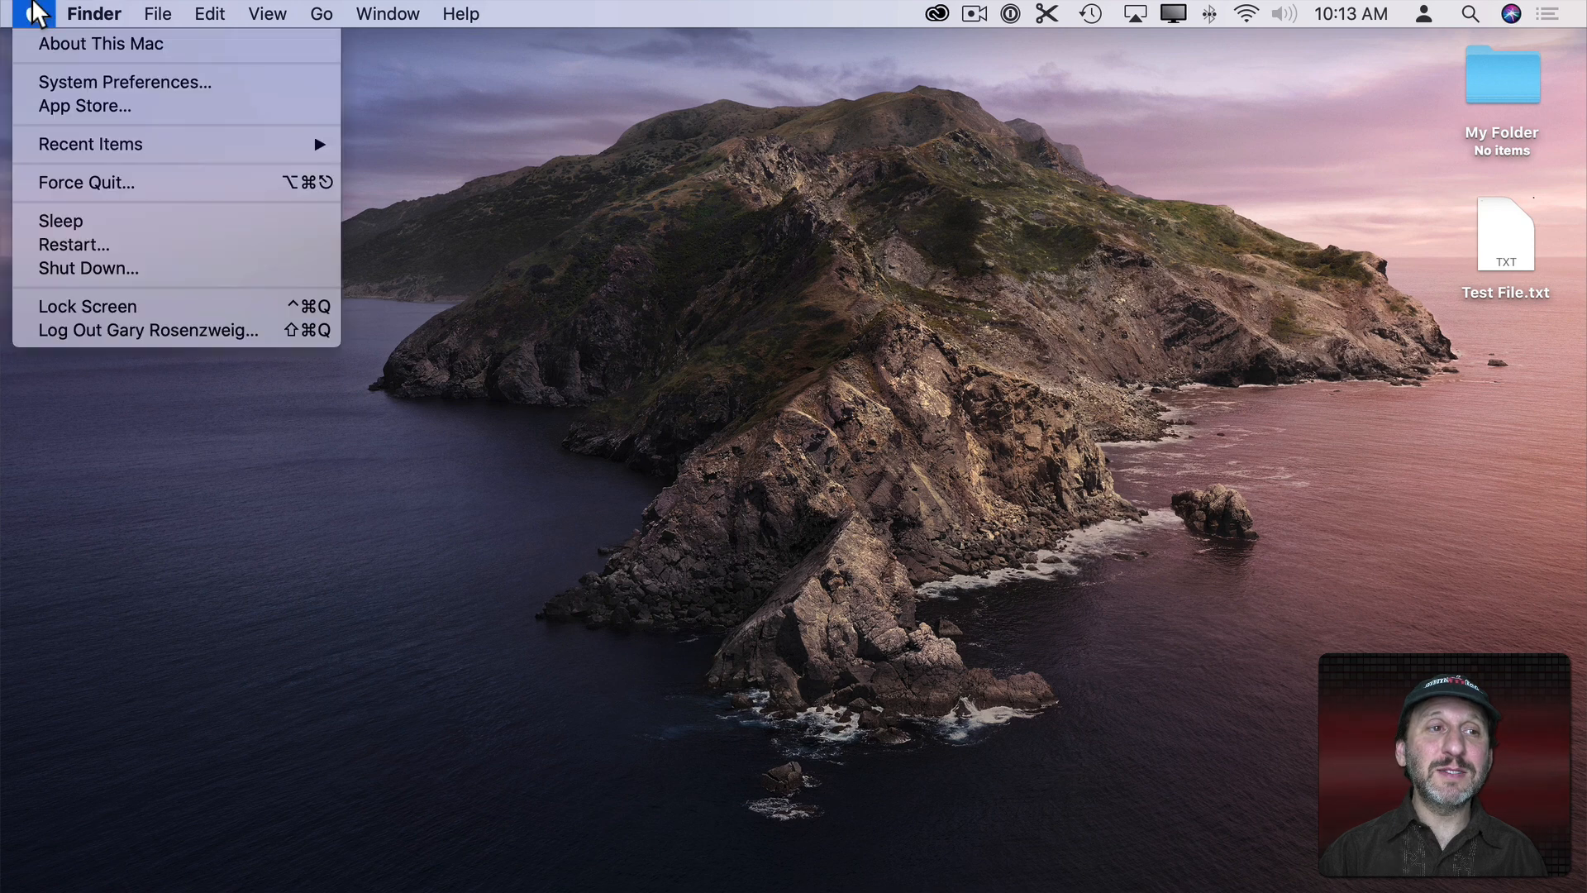
left_click(124, 83)
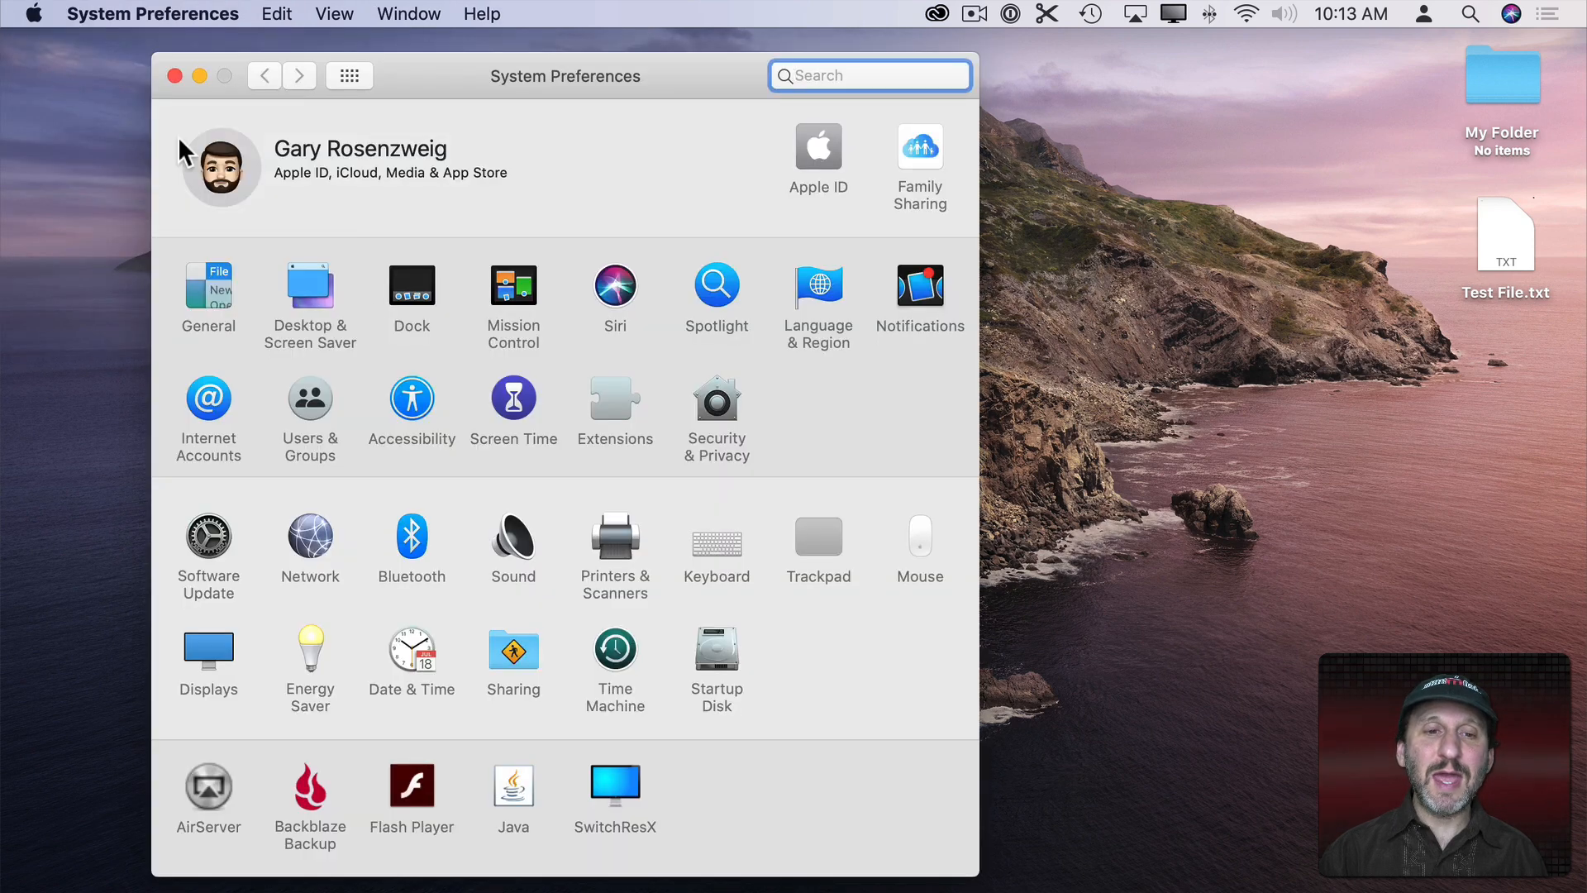
left_click(412, 395)
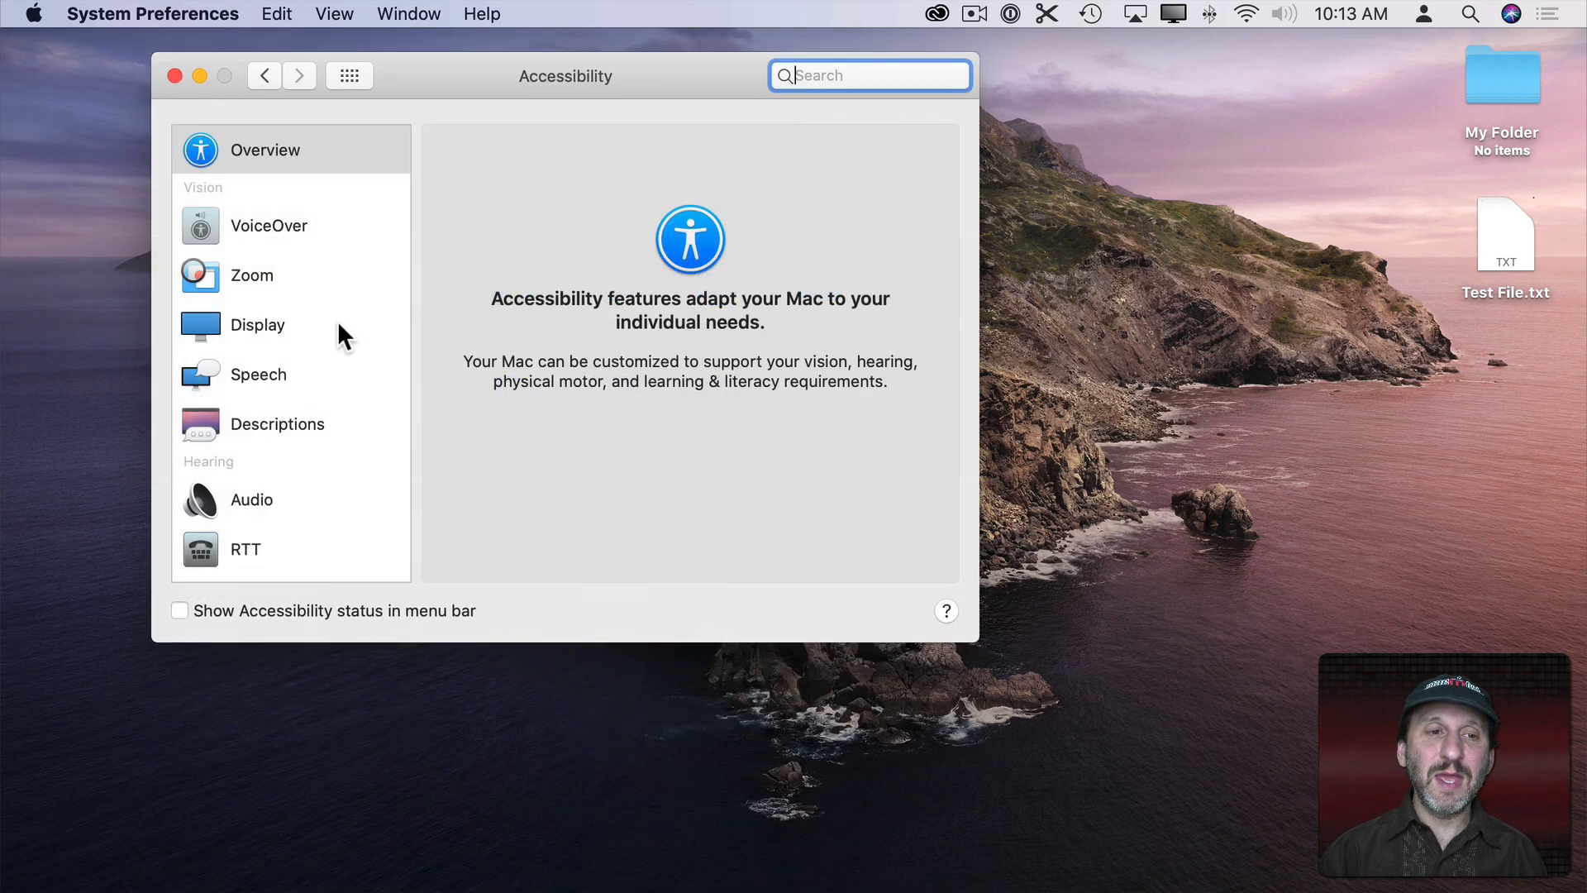
left_click(281, 425)
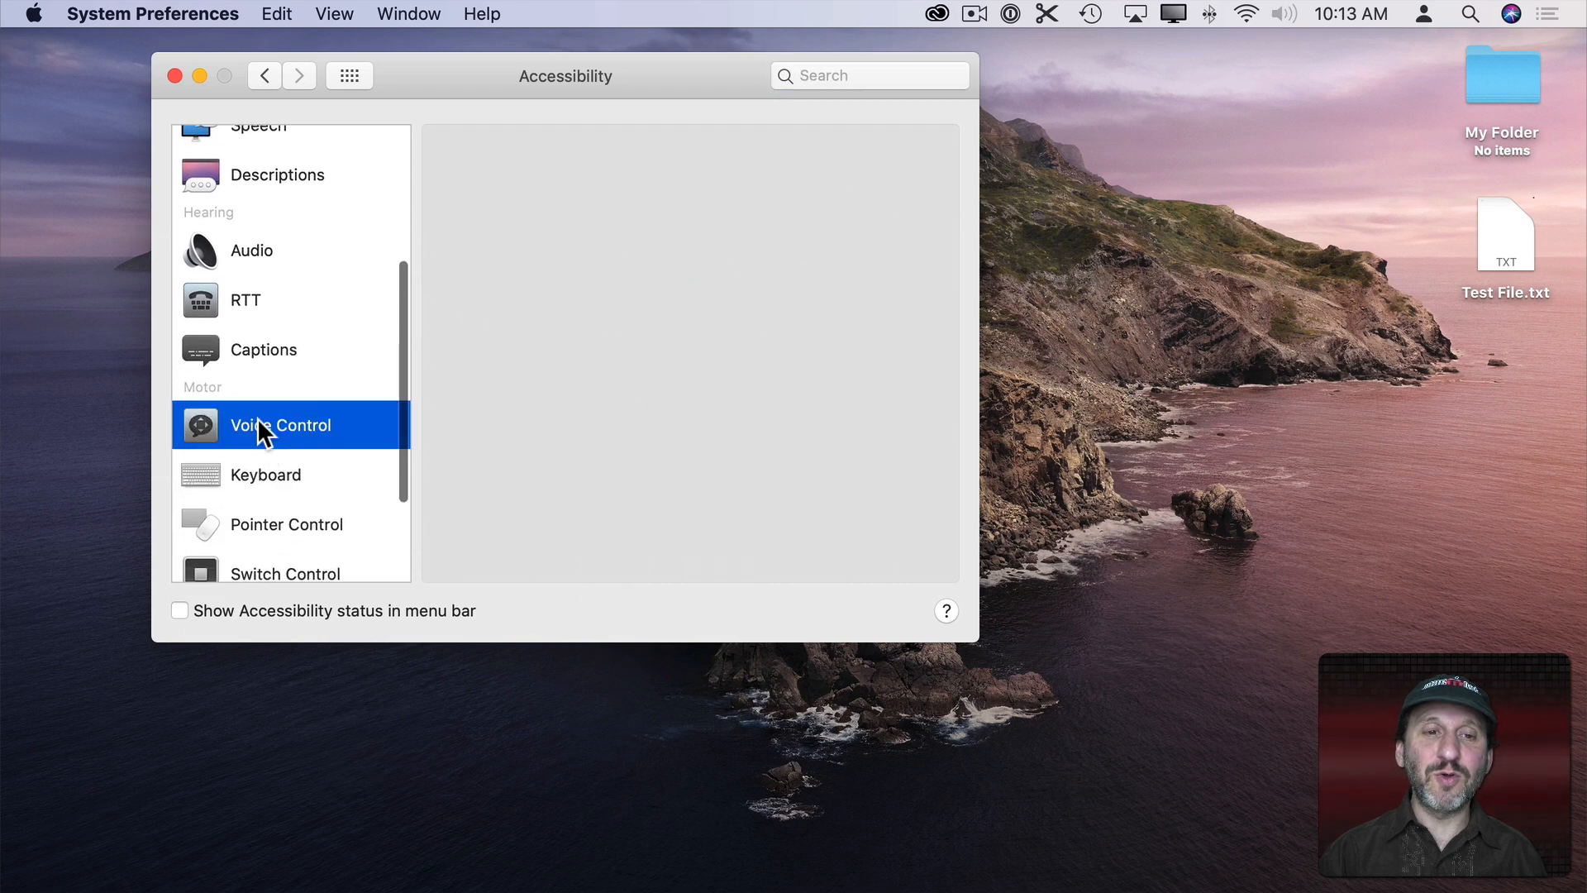
left_click(454, 214)
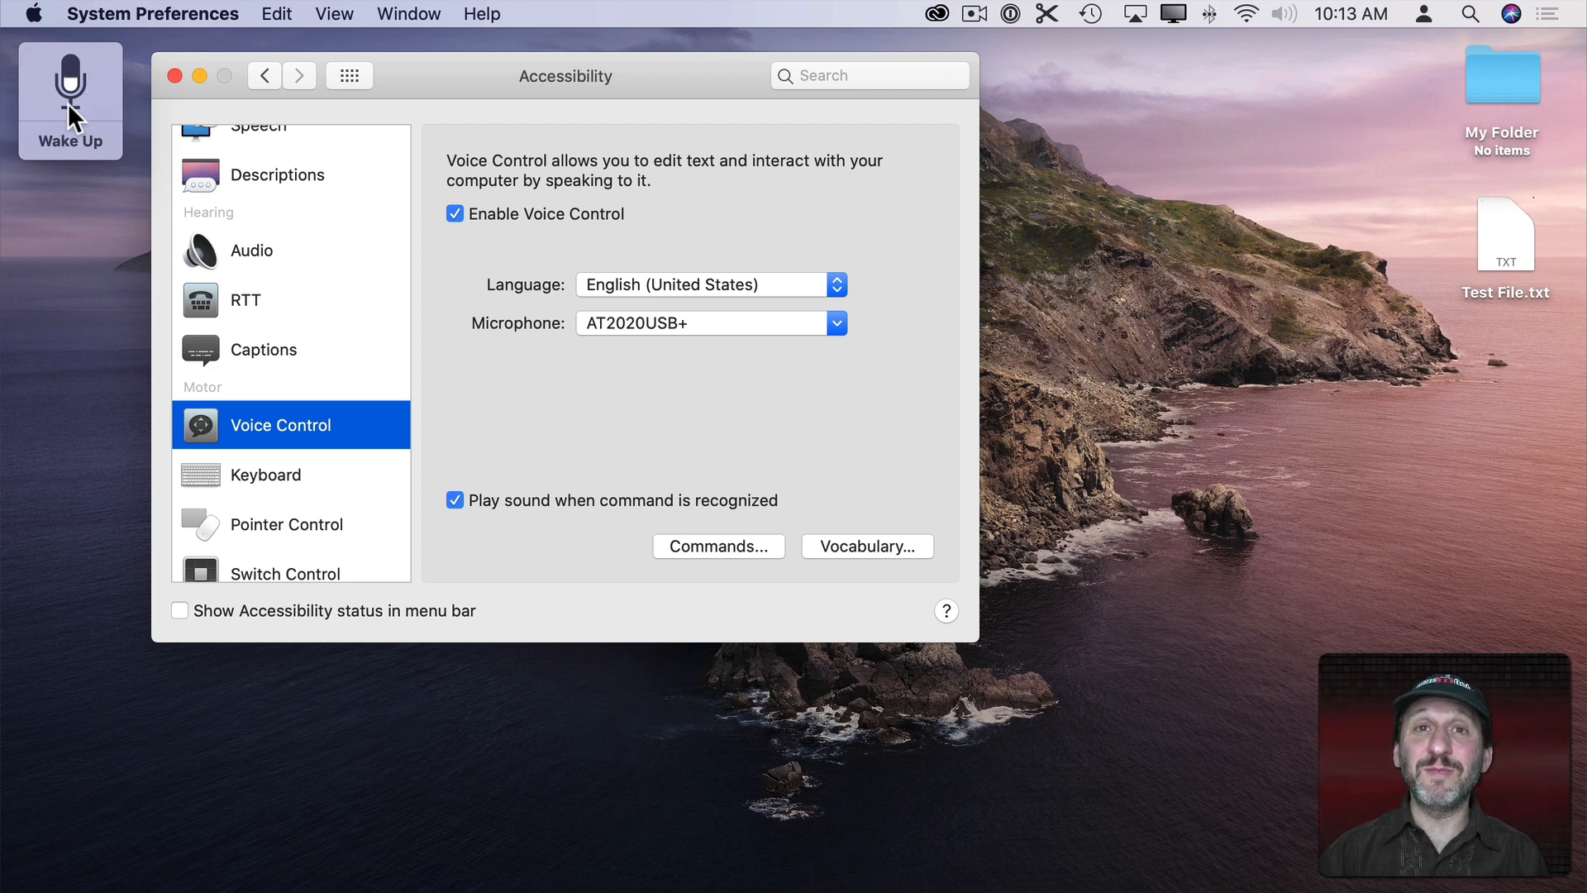
mouse_move(78, 157)
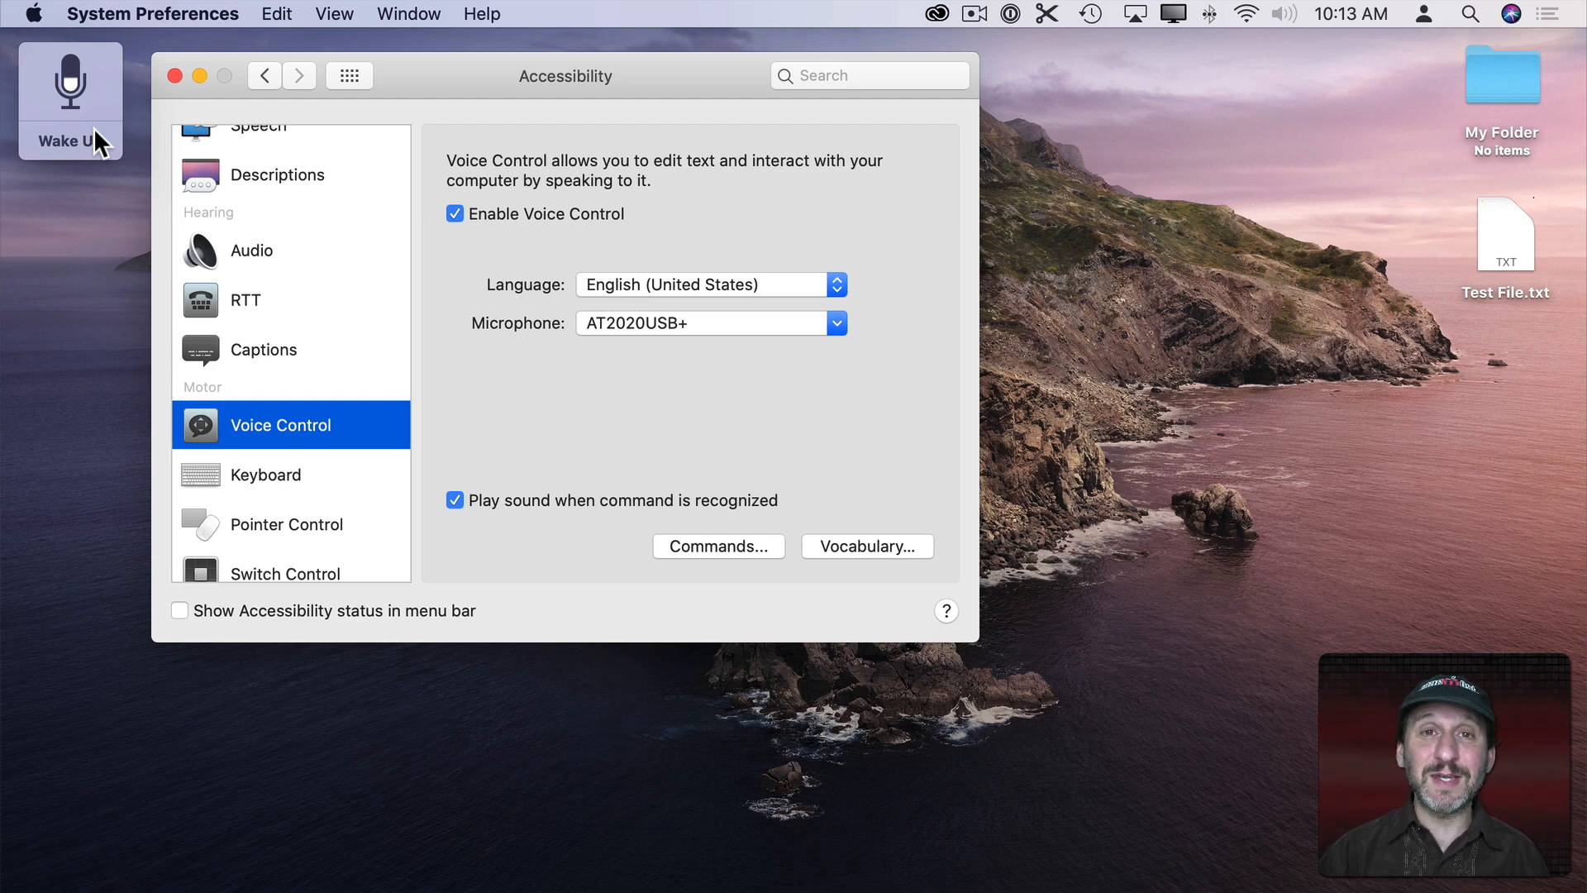
mouse_move(1053, 366)
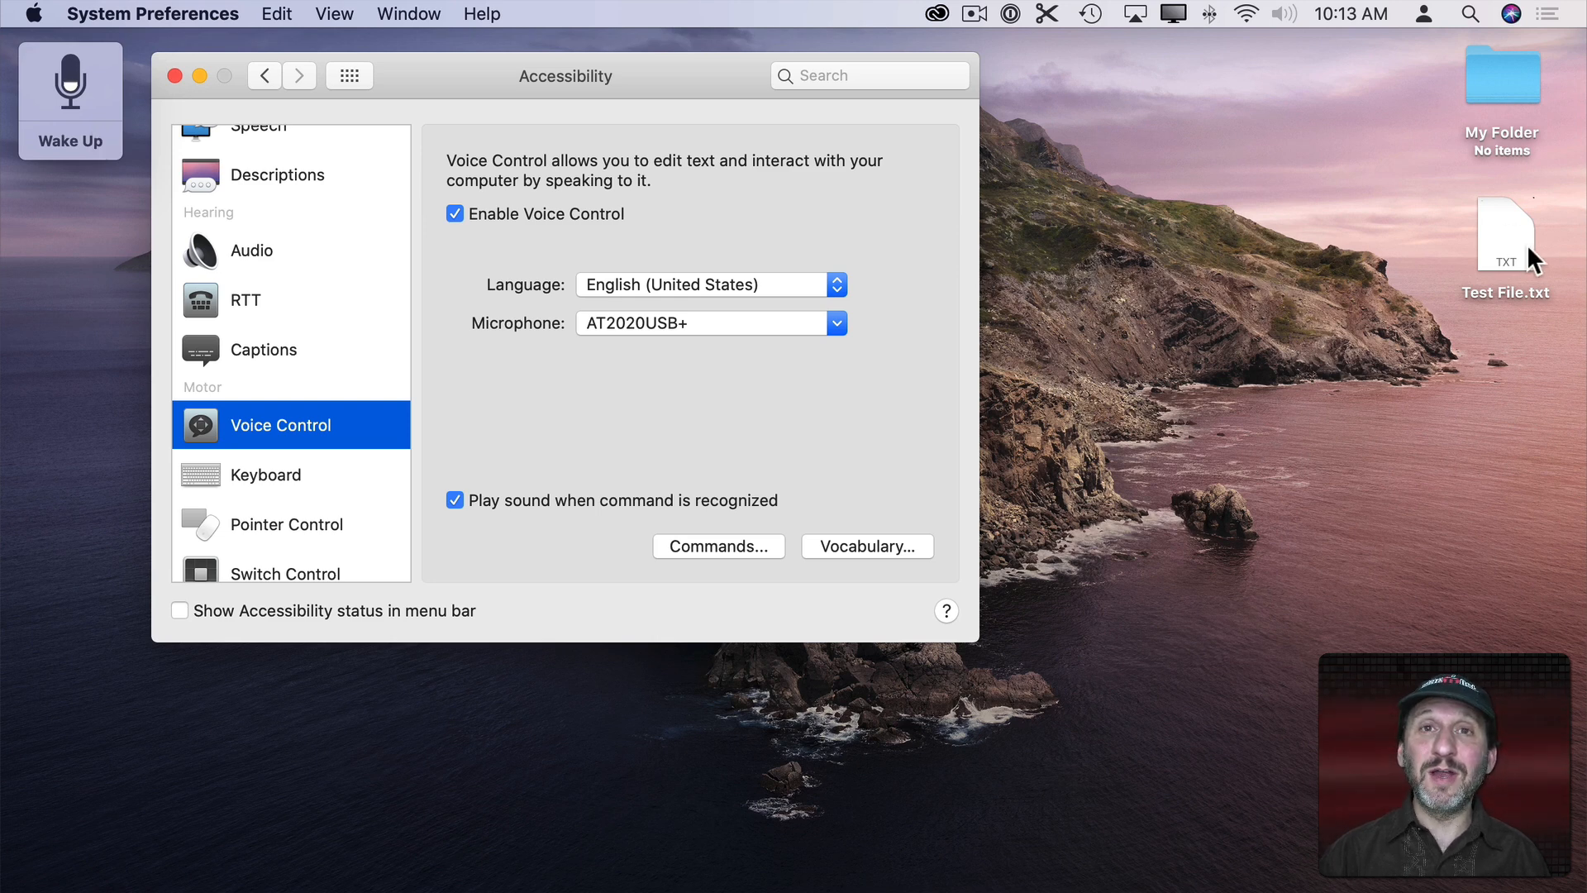
mouse_move(1283, 278)
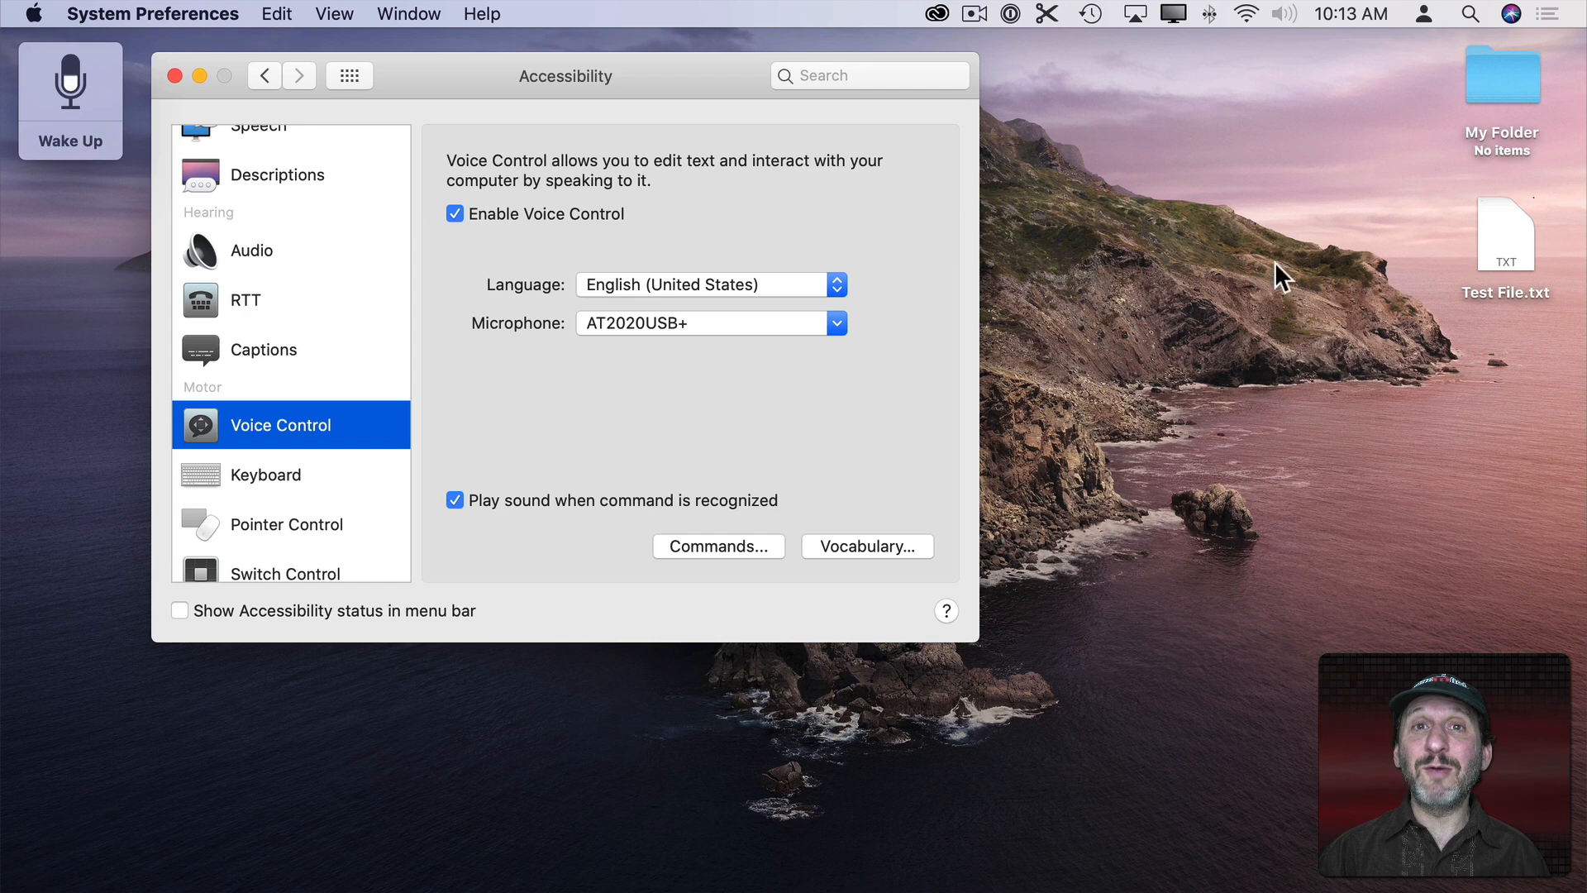
mouse_move(1421, 246)
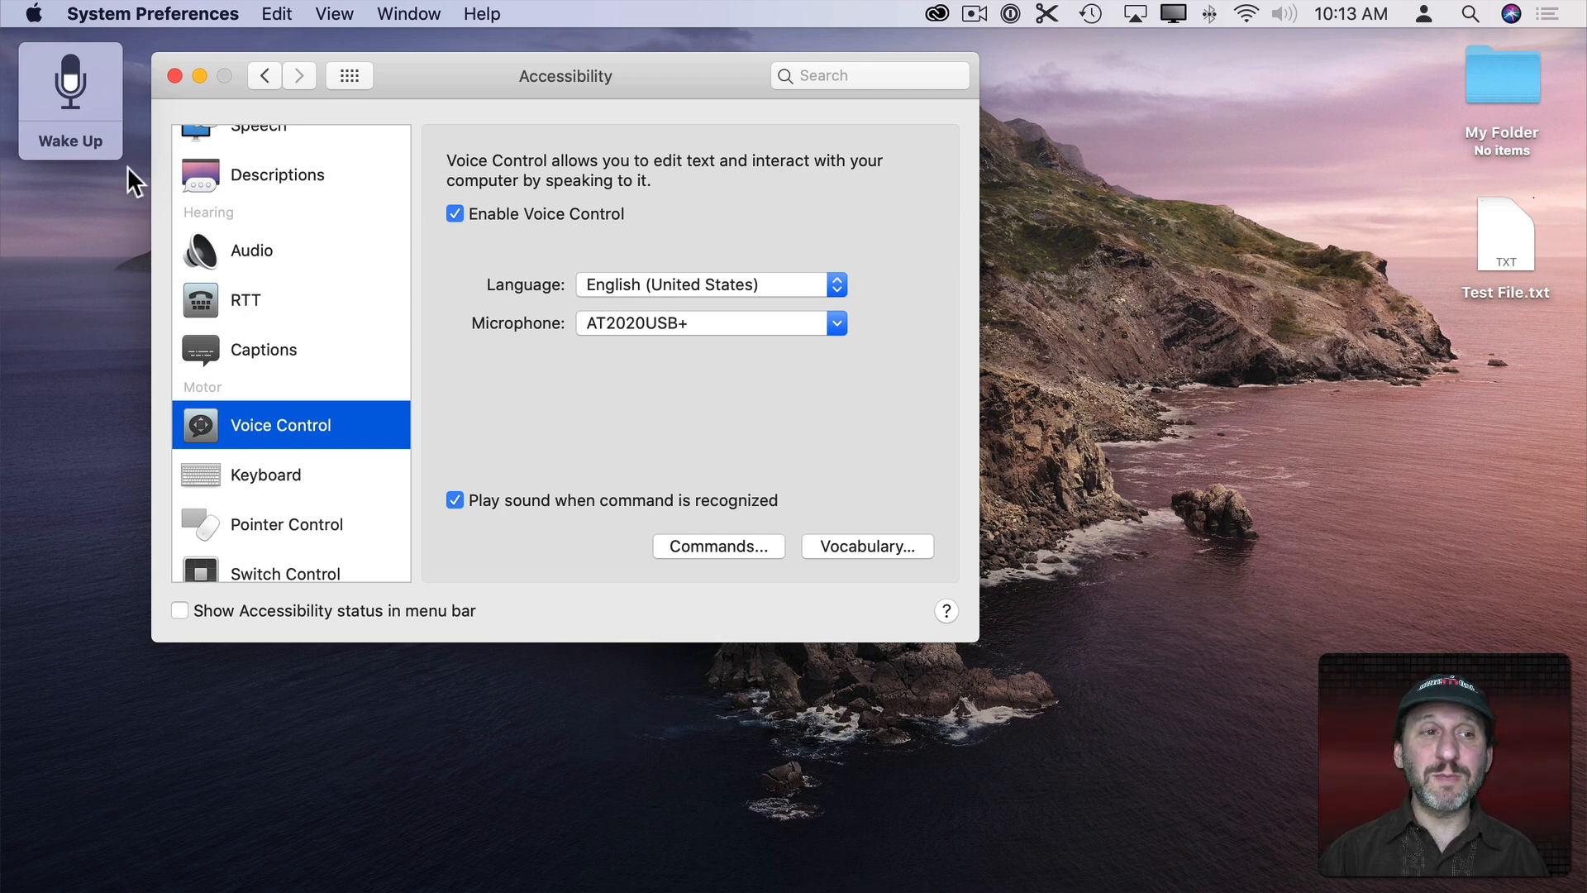
mouse_move(67, 137)
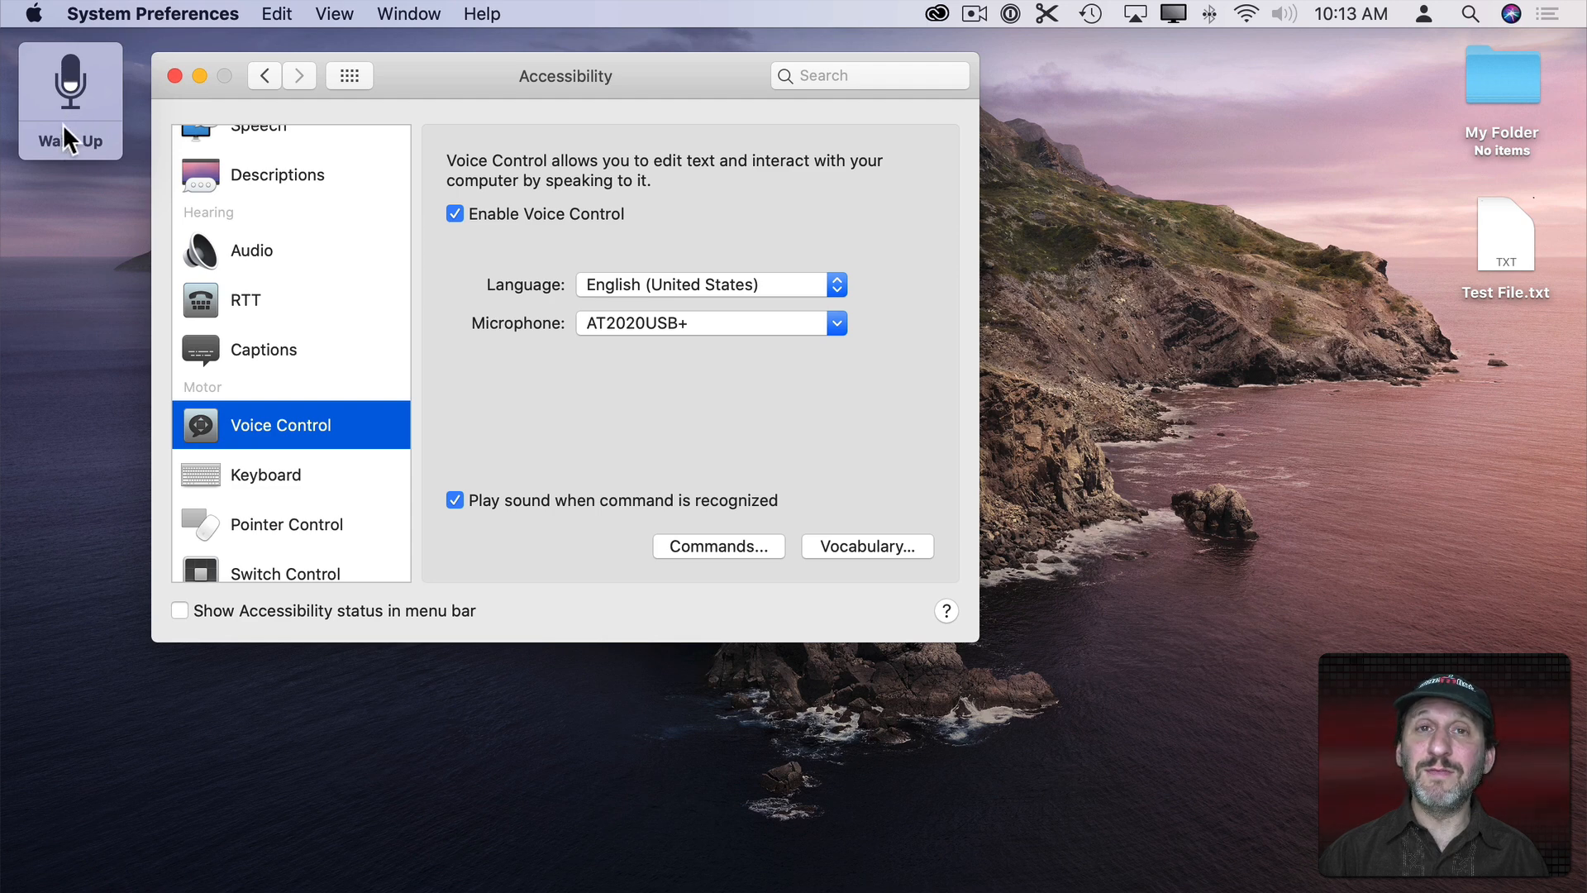
mouse_move(62, 147)
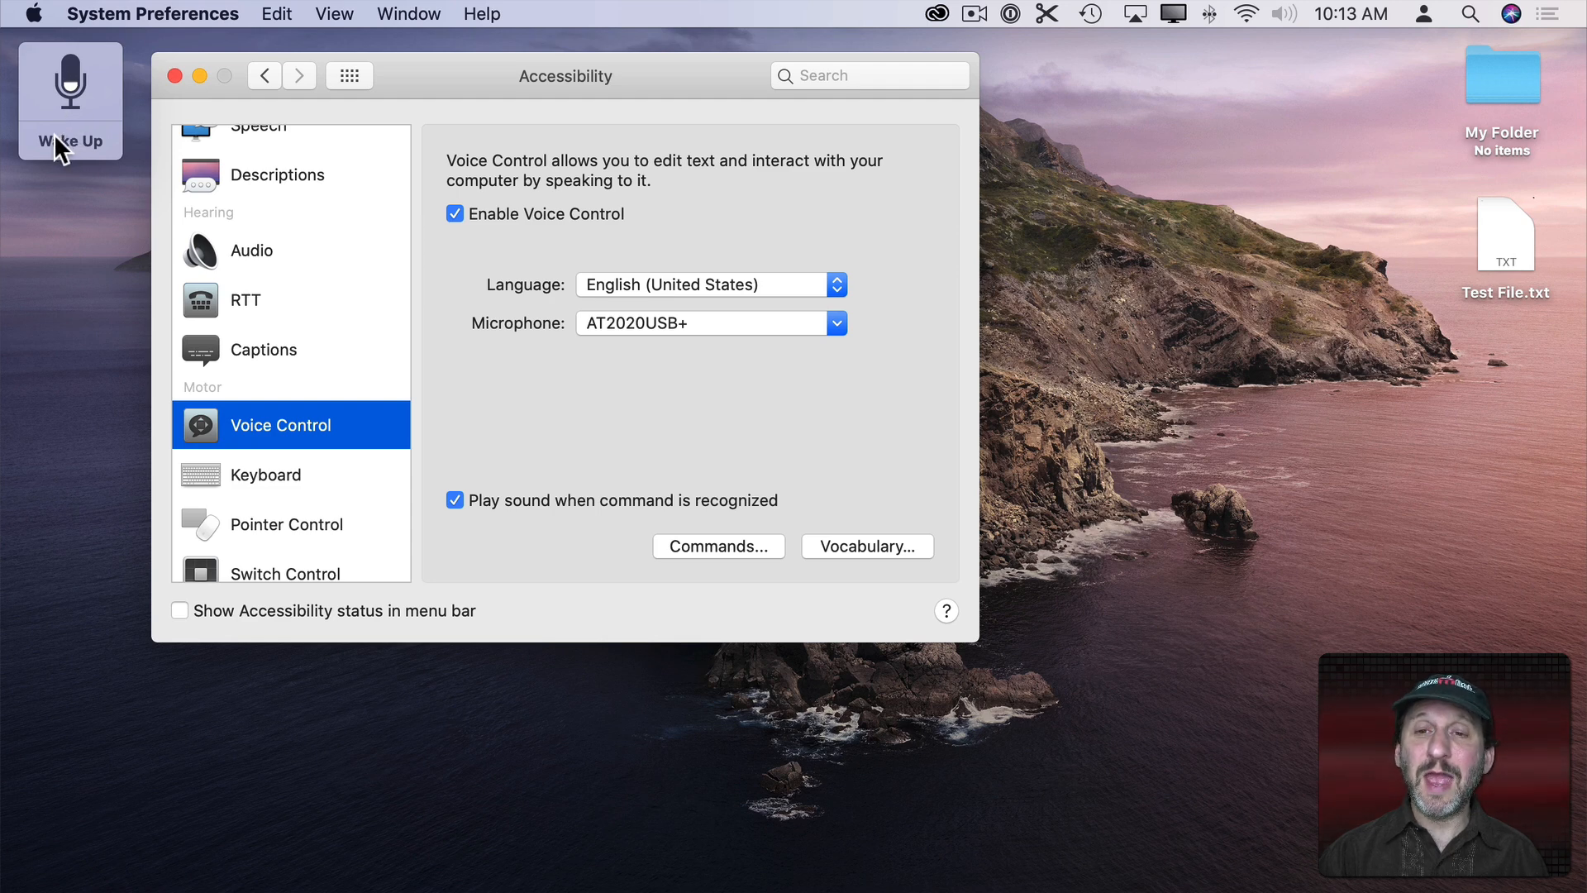
mouse_move(1192, 134)
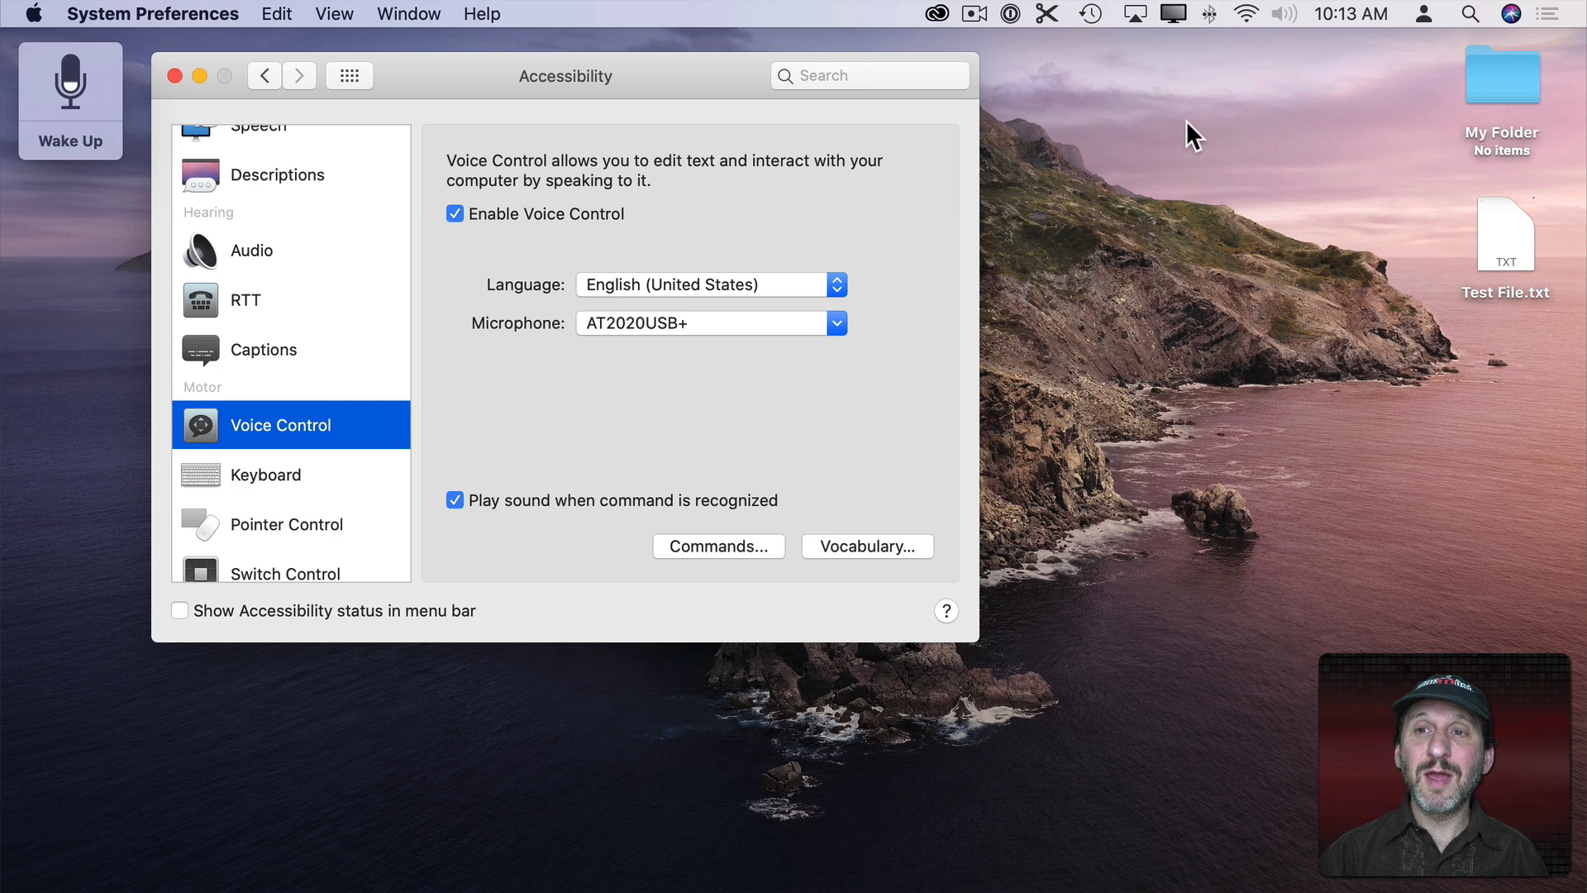
mouse_move(1215, 157)
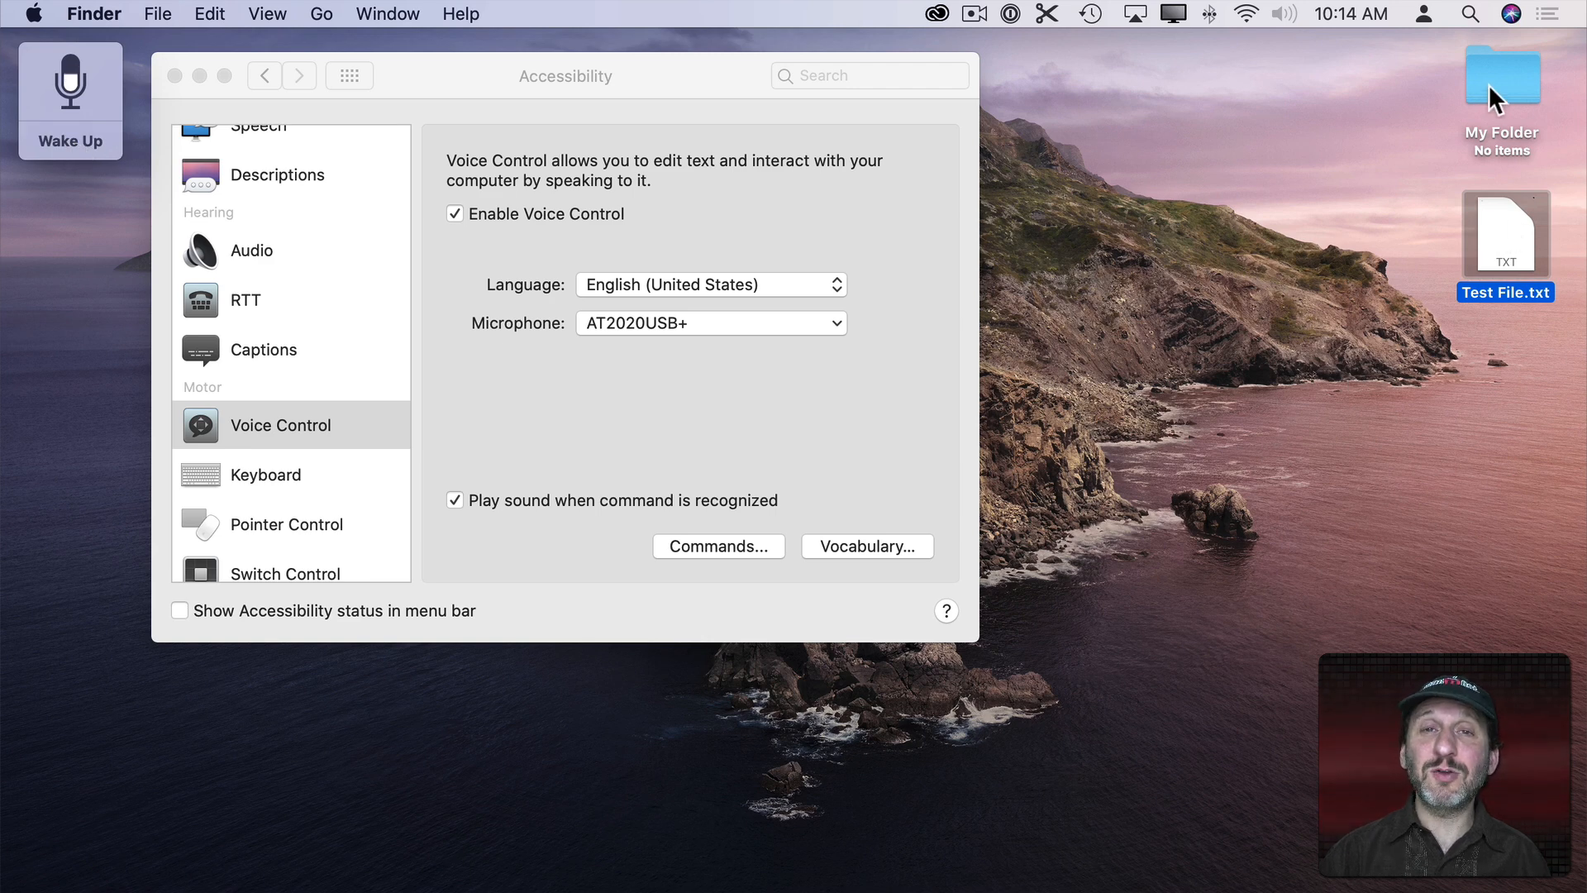
mouse_move(1345, 215)
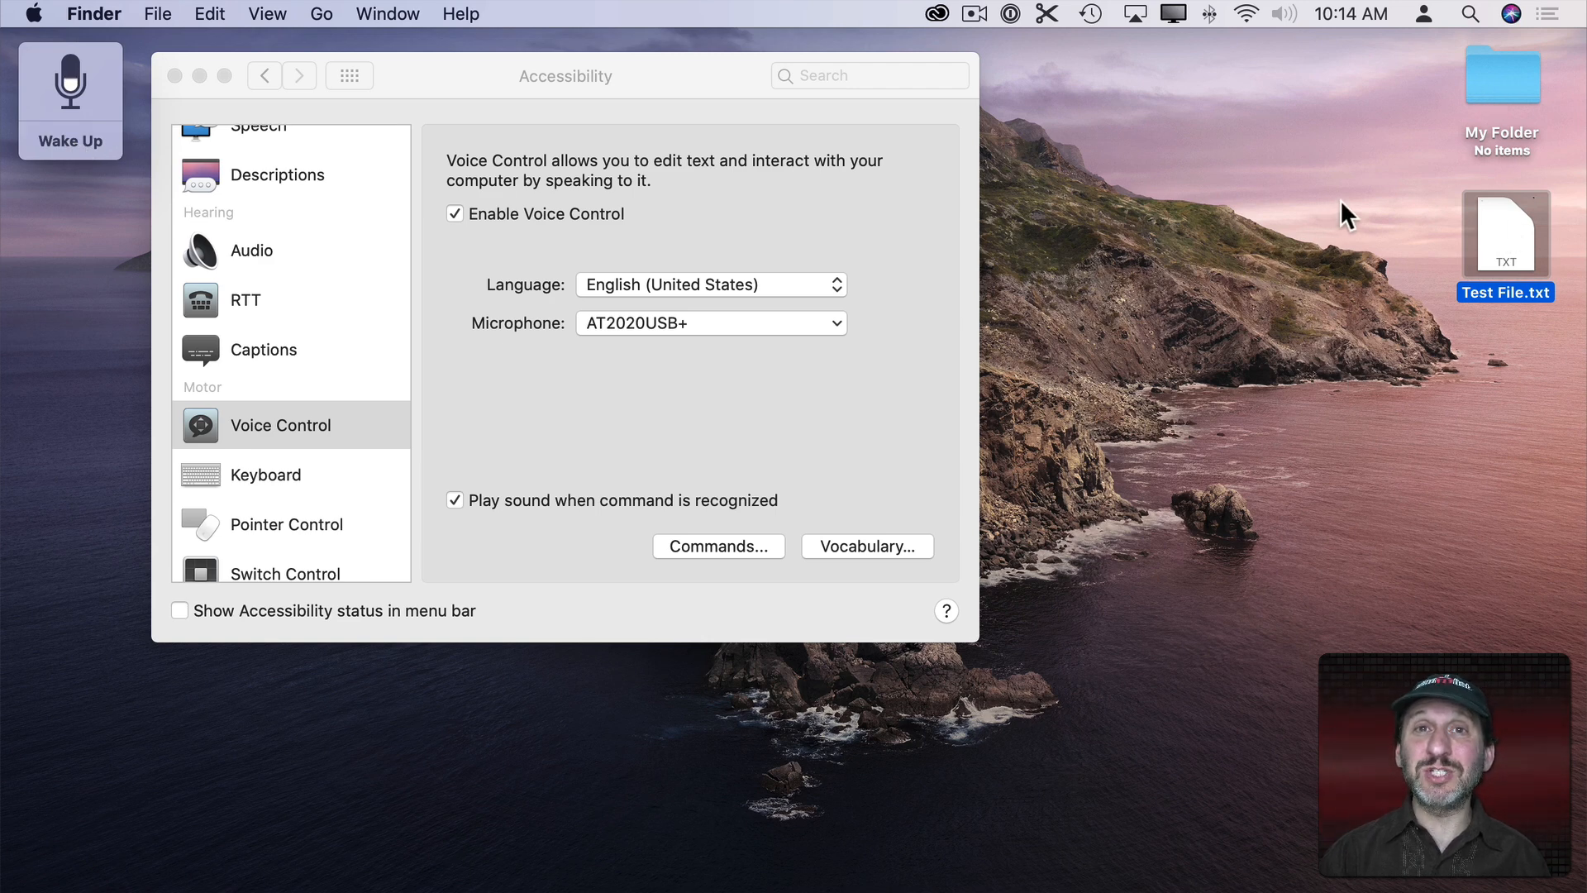
mouse_move(1432, 195)
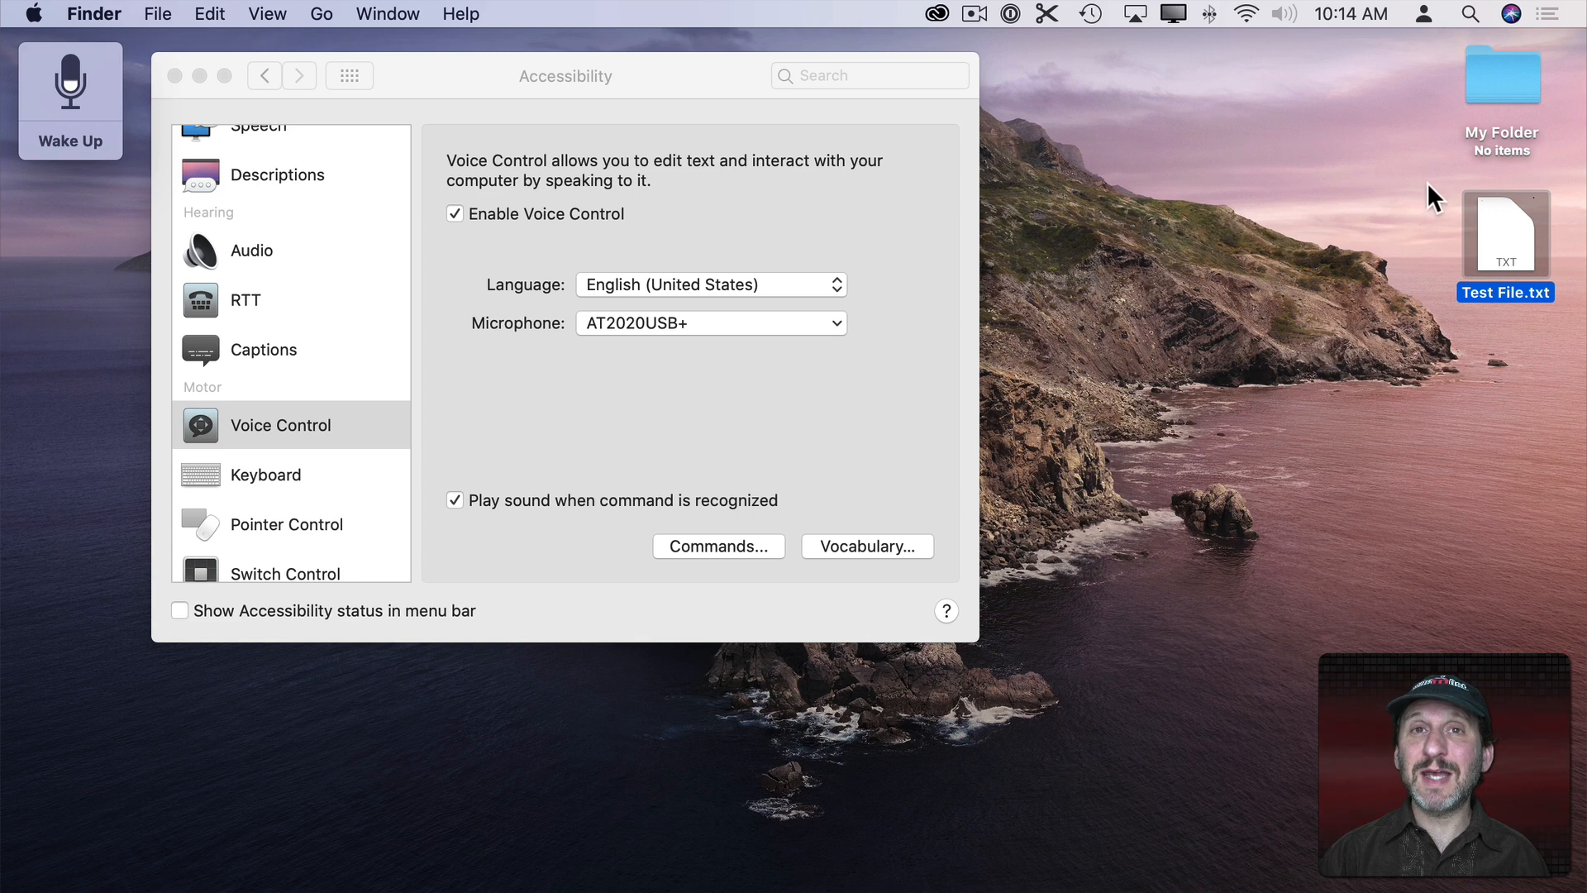
mouse_move(1345, 256)
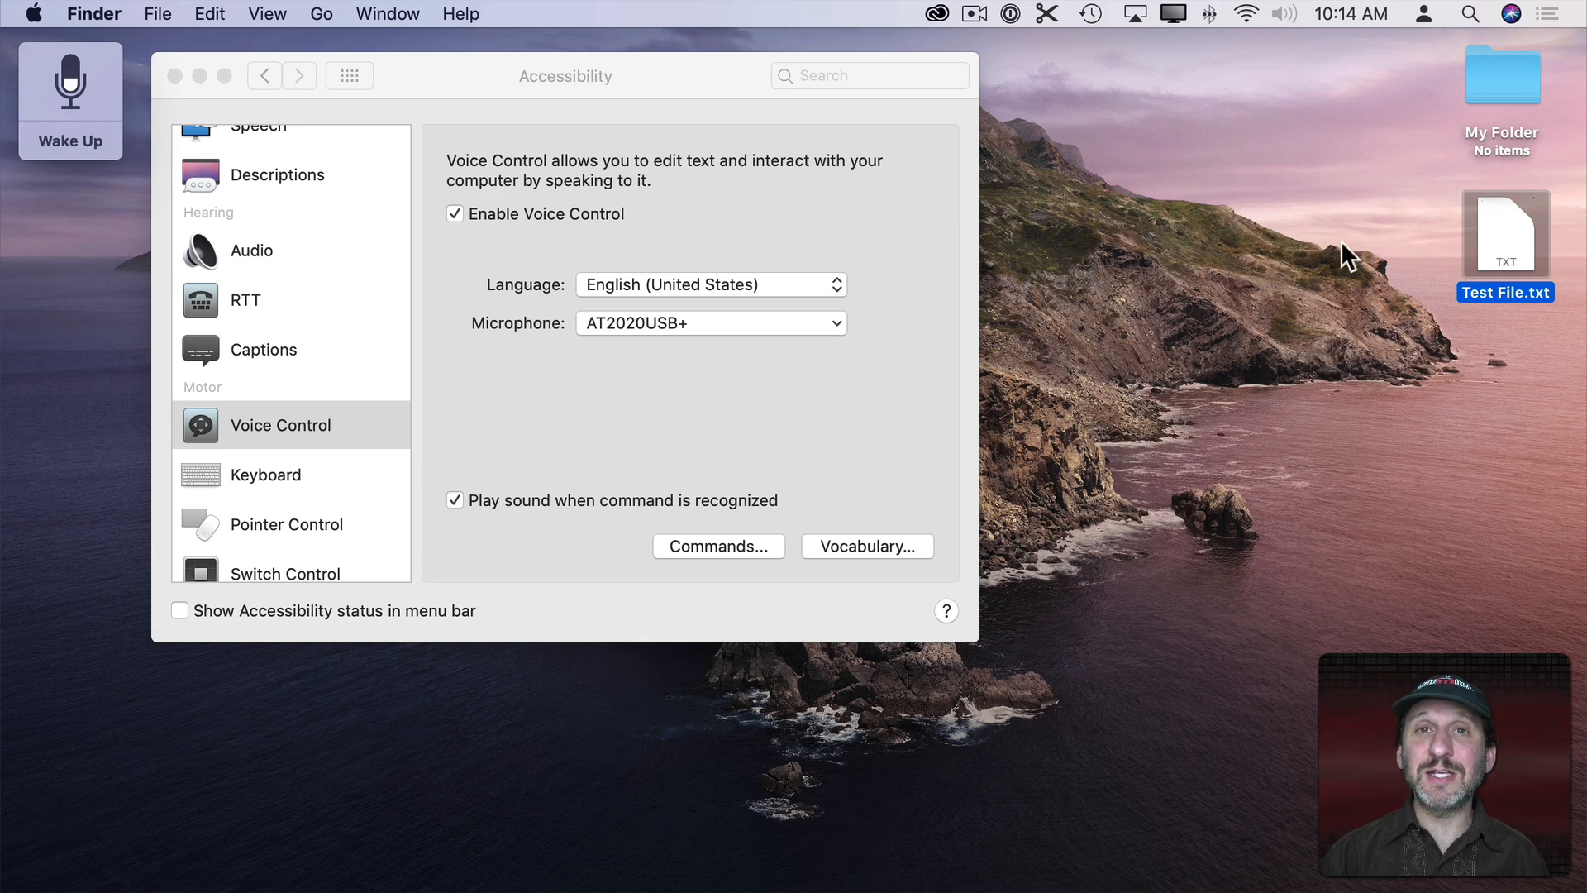
mouse_move(1468, 255)
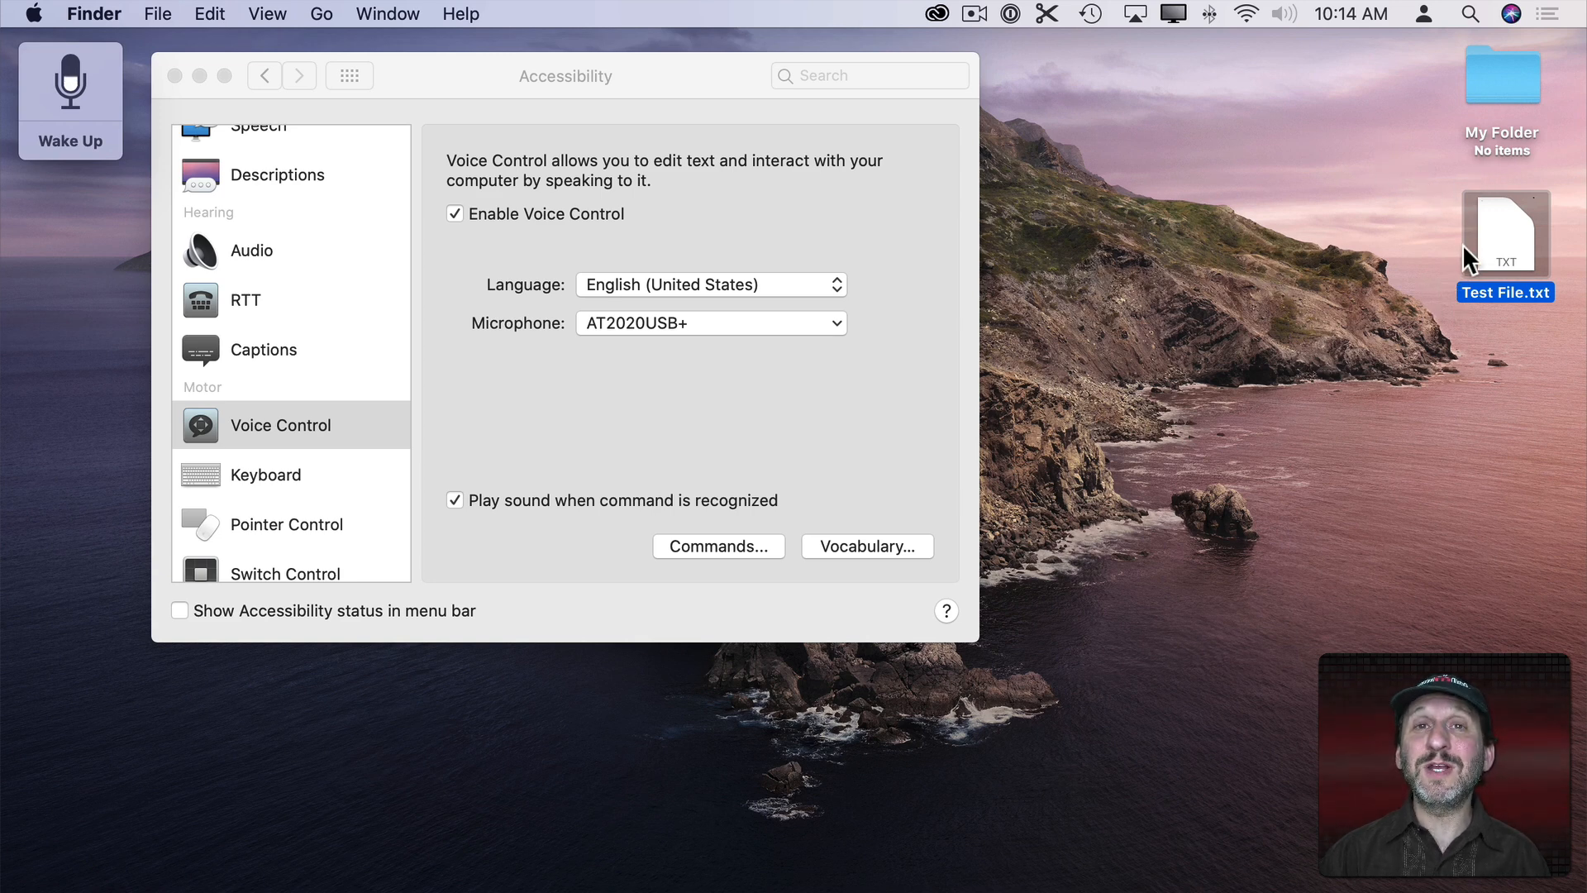
mouse_move(312, 605)
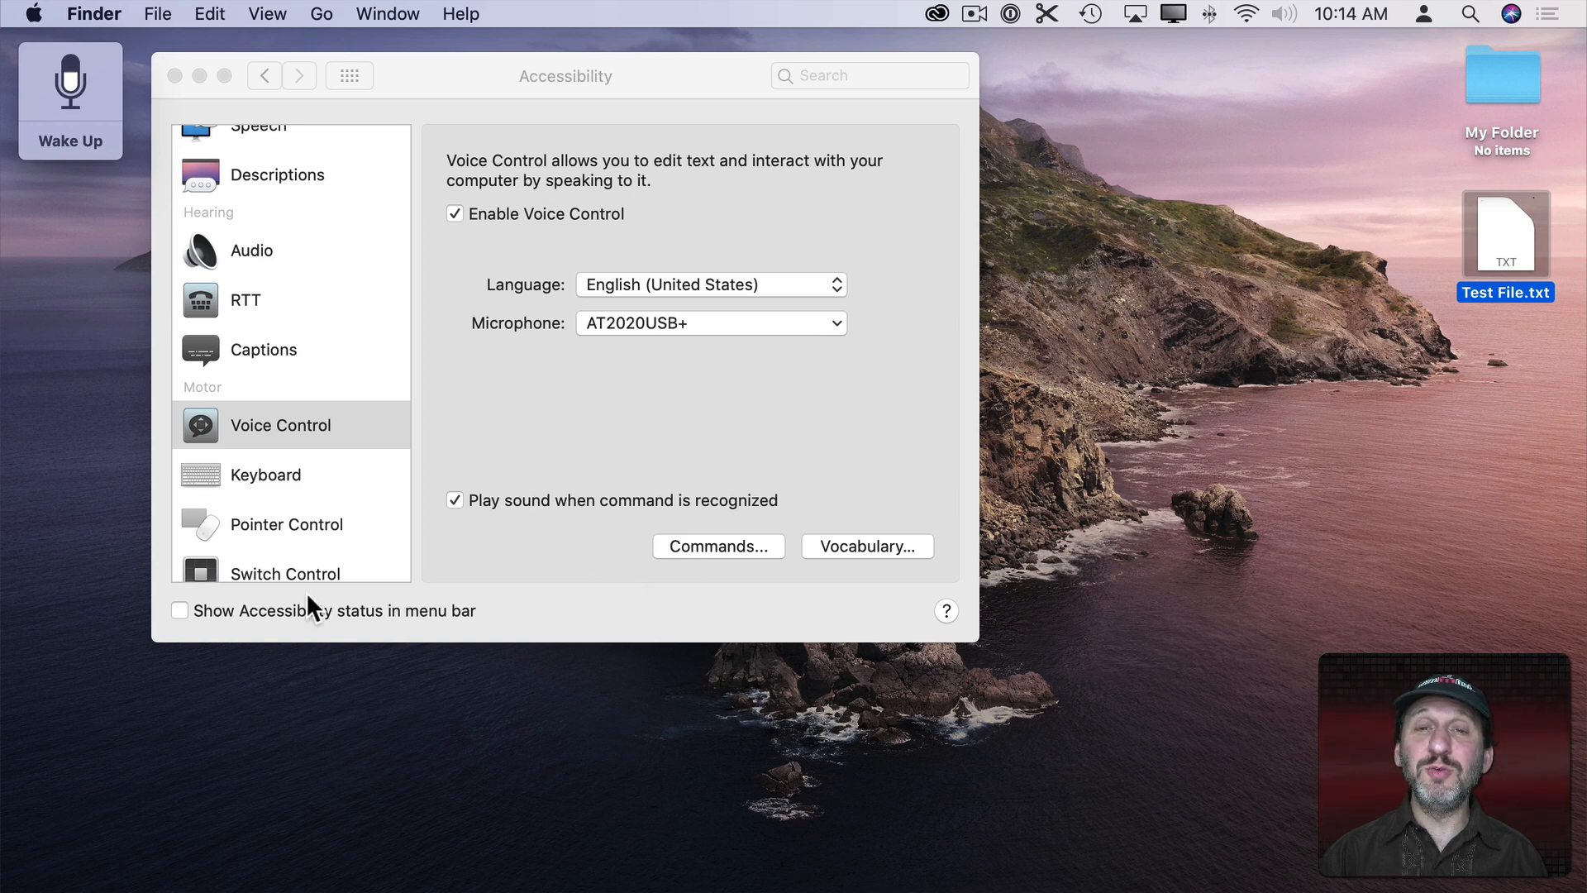
mouse_move(577, 379)
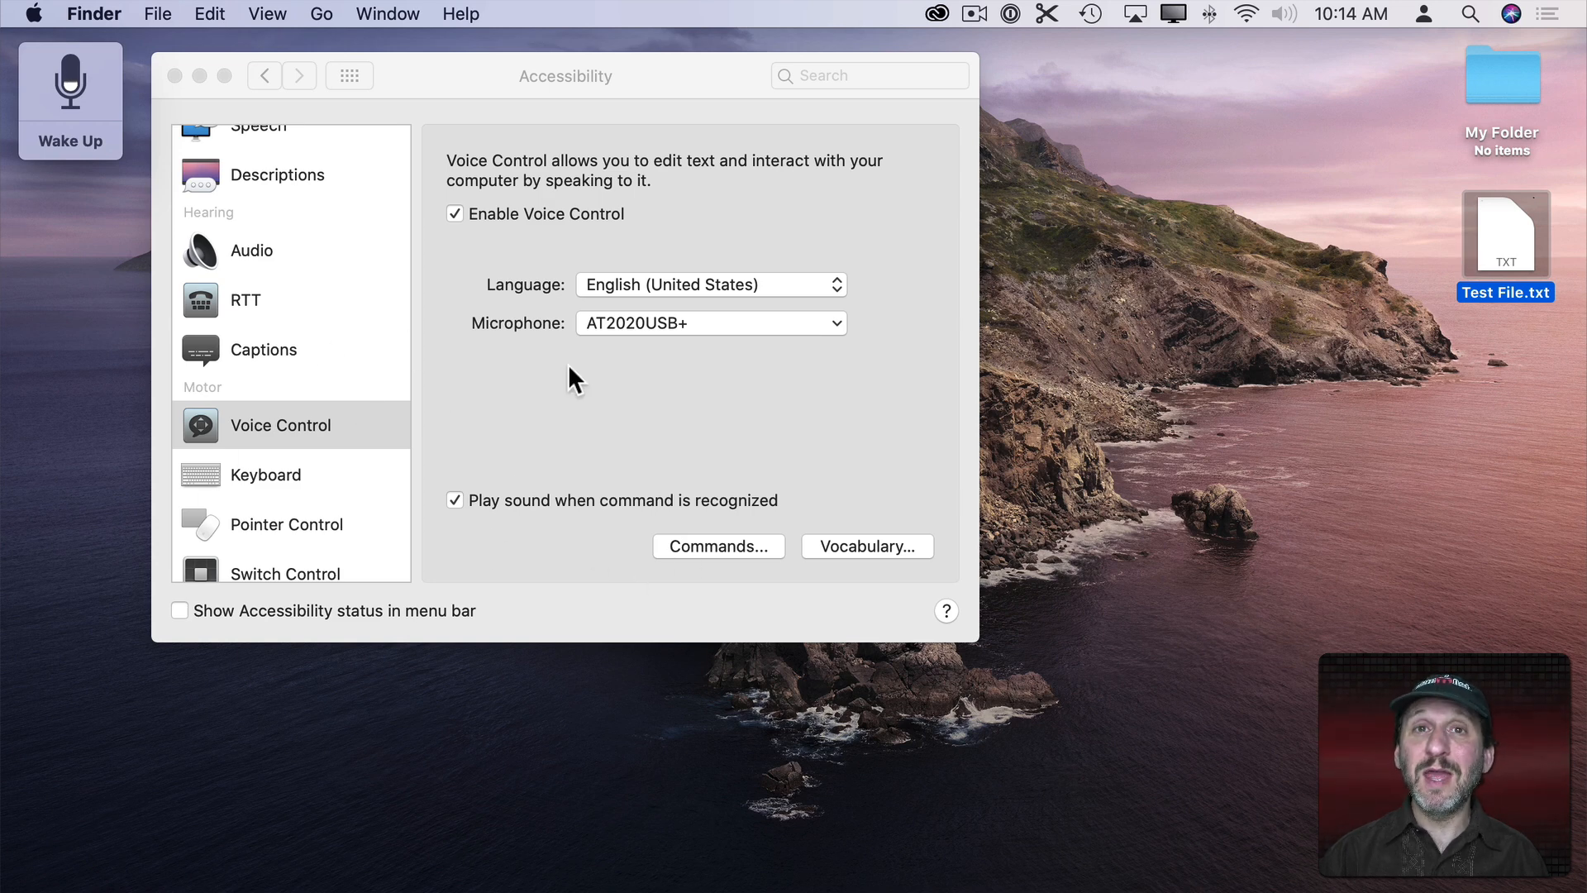
mouse_move(1076, 342)
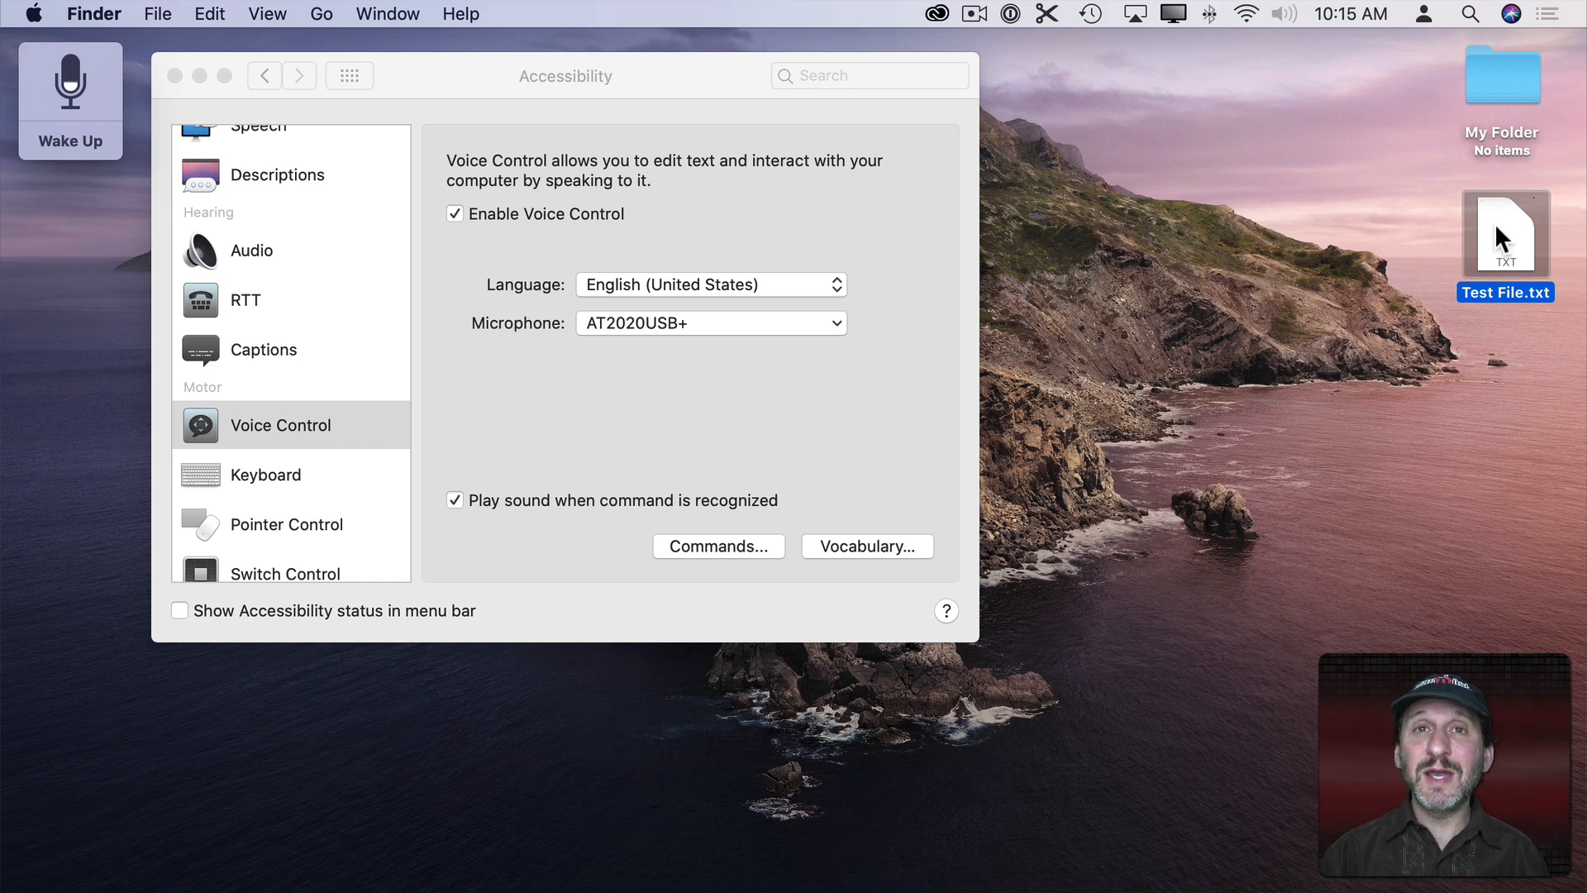
mouse_move(1513, 253)
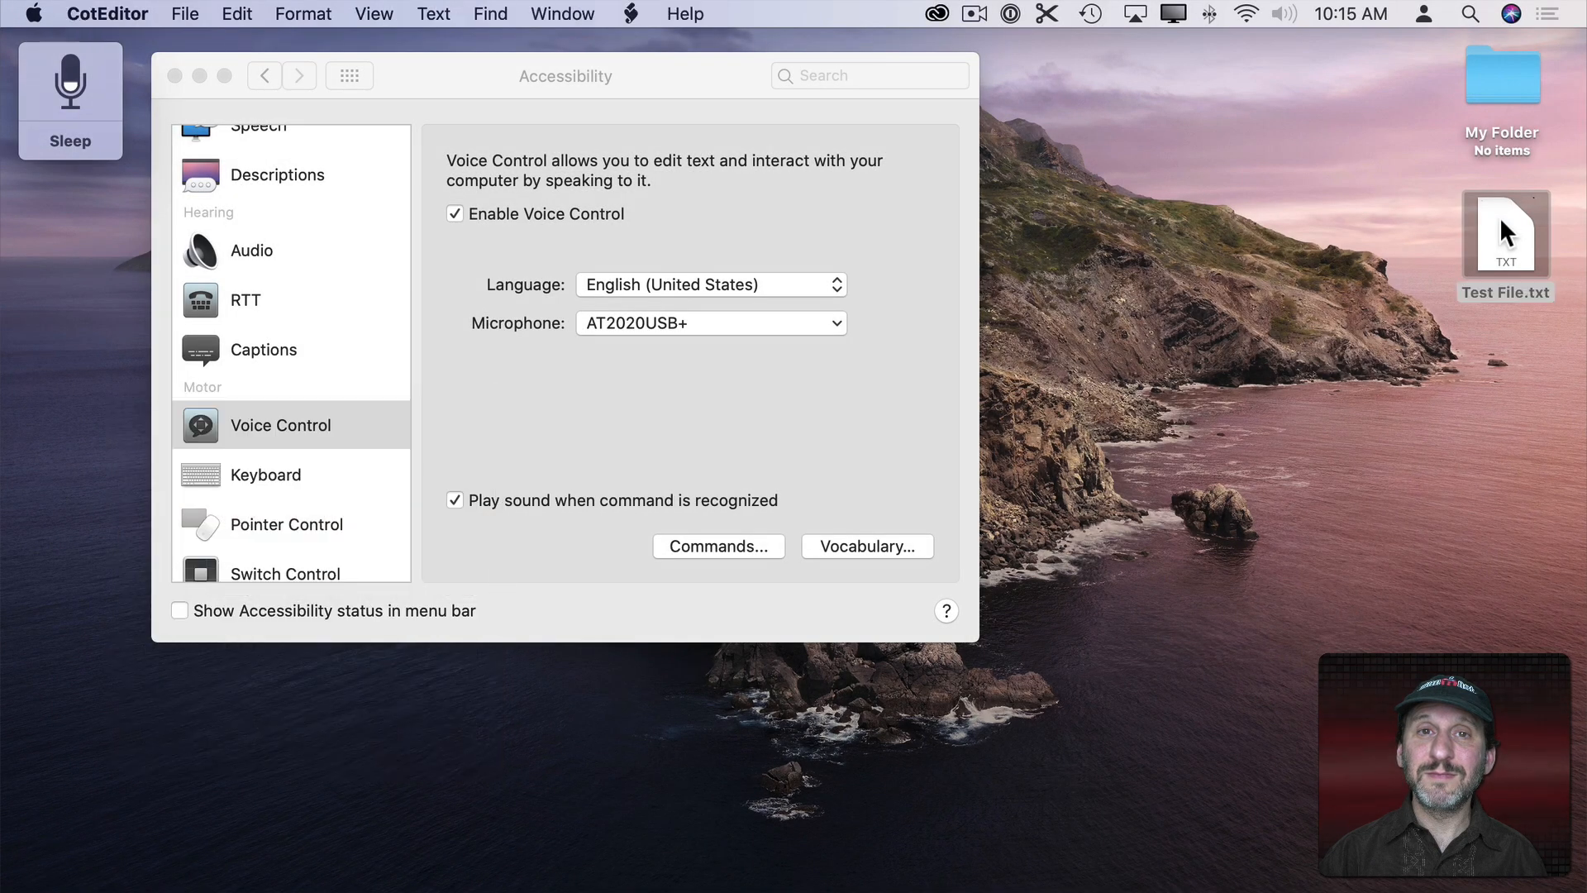
Open Test File.txt from the desktop in the text editor
double_click(1504, 227)
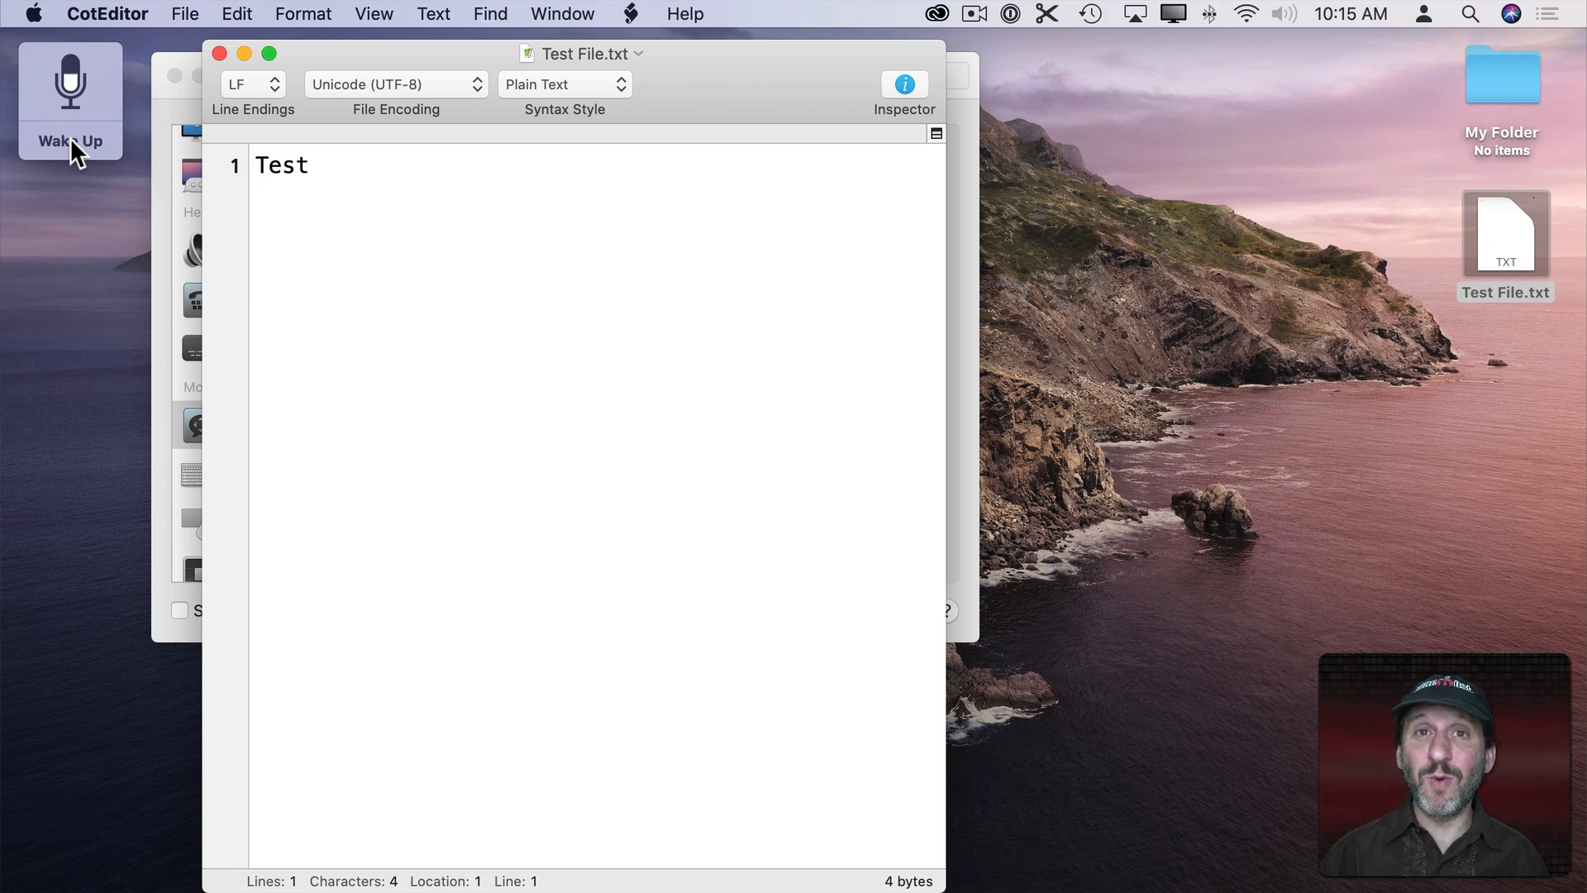
Wake Voice Control from the overlay while Test File.txt shows 'Test'
left_click(258, 165)
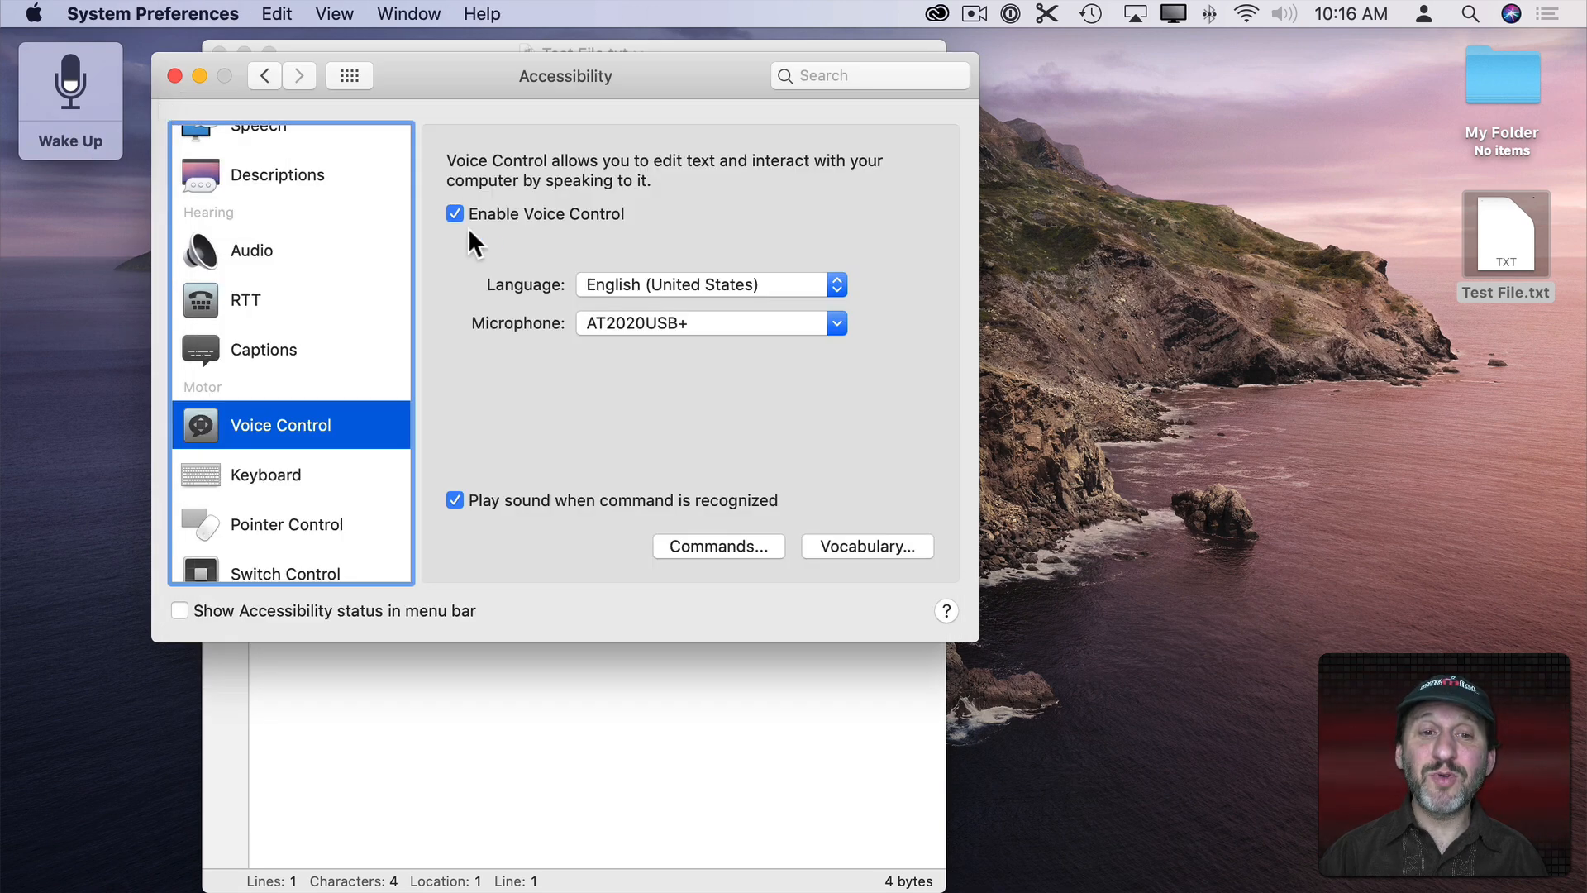
Show the Voice Control Commands list and browse Basic Navigation and Overlays & Mouse
left_click(718, 545)
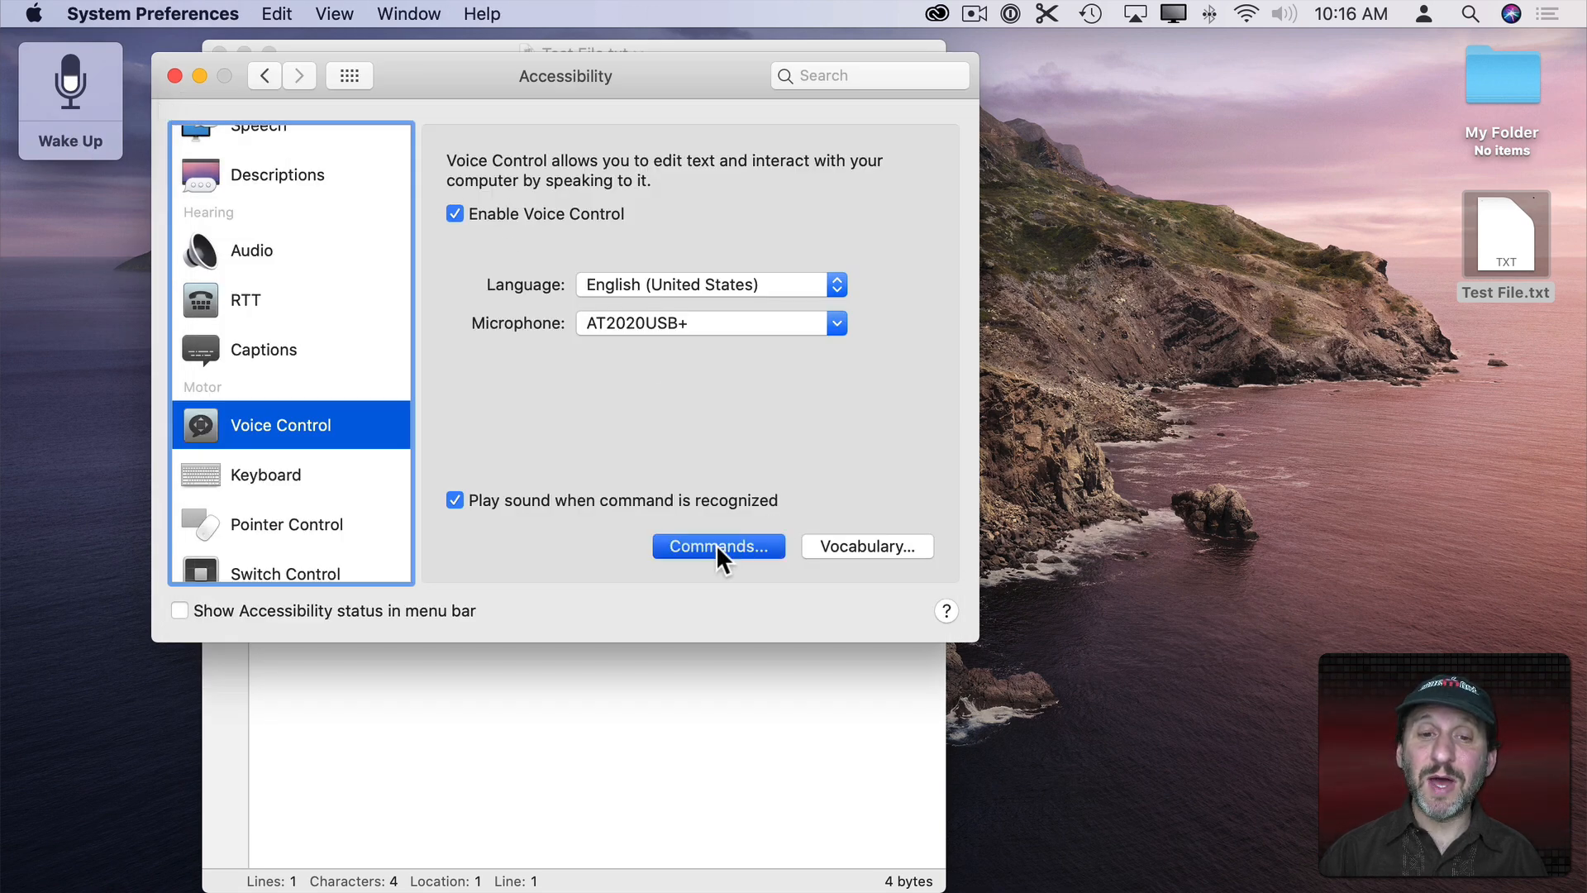
left_click(717, 546)
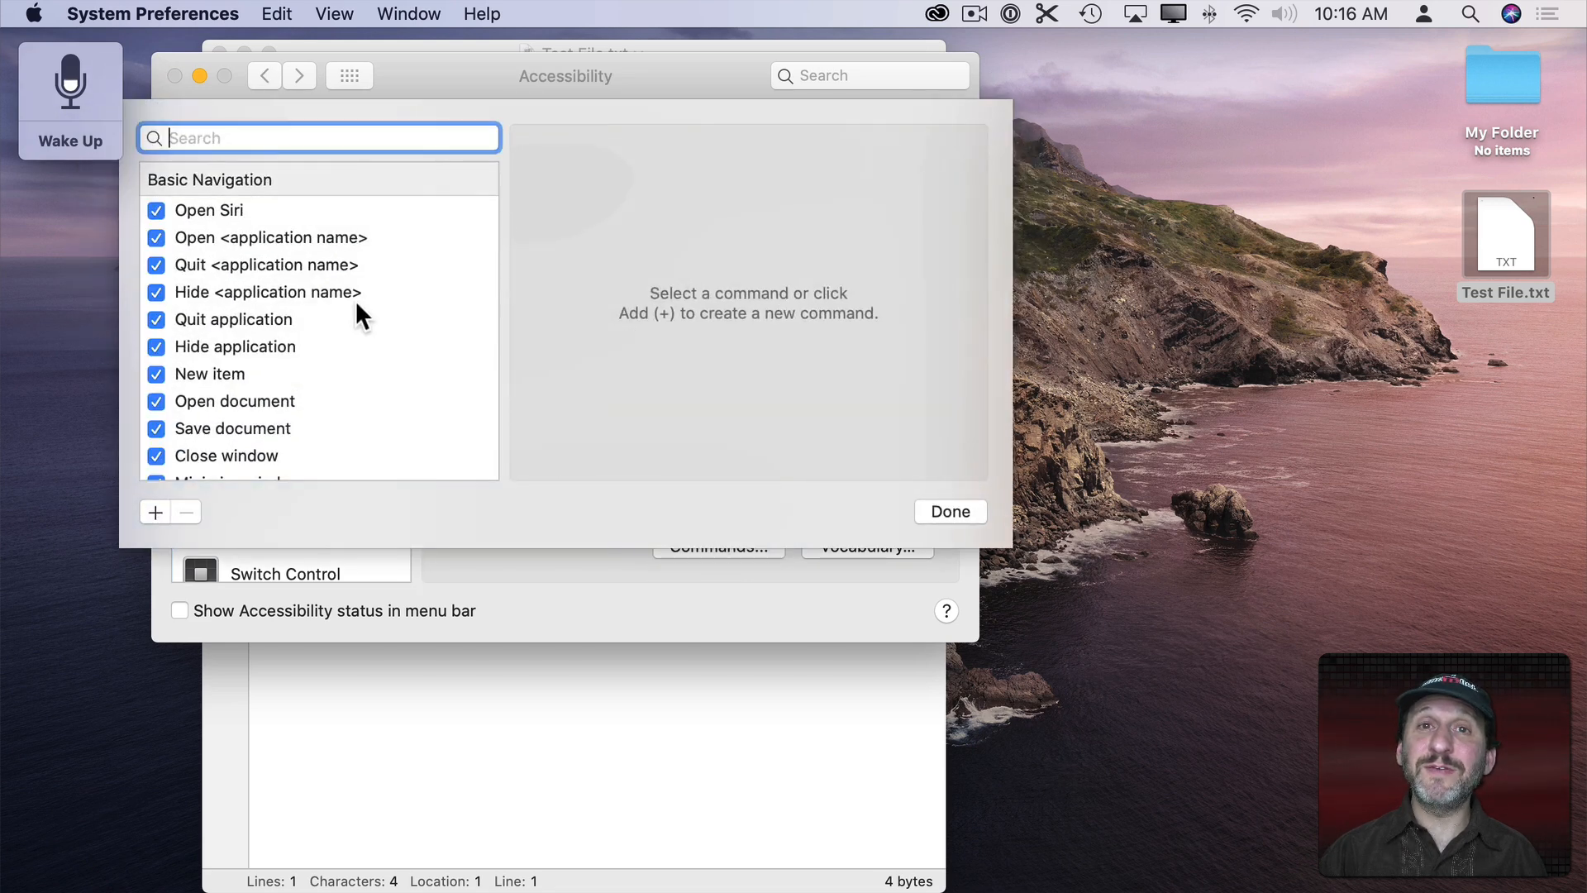
scroll("down", 3)
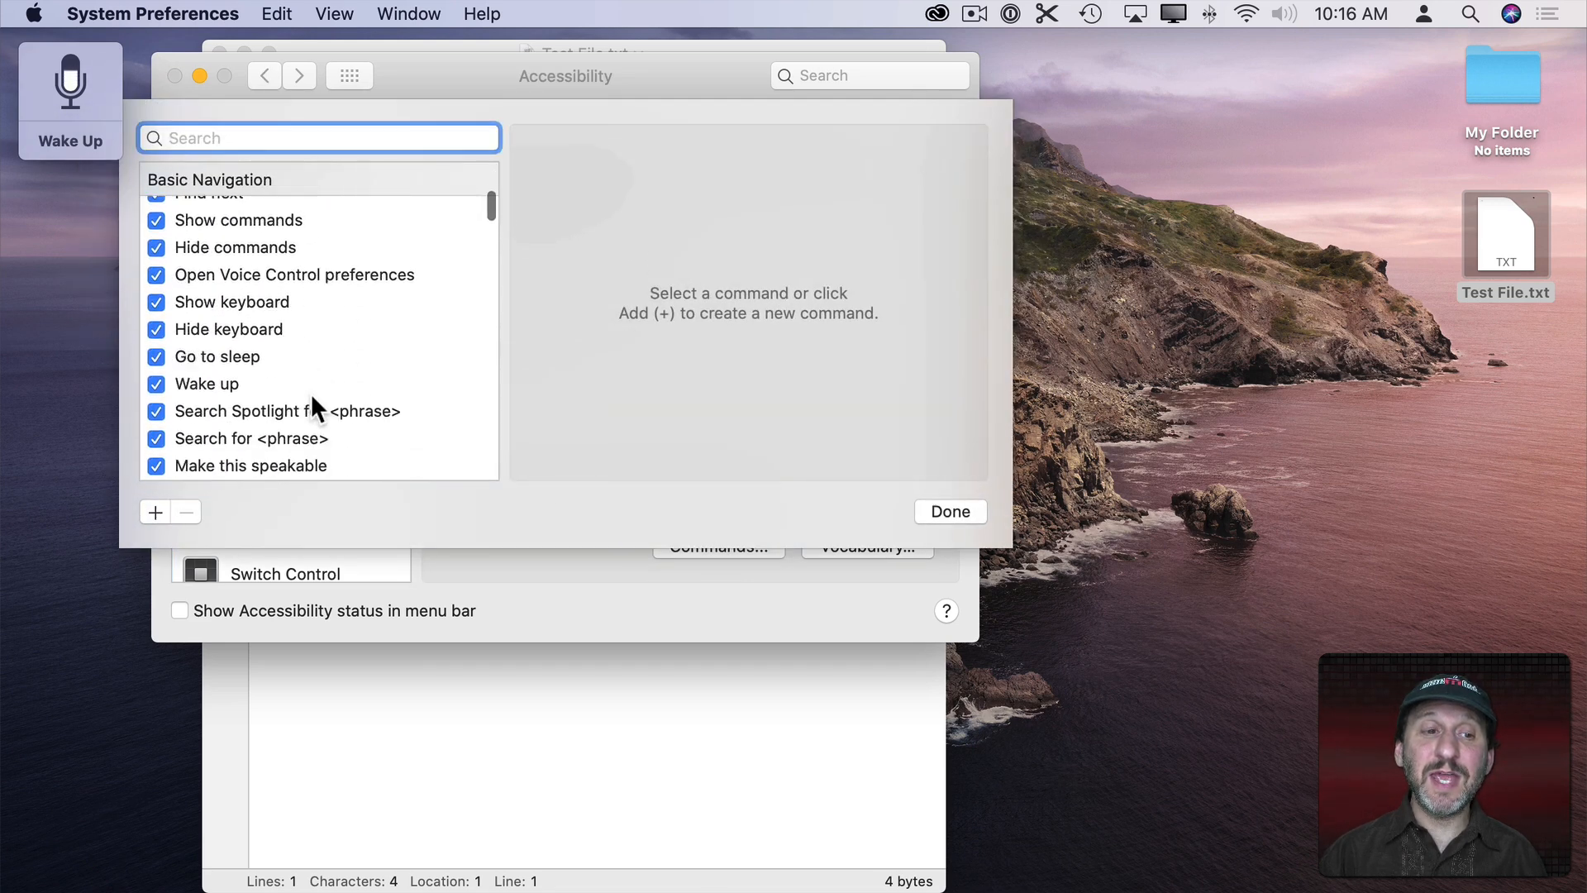
scroll("down", 3)
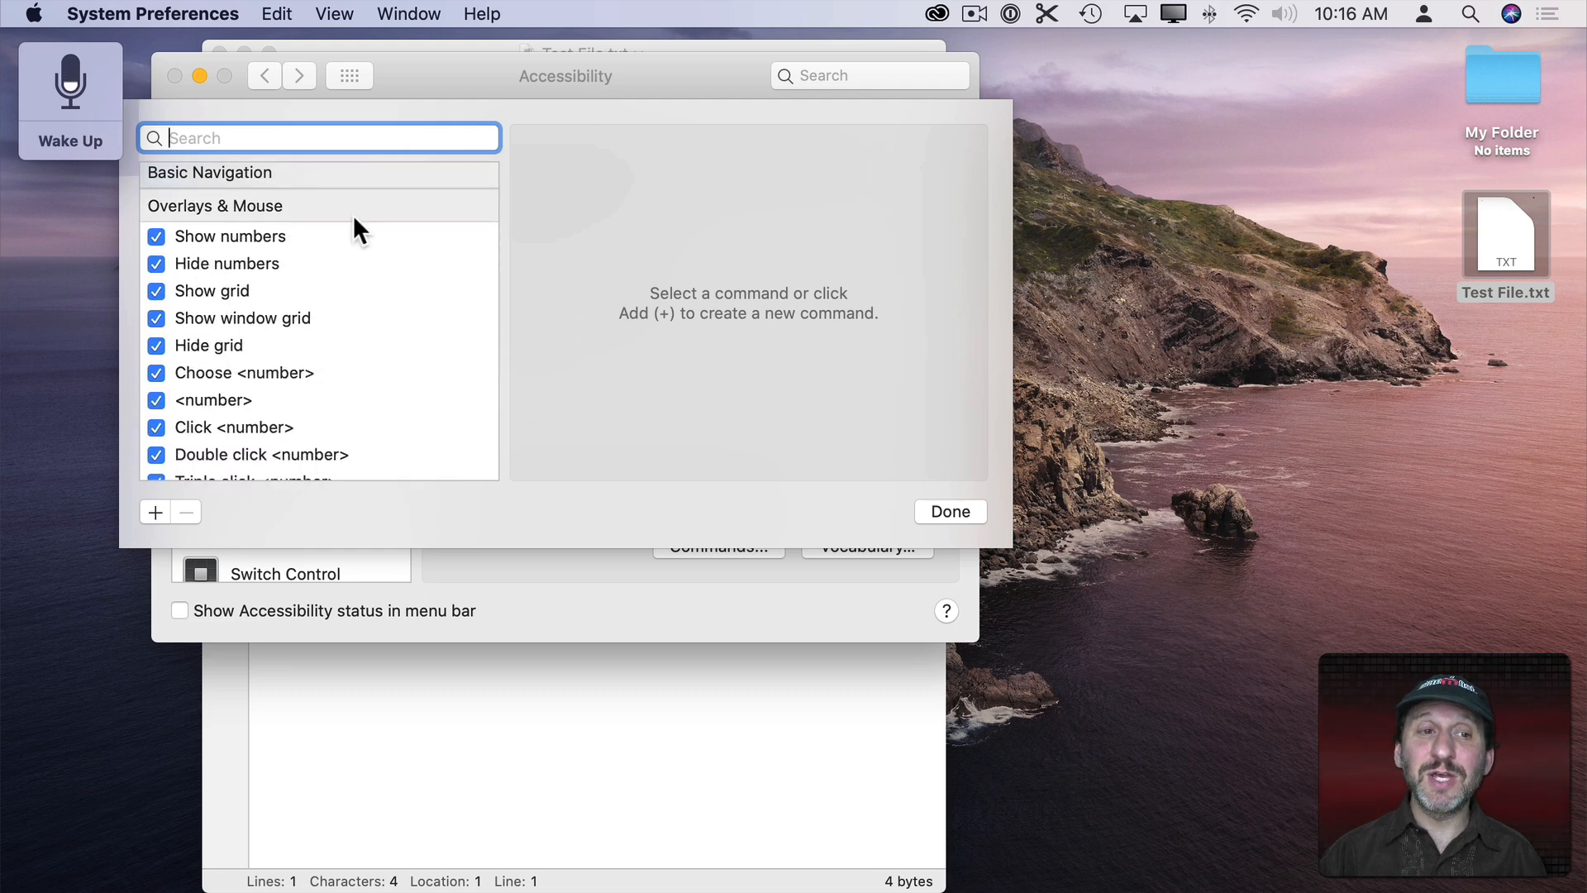
mouse_move(205, 309)
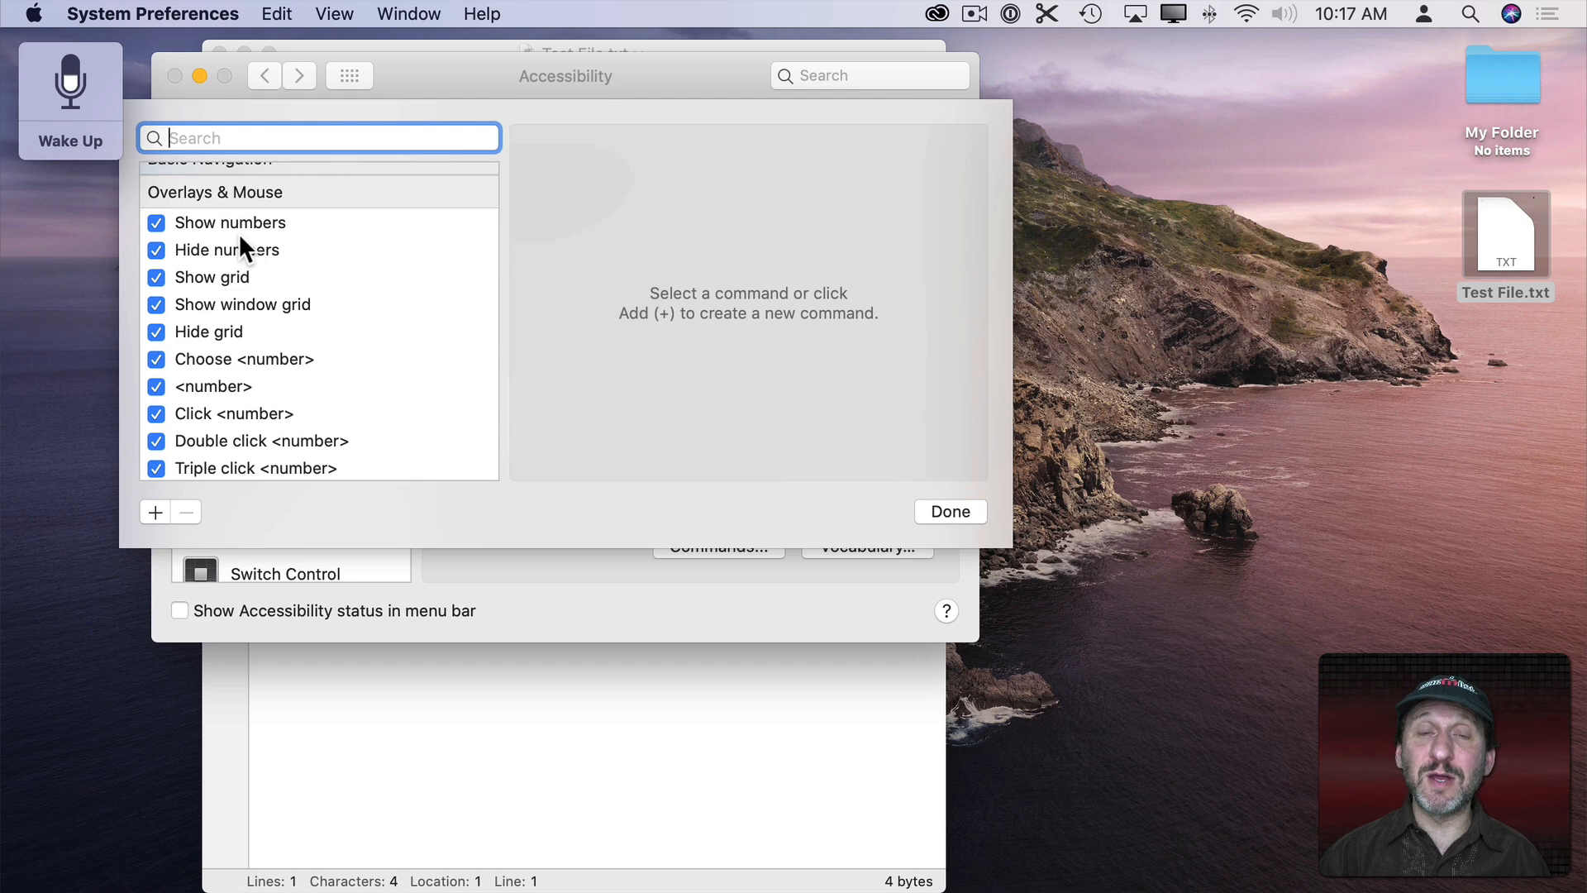
mouse_move(252, 237)
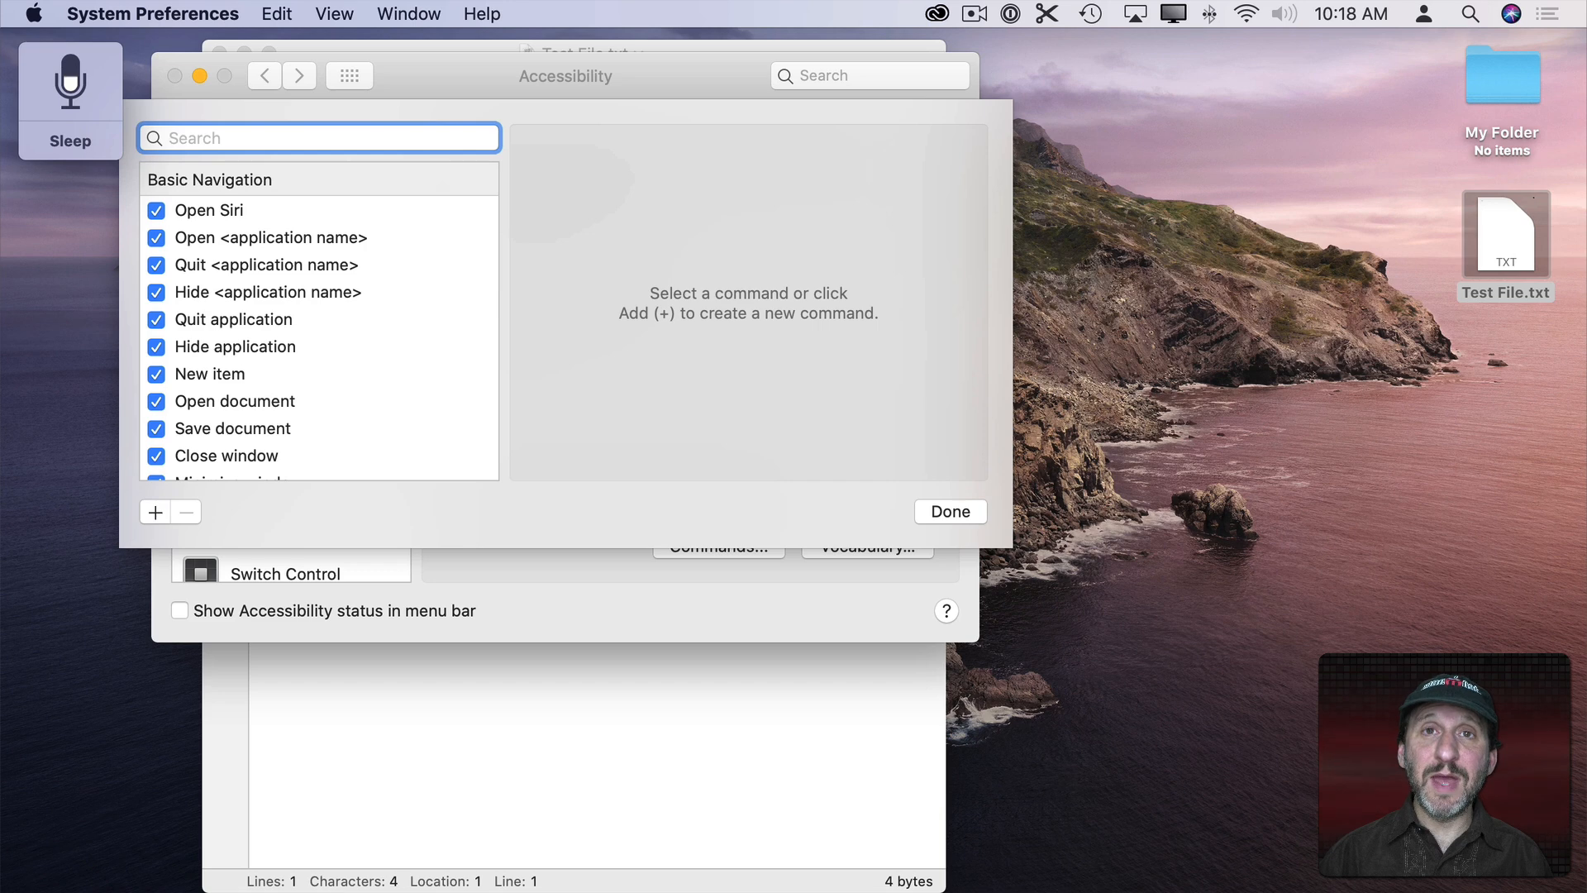
left_click(276, 13)
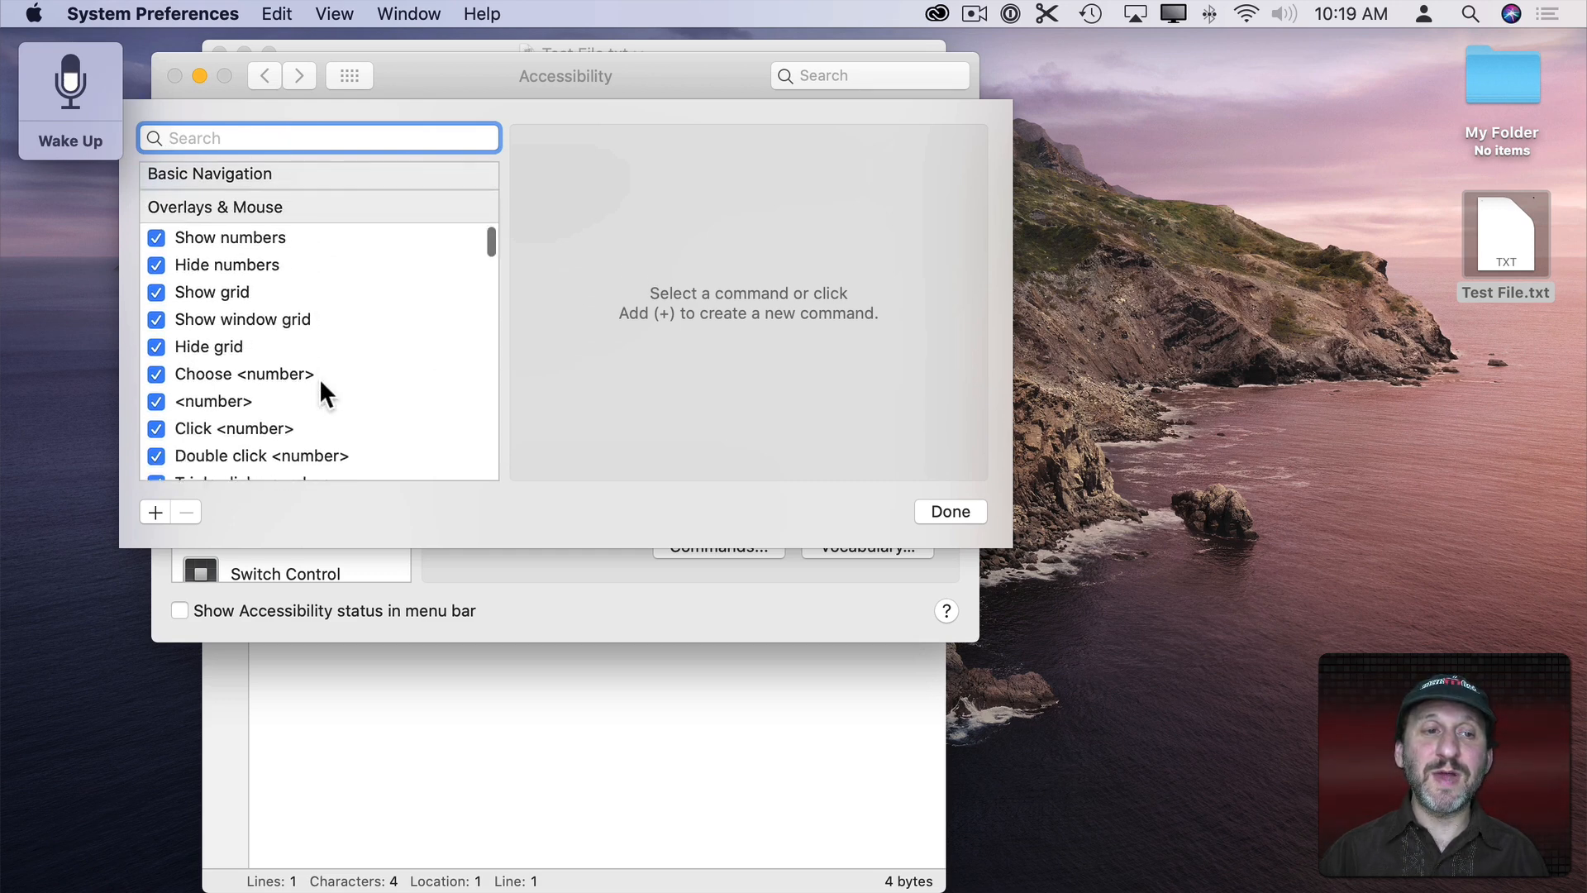
Scroll the Overlays & Mouse commands to reach Click <number> and its phrases
scroll("down", 3)
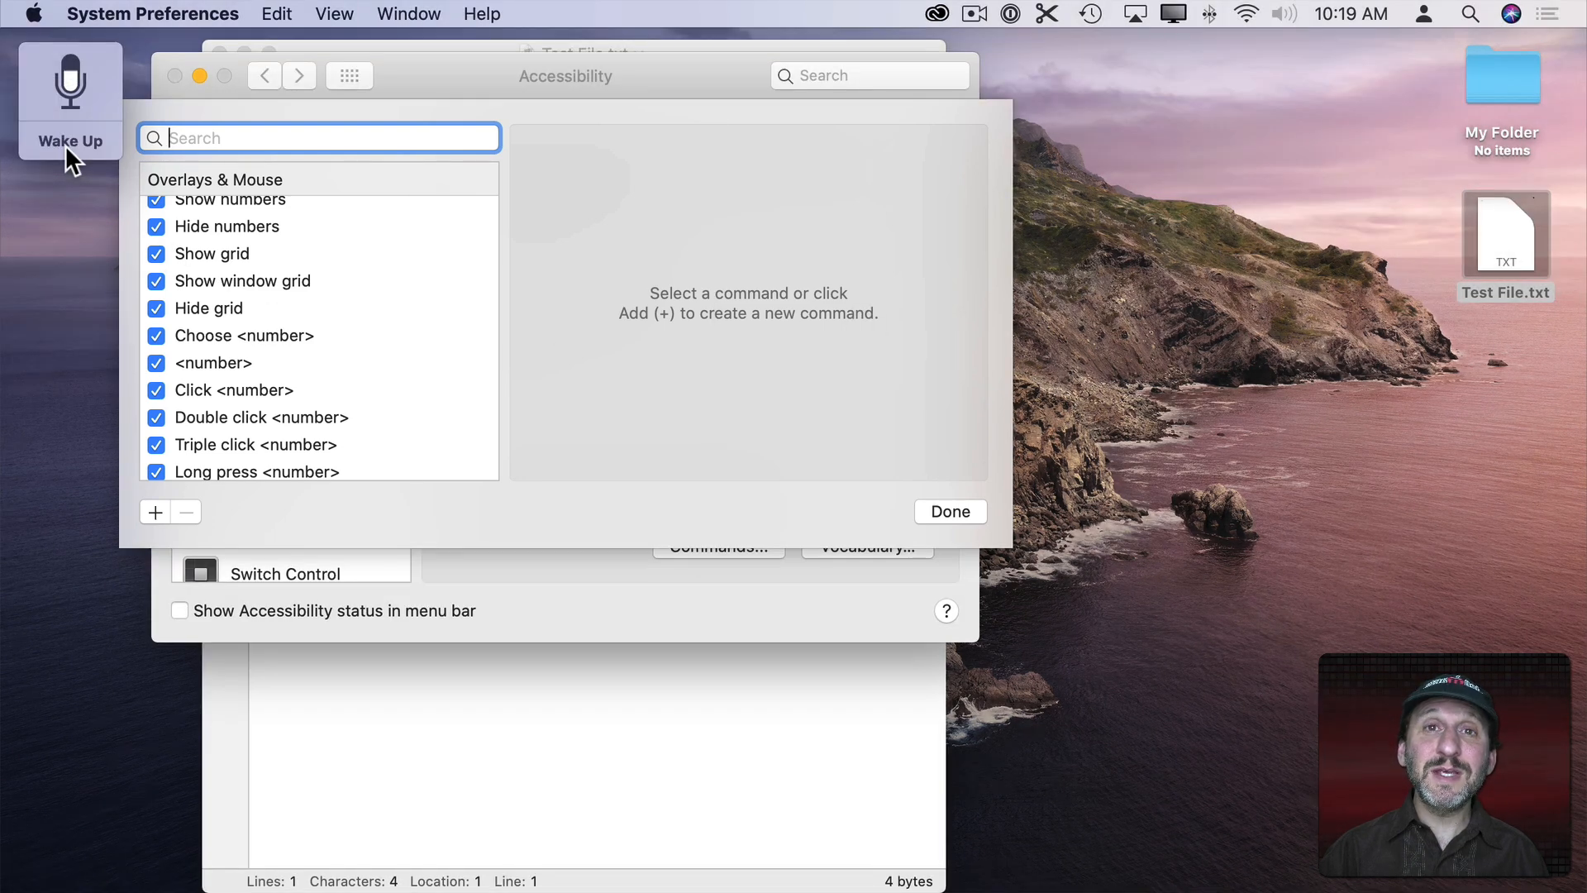
mouse_move(808, 239)
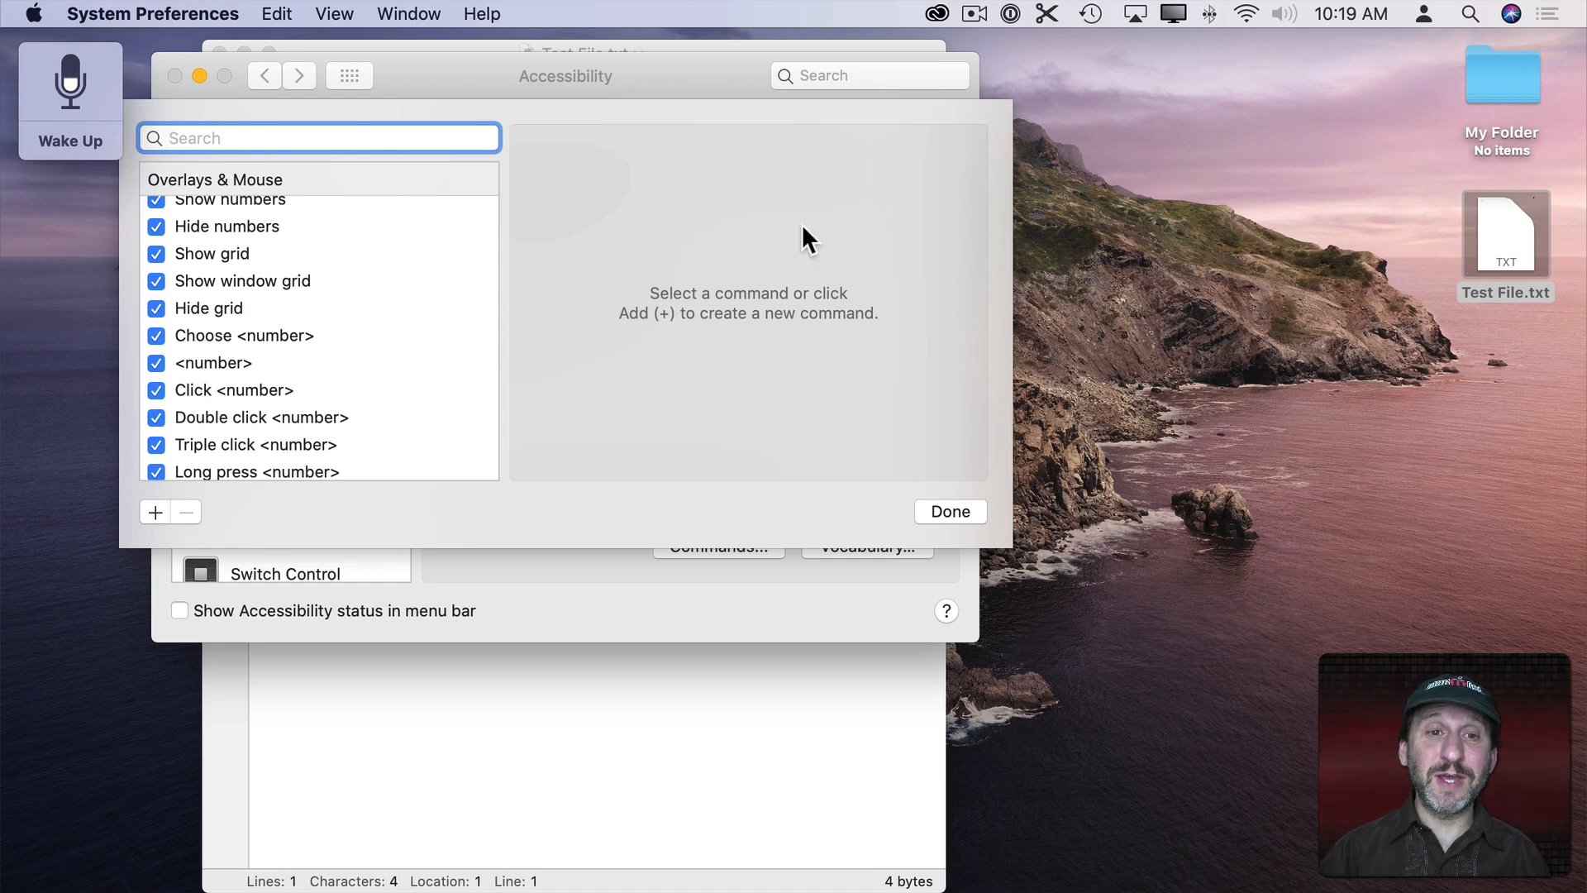
mouse_move(605, 319)
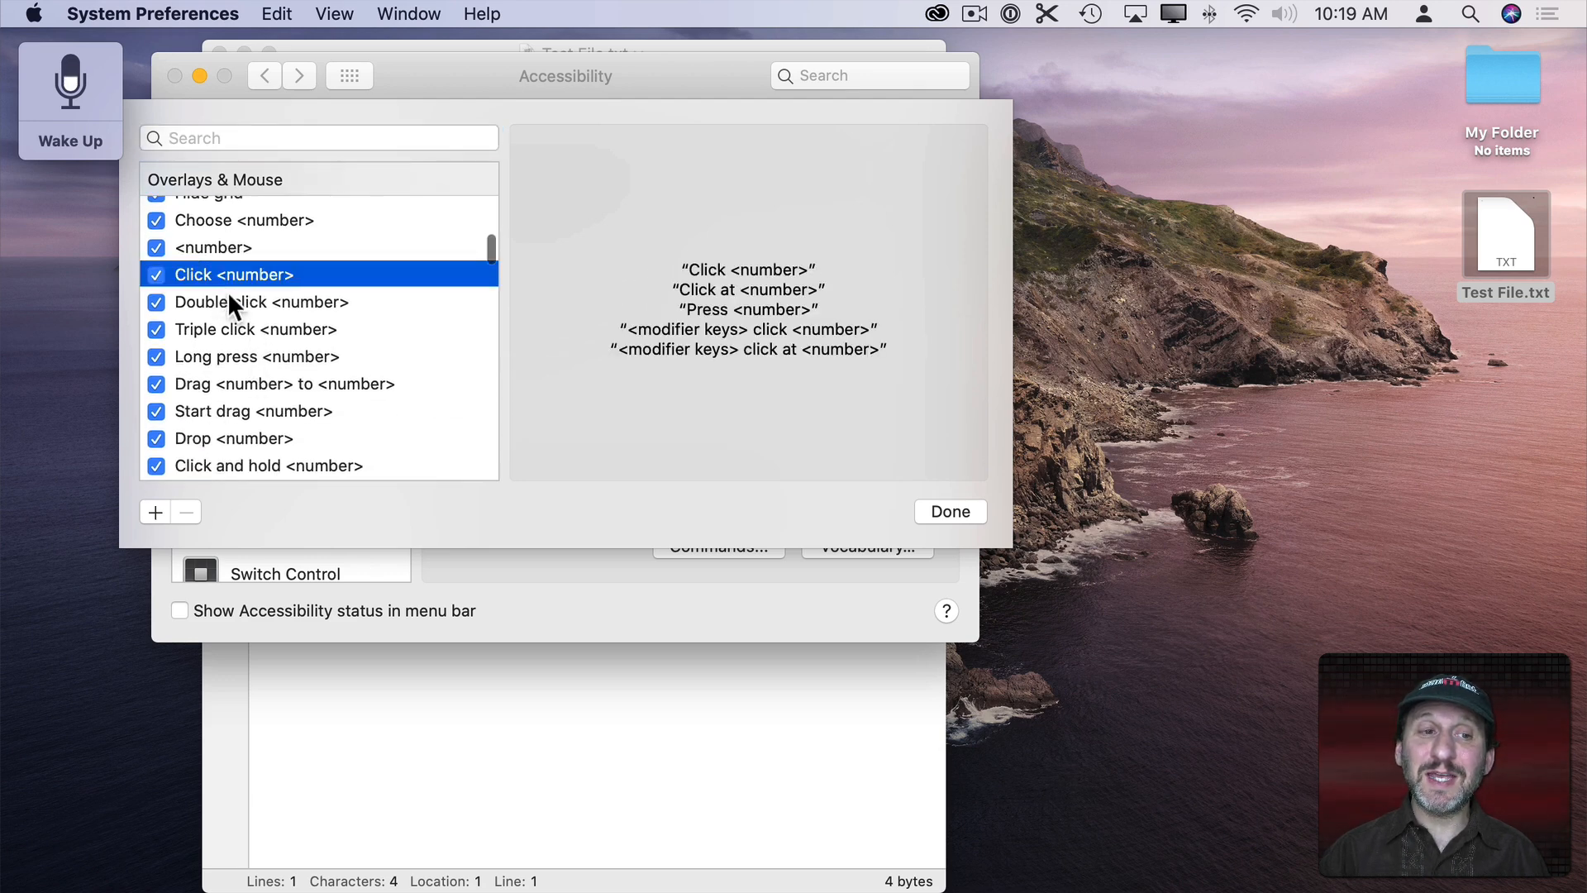
View phrases for Double click, Drag <number> to <number> and Start drag, then close the list
left_click(261, 300)
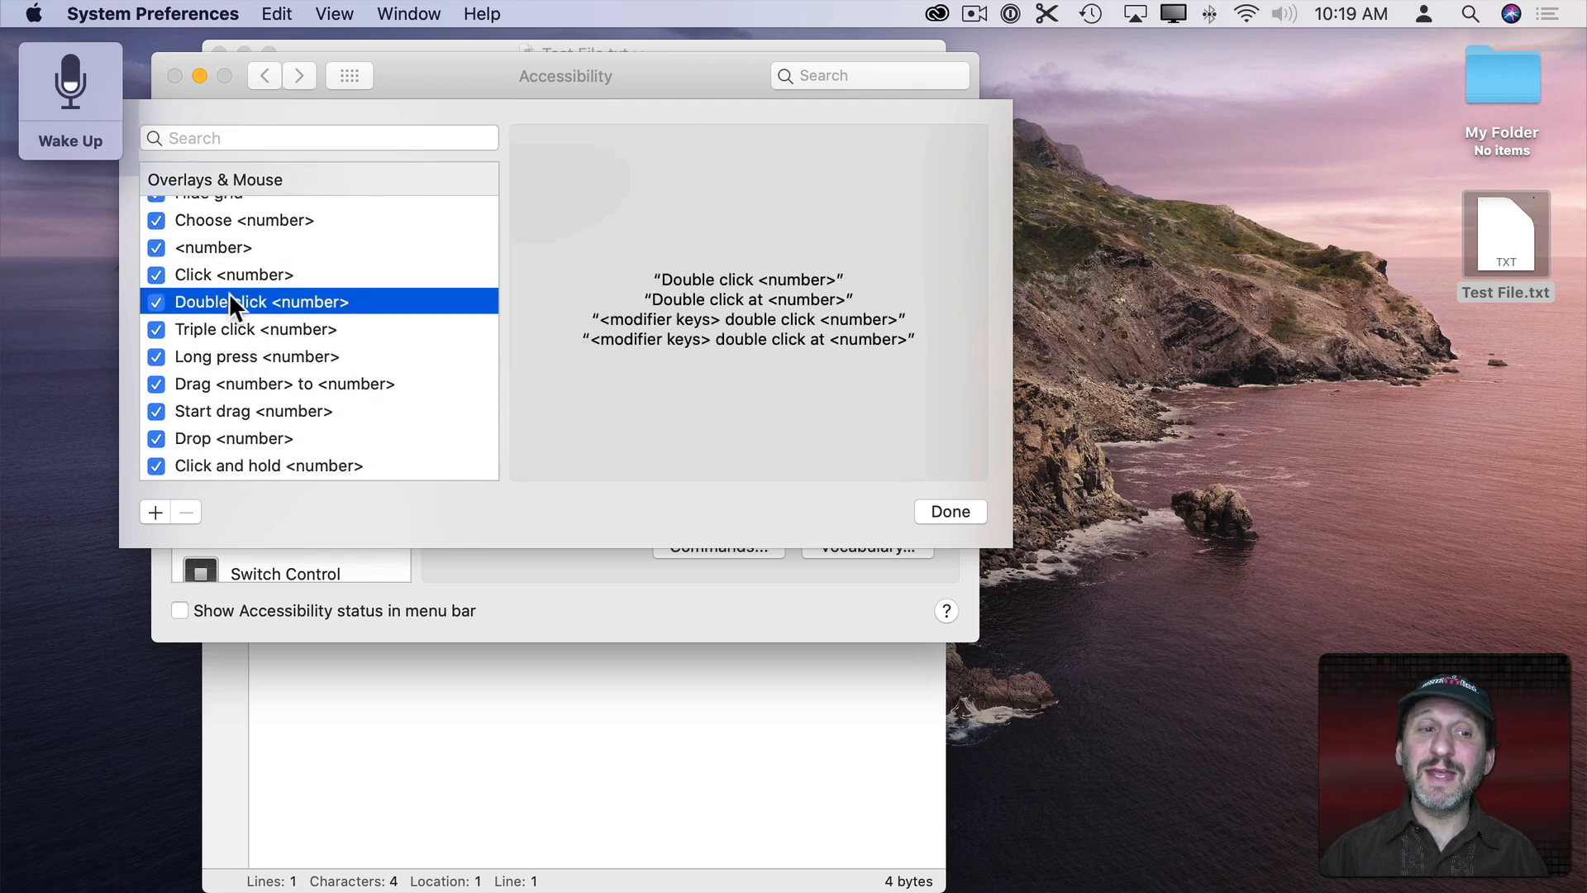
scroll("down", 3)
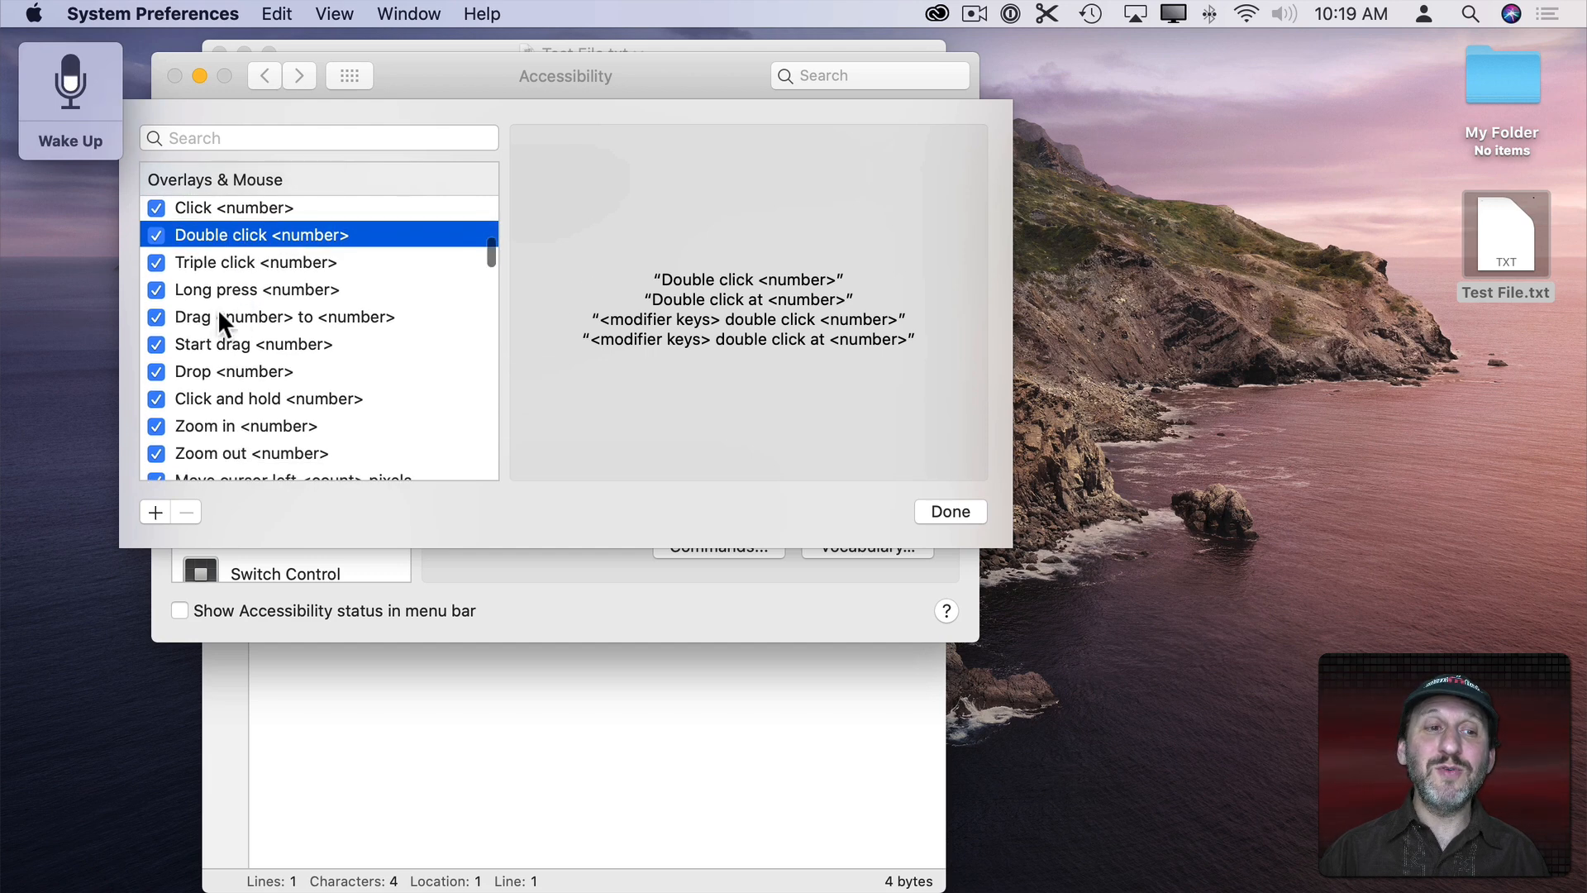
left_click(286, 316)
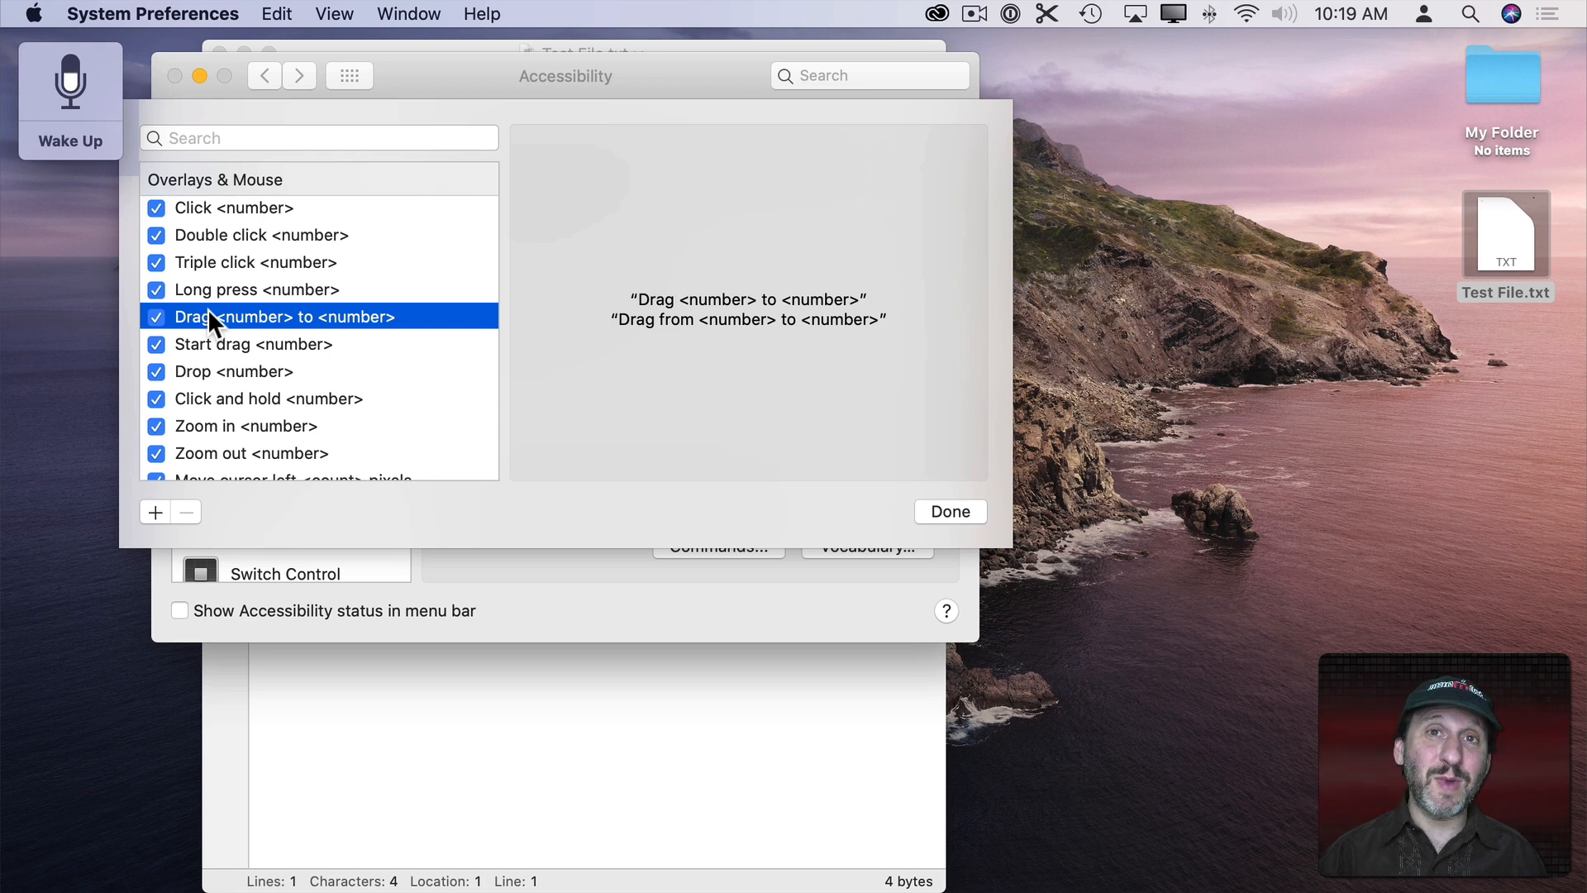
left_click(245, 344)
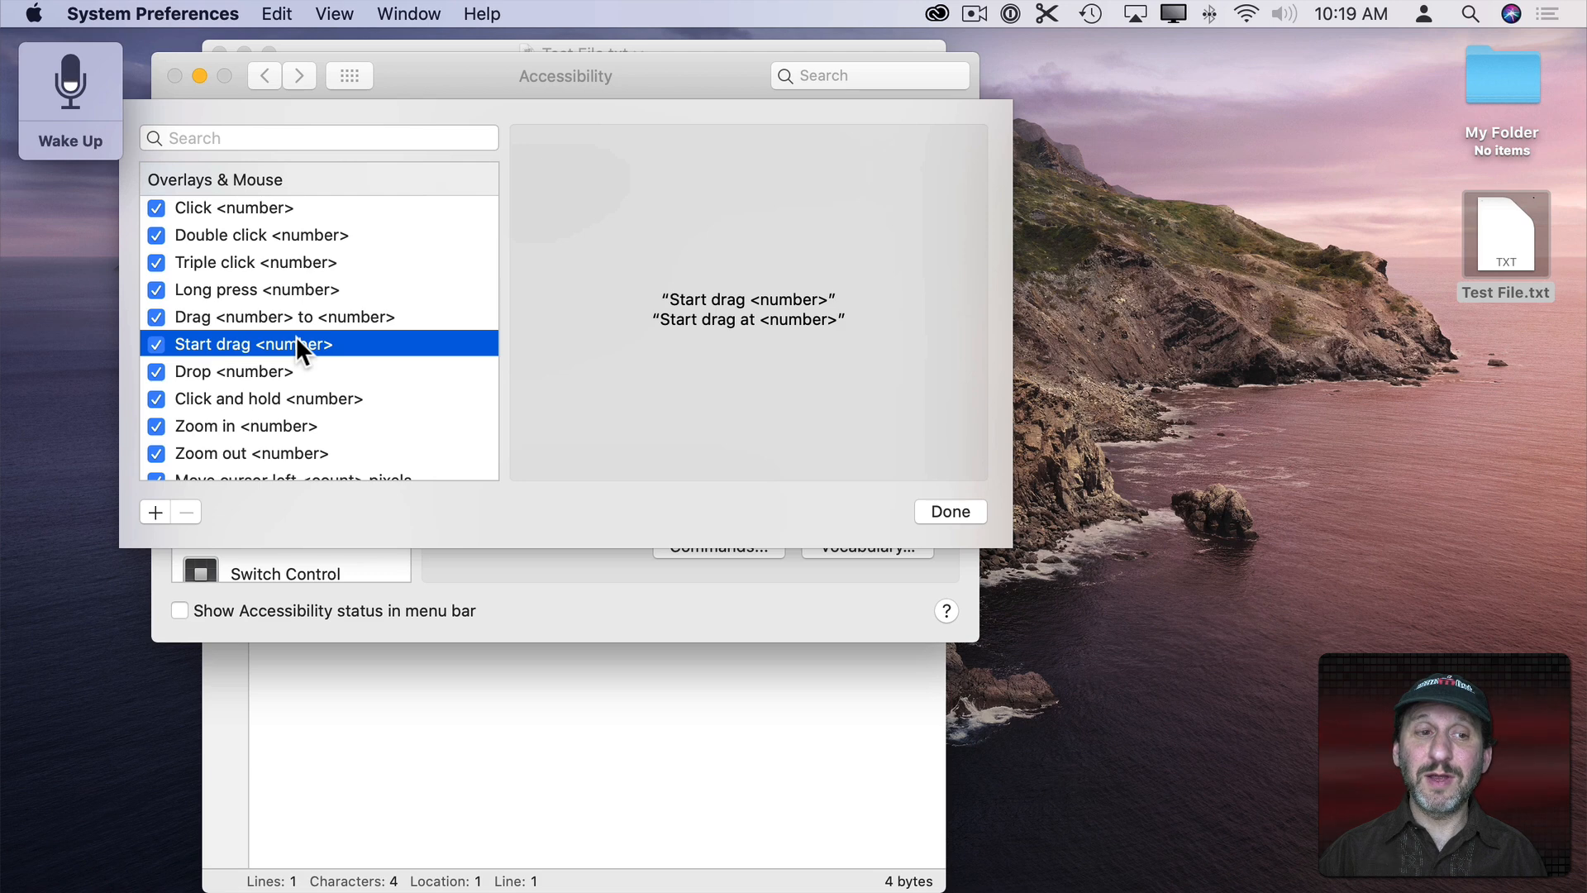
left_click(237, 371)
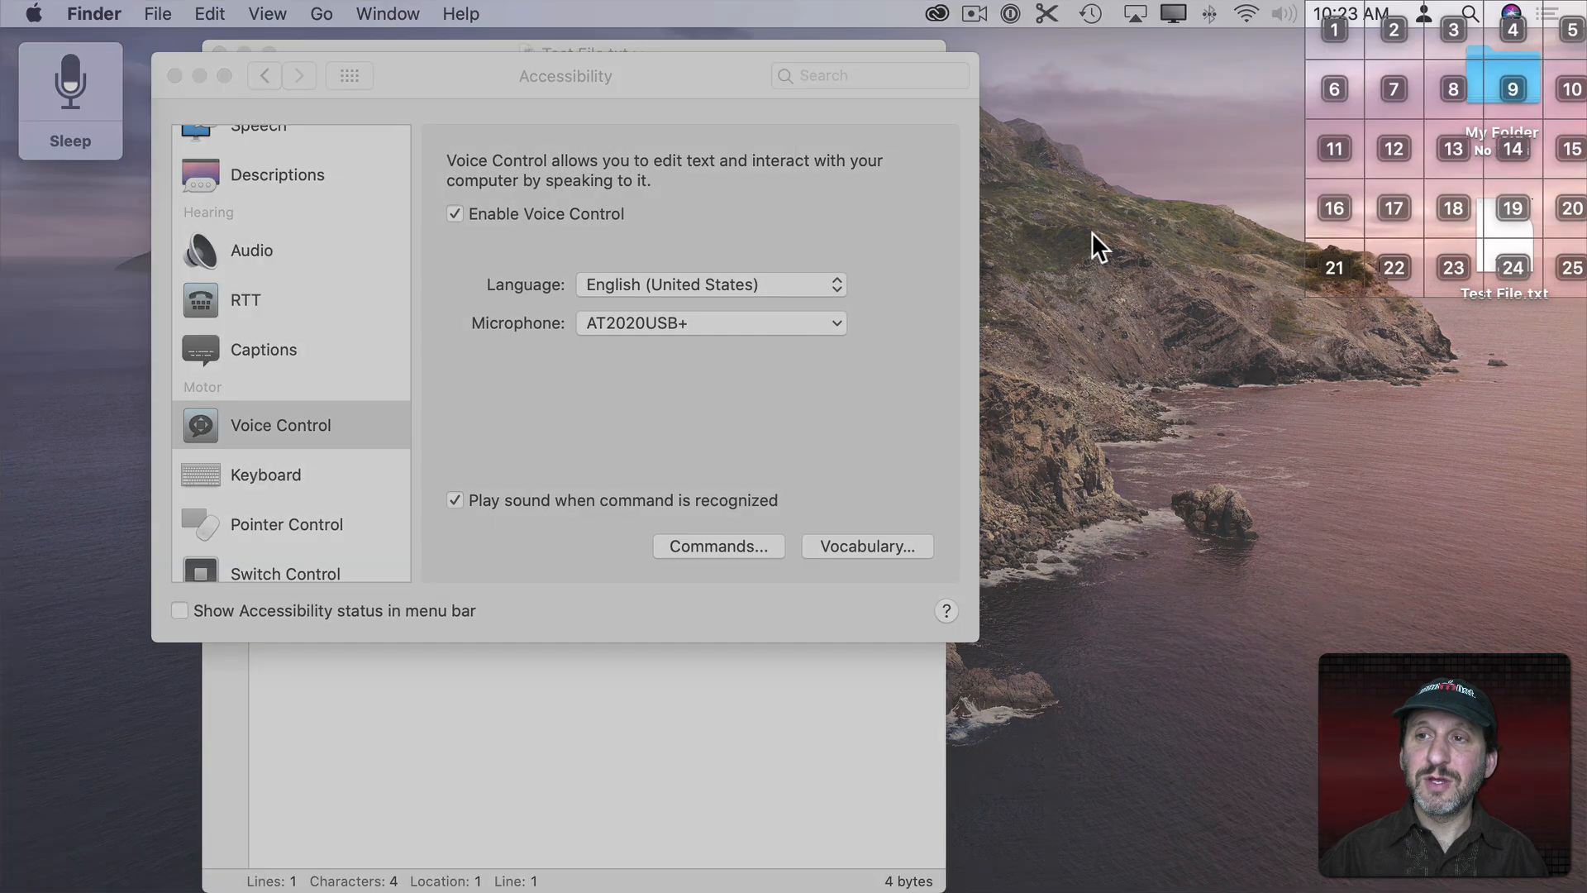
mouse_move(1518, 166)
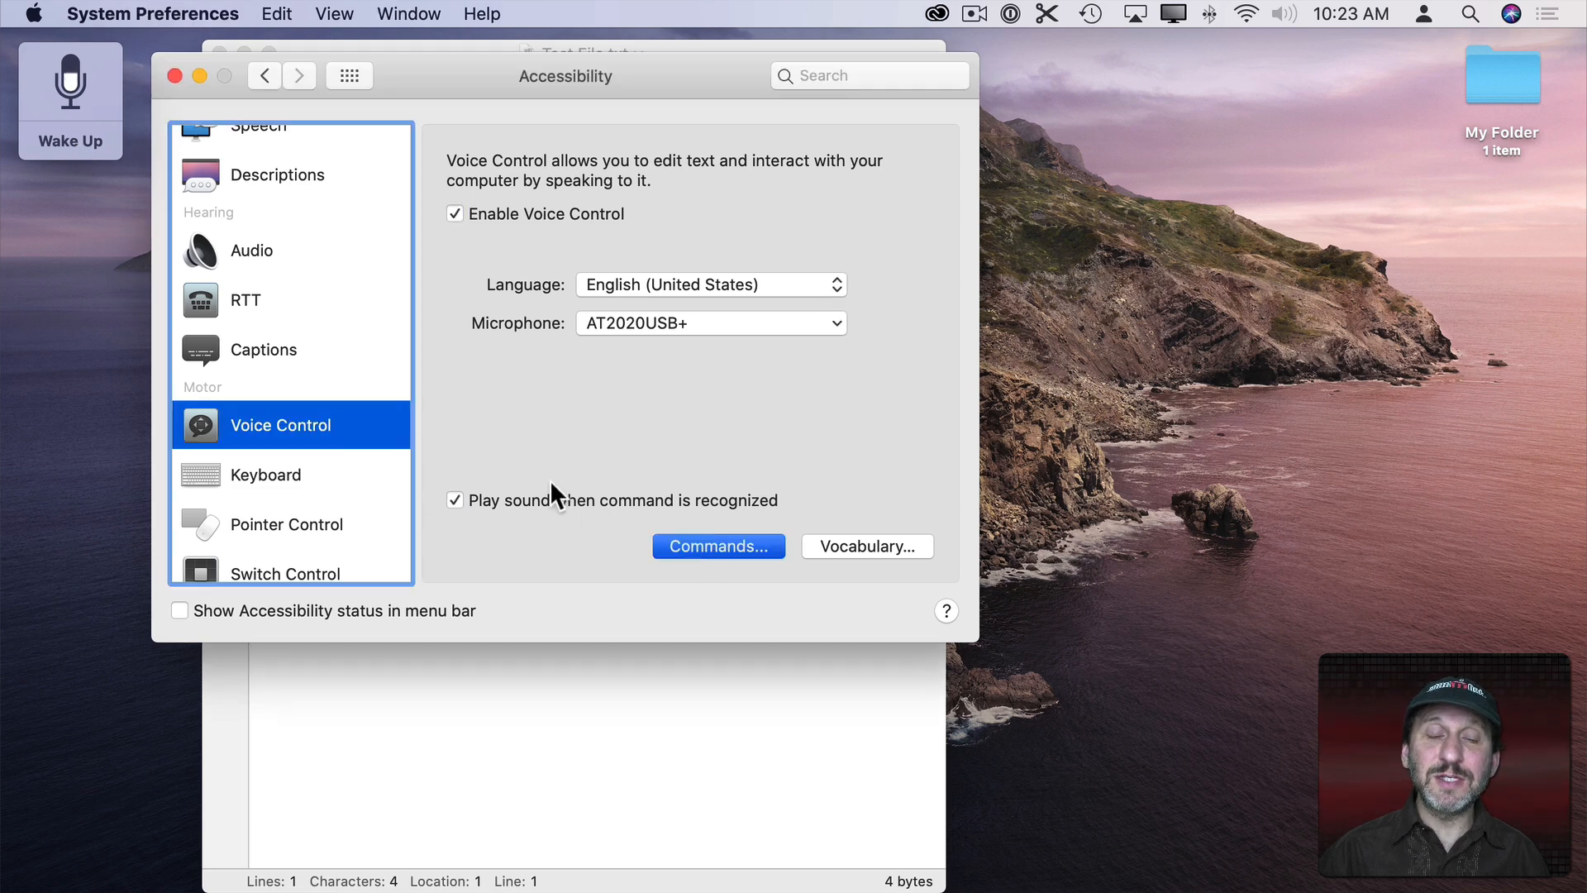
Reopen Commands and view phrases for Long press, Click and hold and Click <number>
left_click(717, 545)
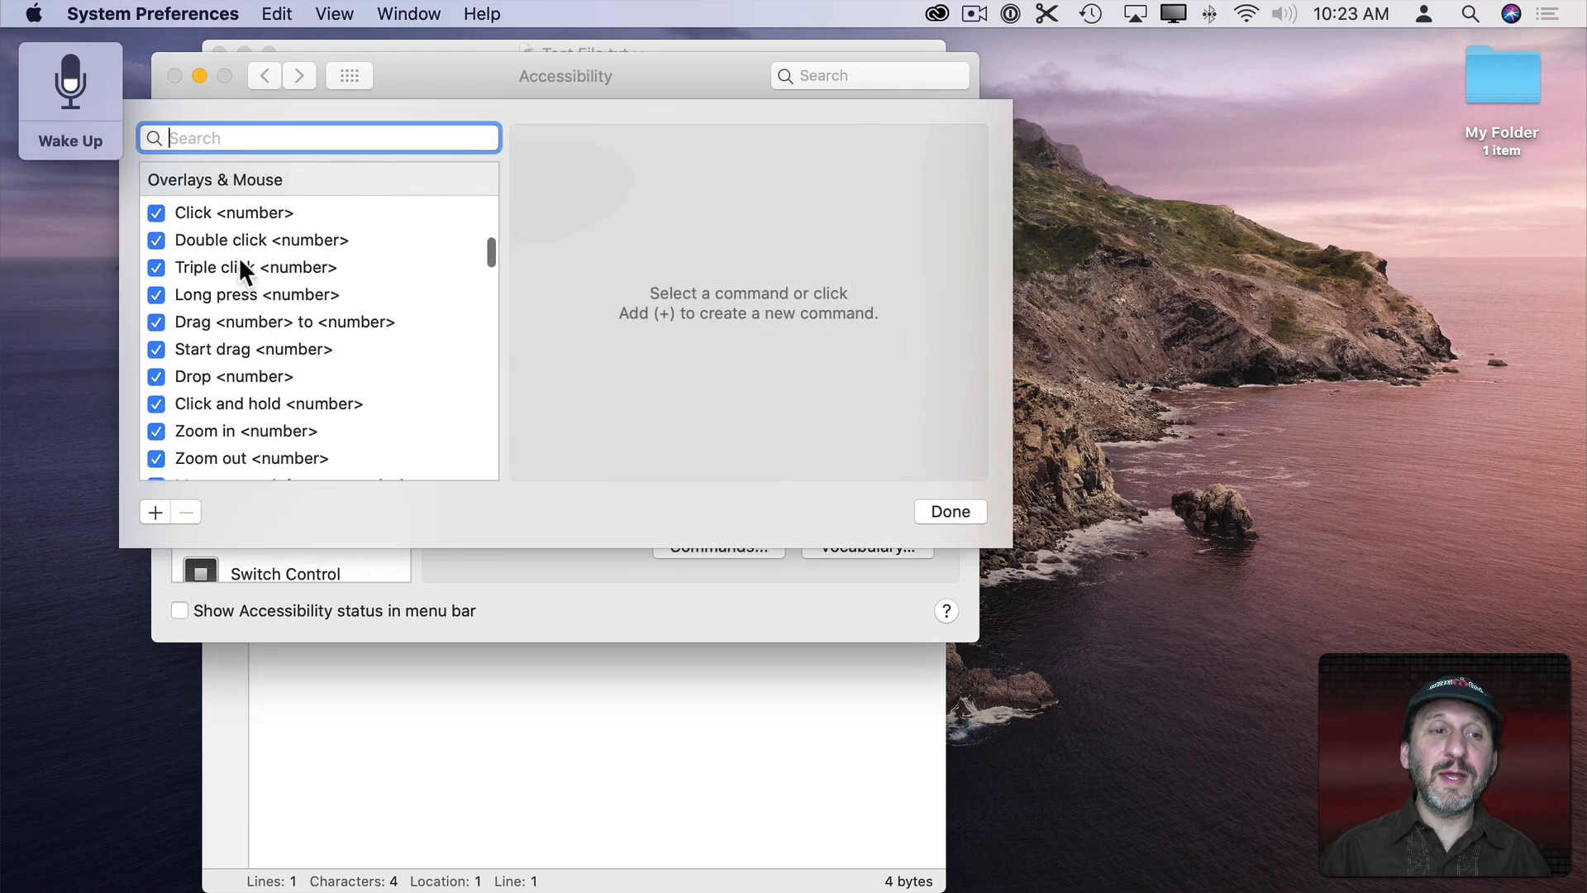
left_click(256, 294)
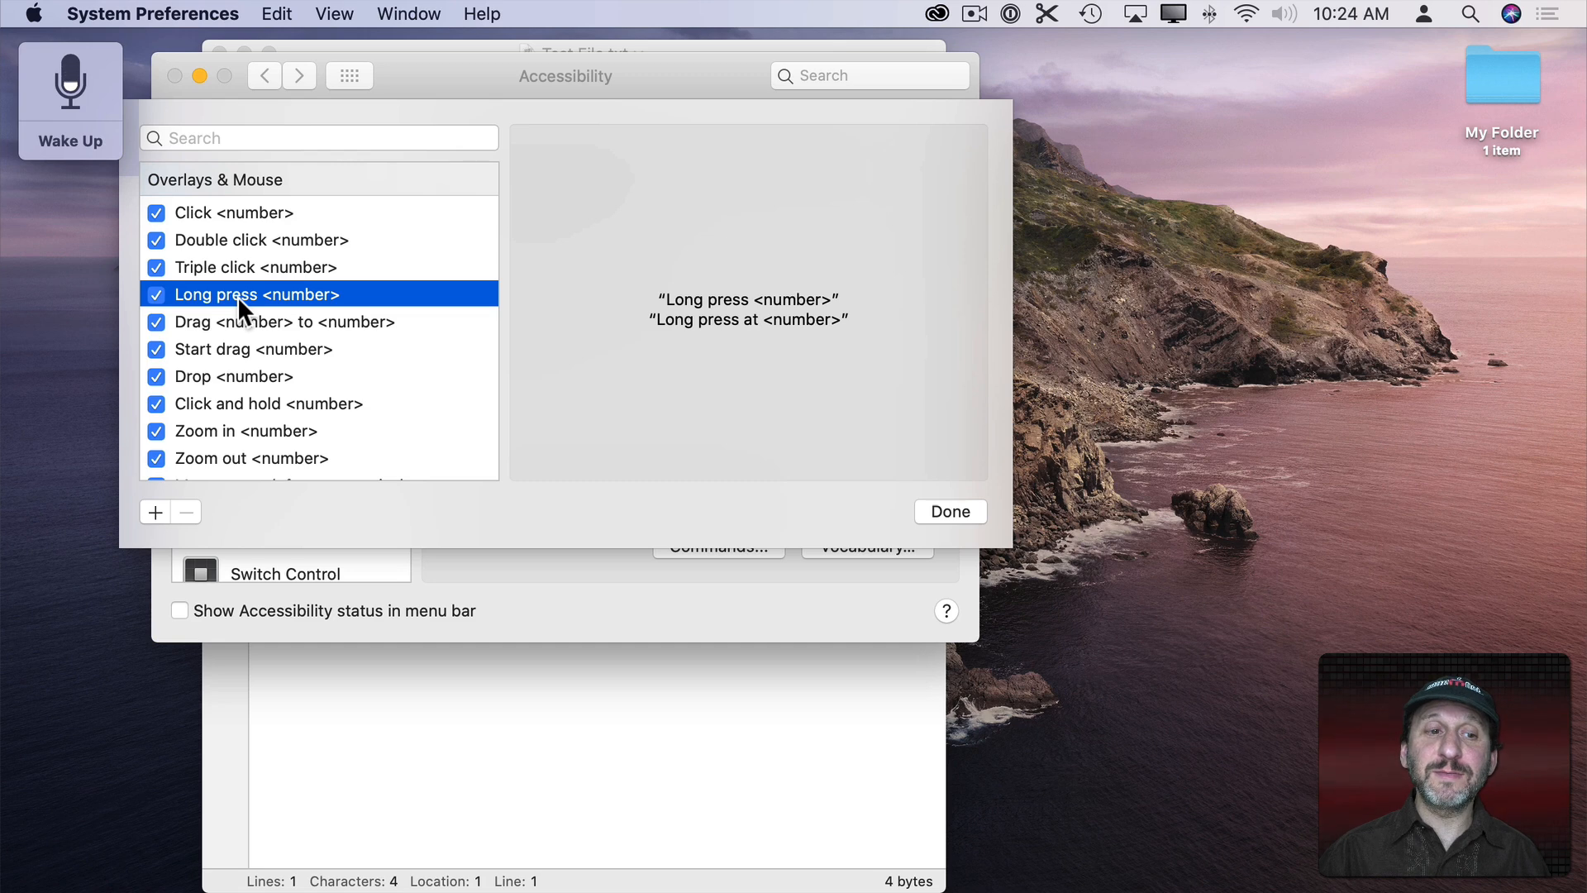
left_click(267, 403)
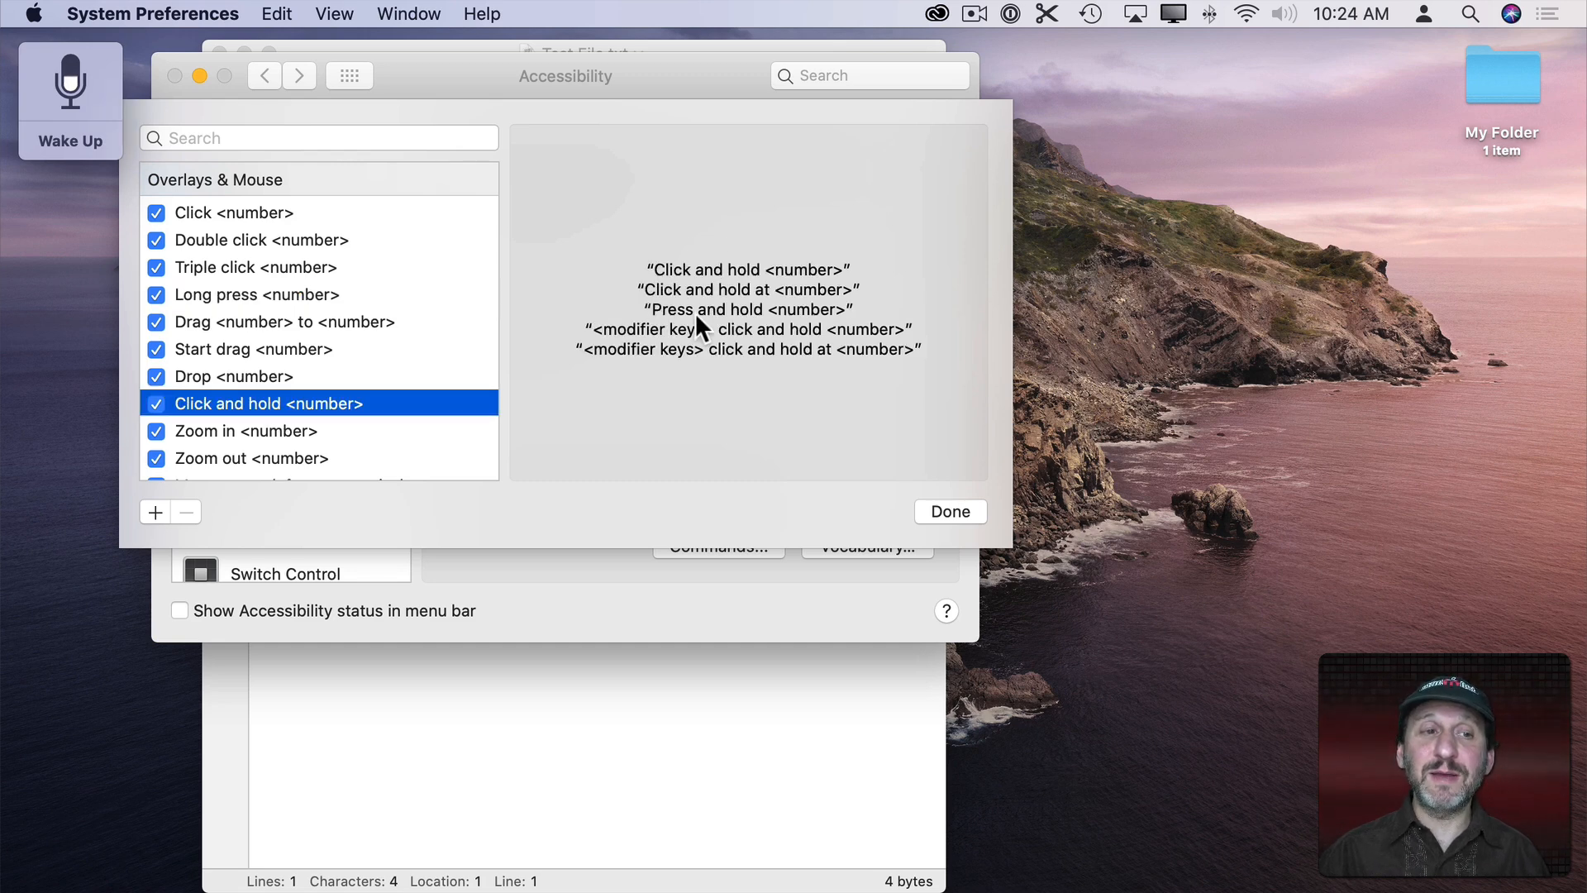
left_click(236, 213)
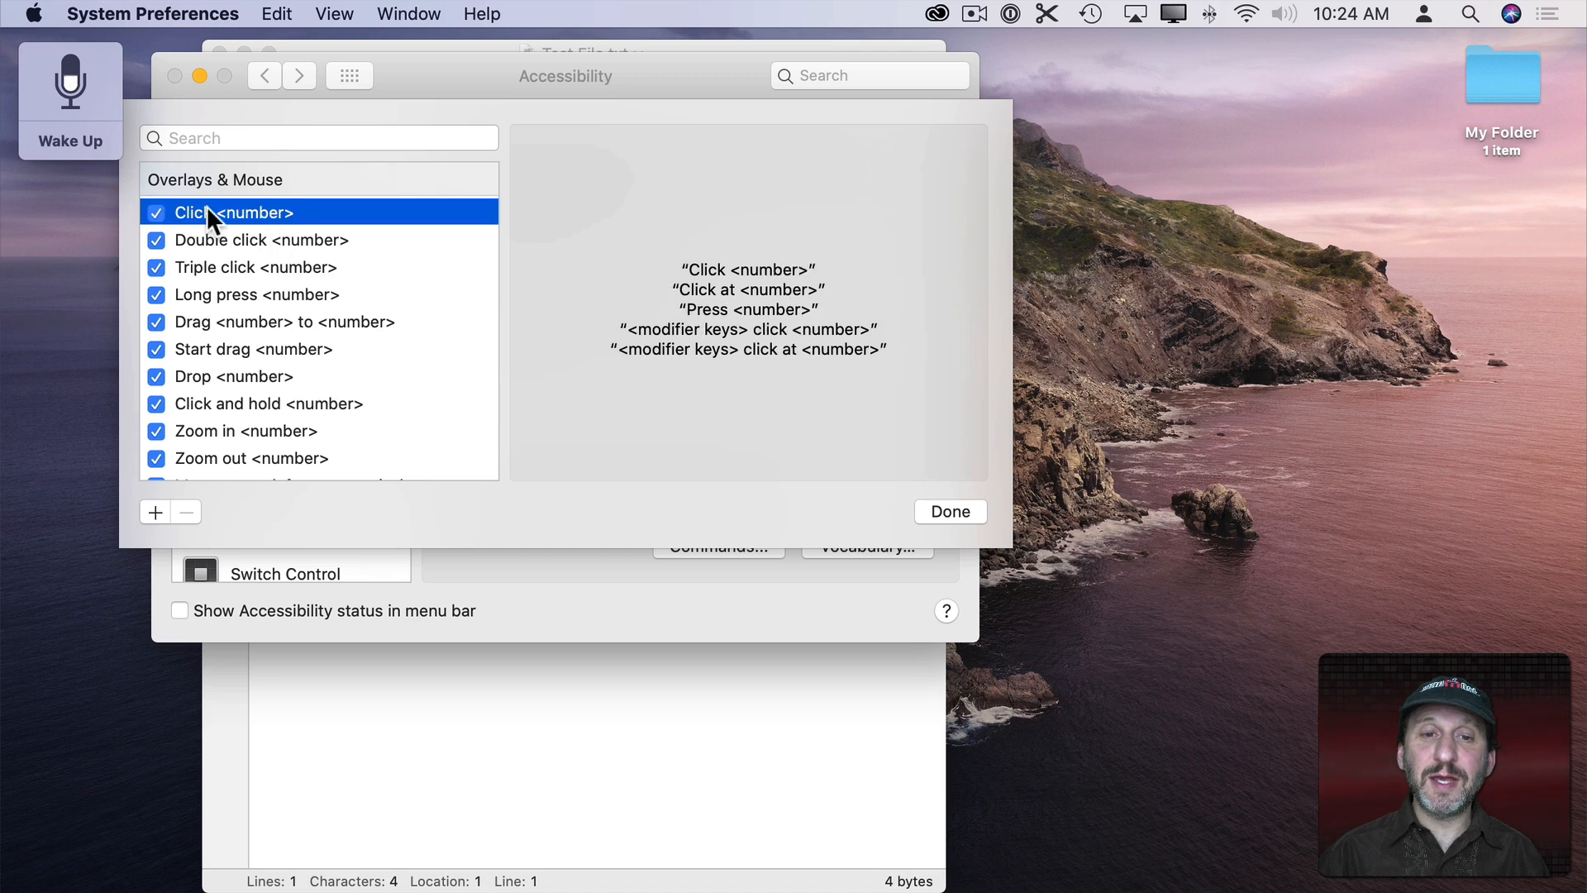
mouse_move(772, 340)
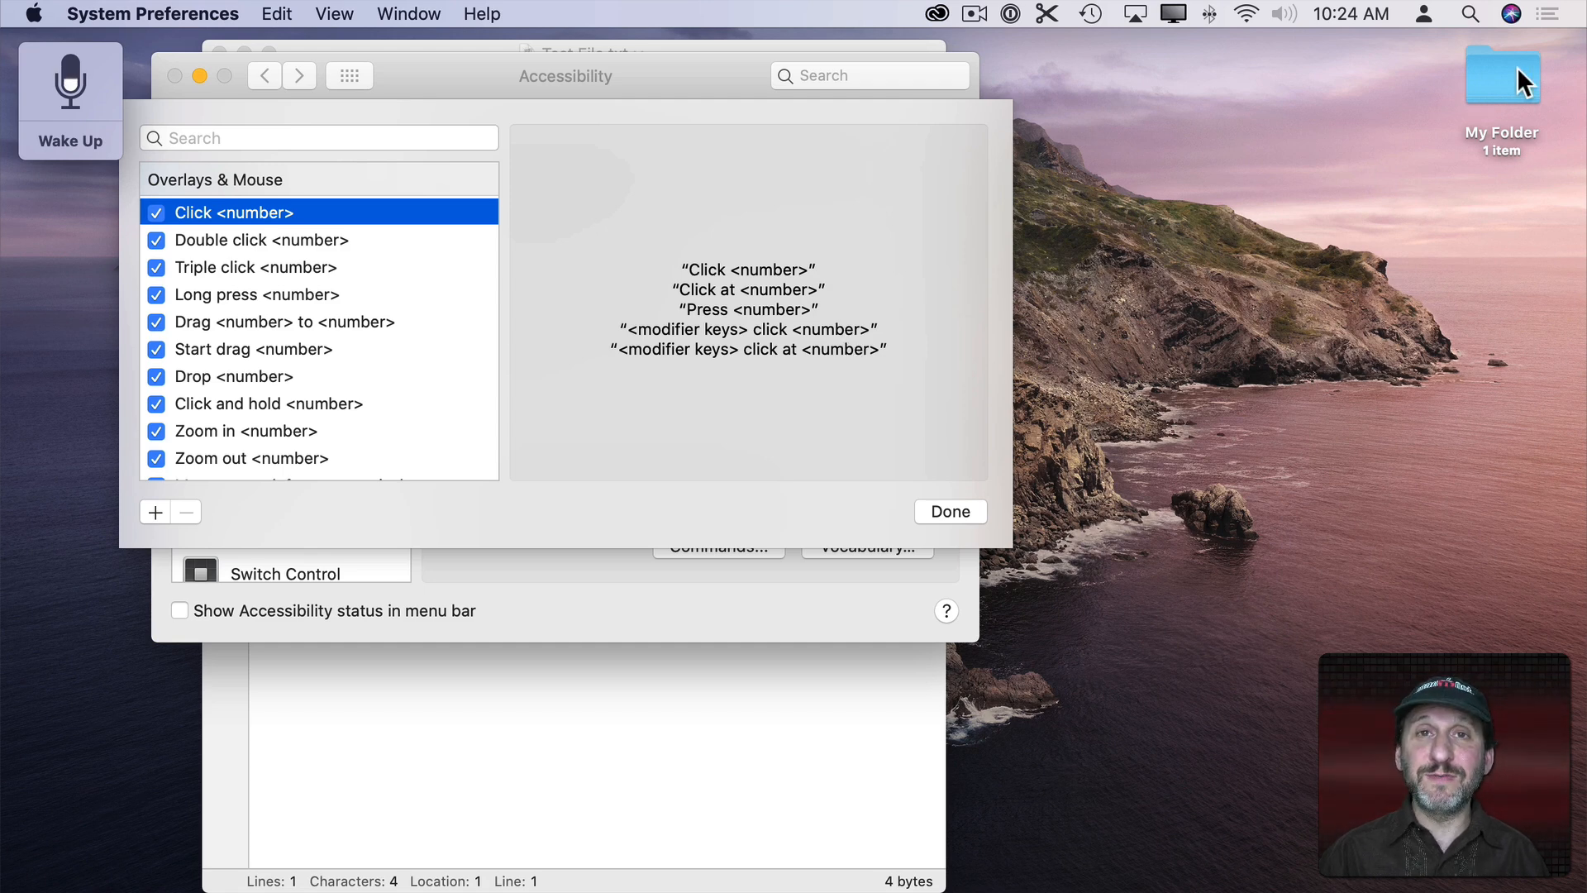
mouse_move(1501, 89)
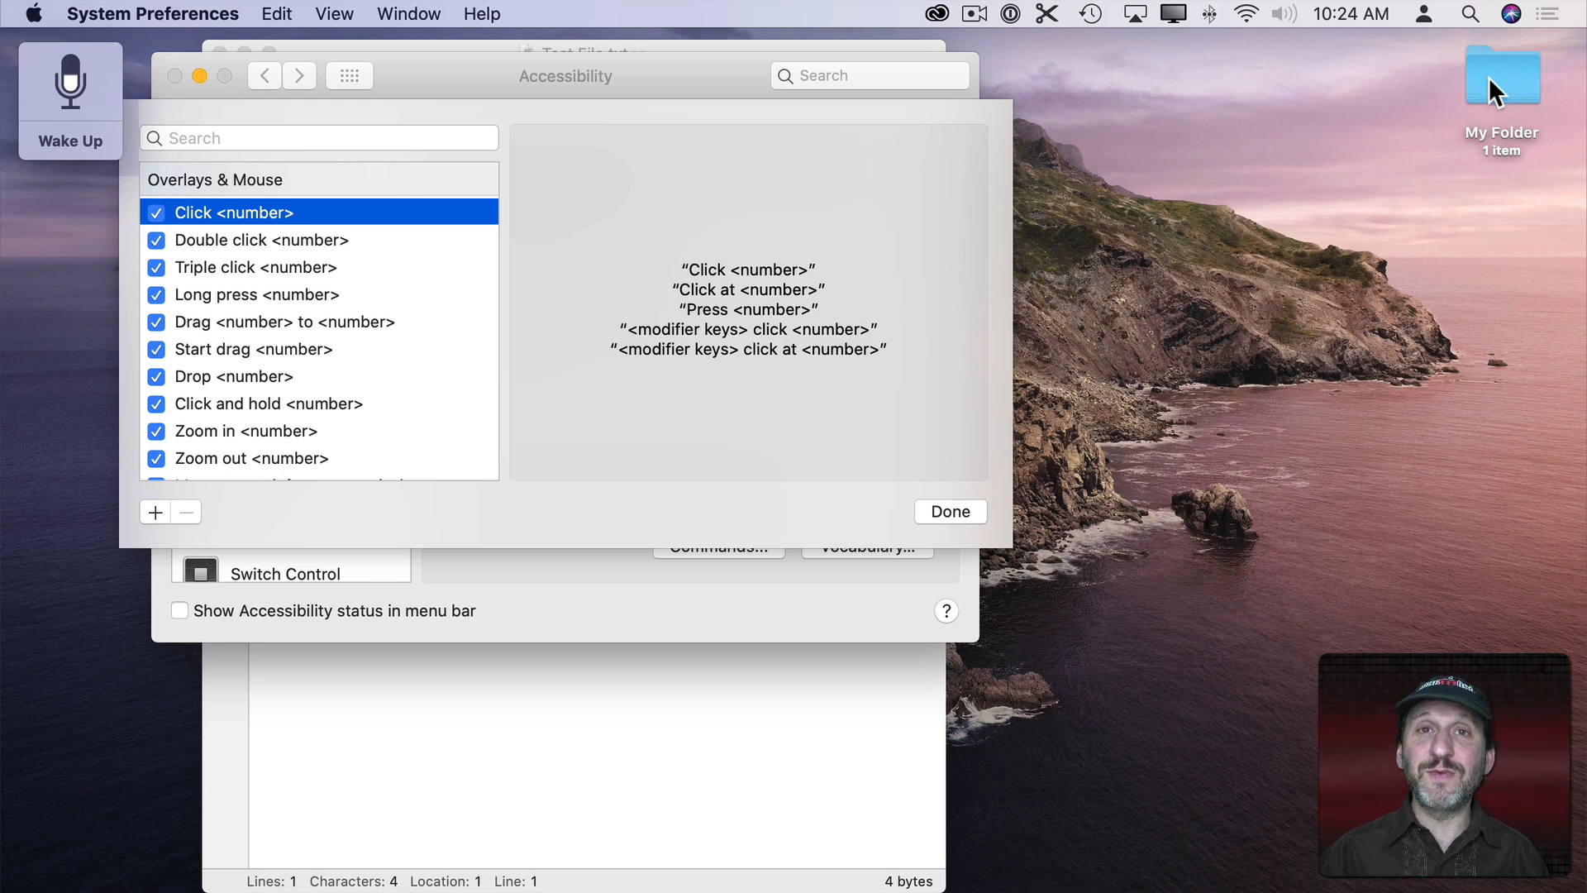
mouse_move(57, 142)
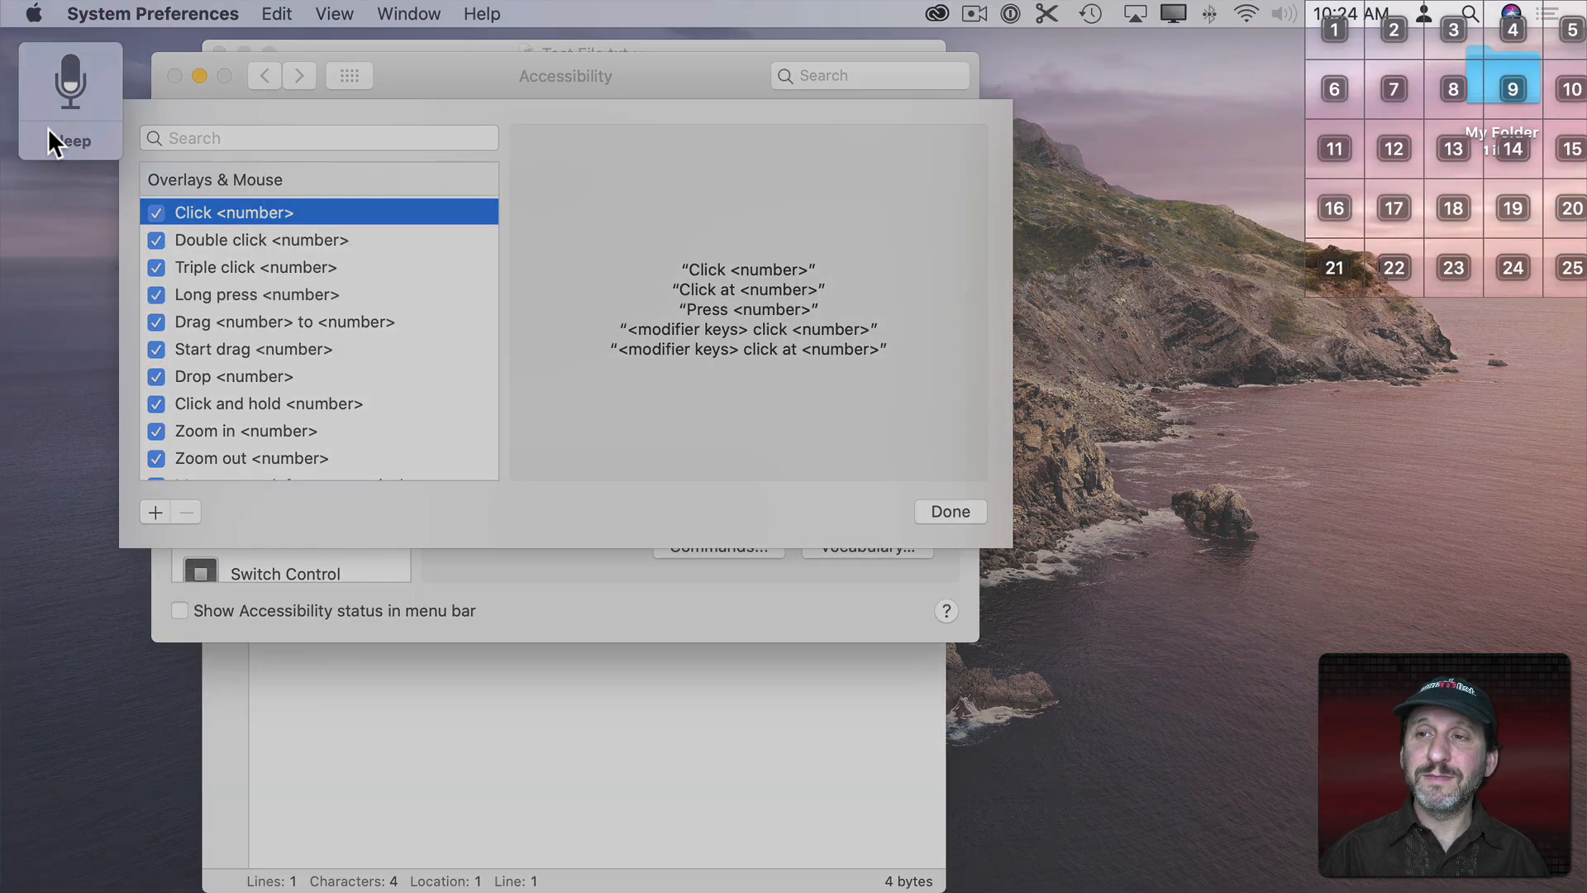
Control-click My Folder on the desktop and choose Get Info to show its 1 item
right_click(1513, 79)
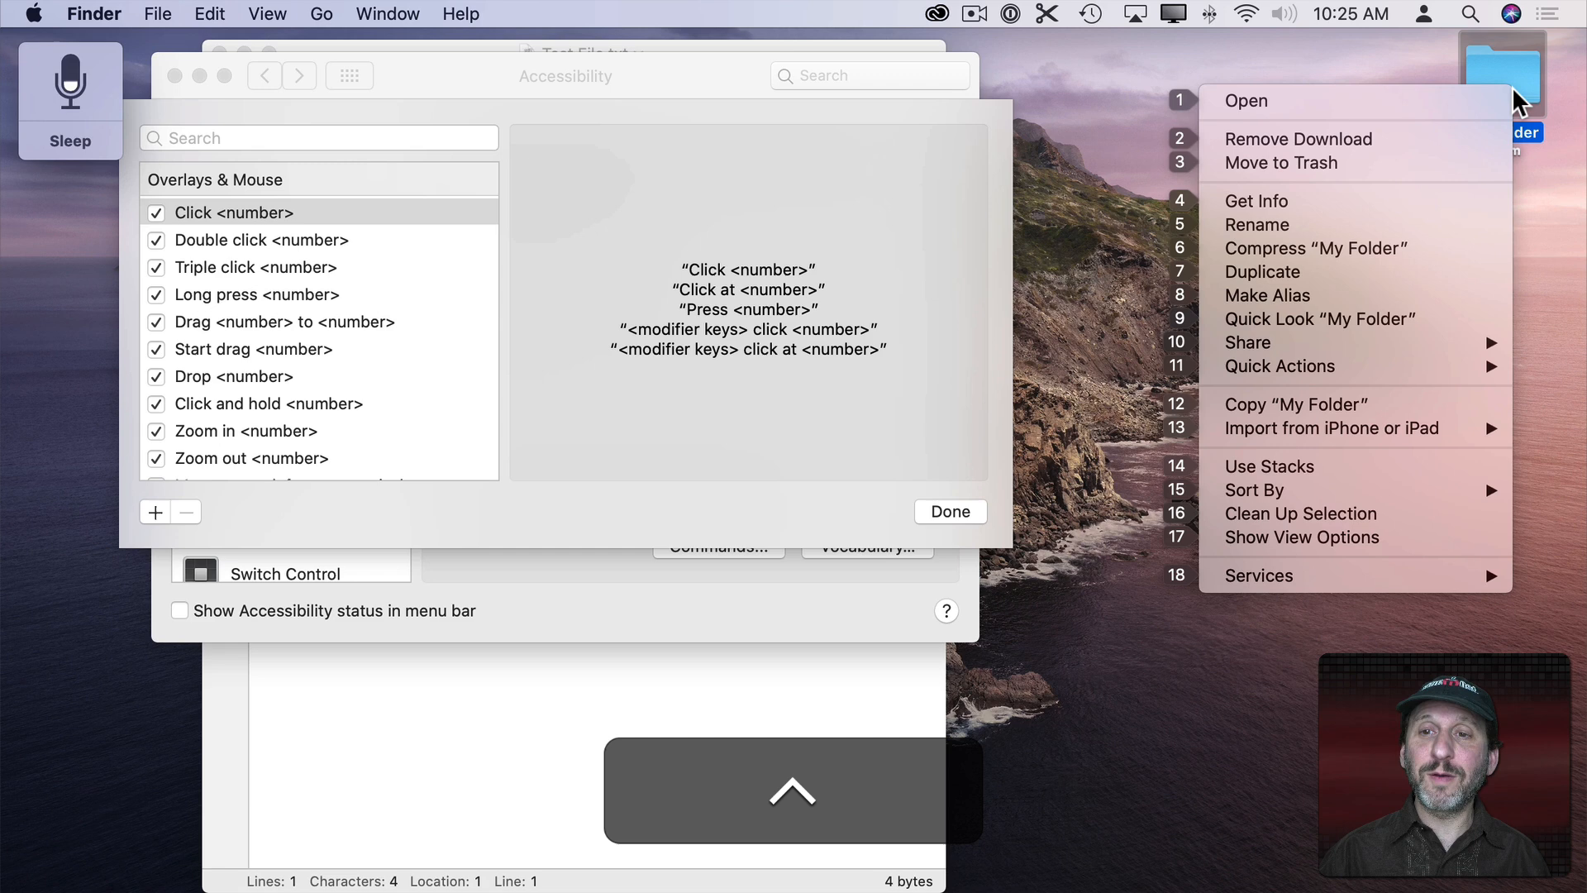
left_click(1256, 200)
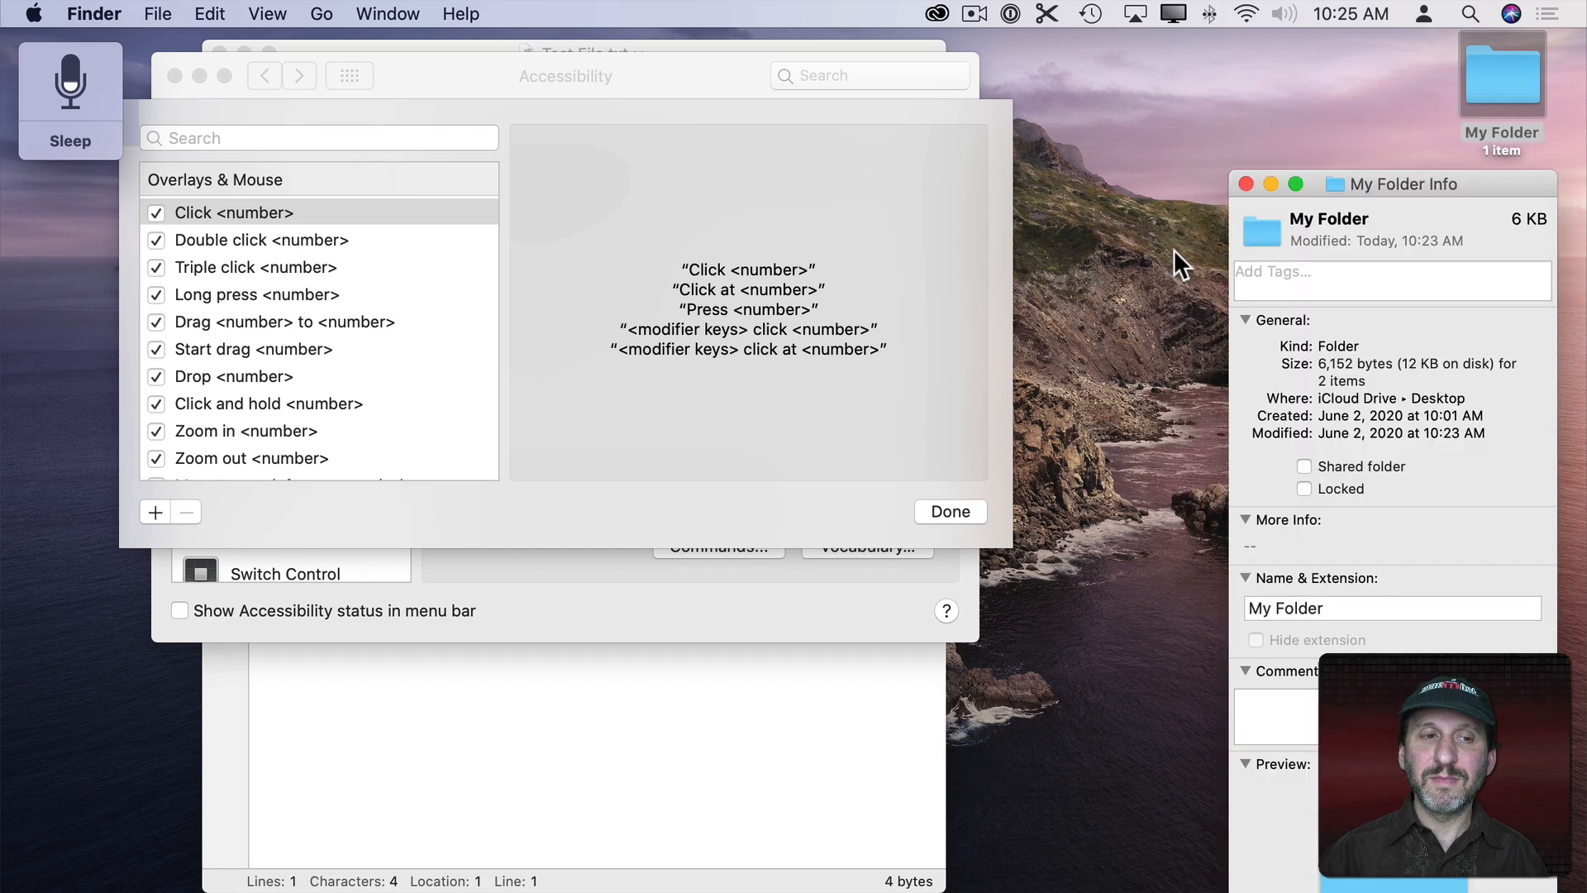
scroll("down", 3)
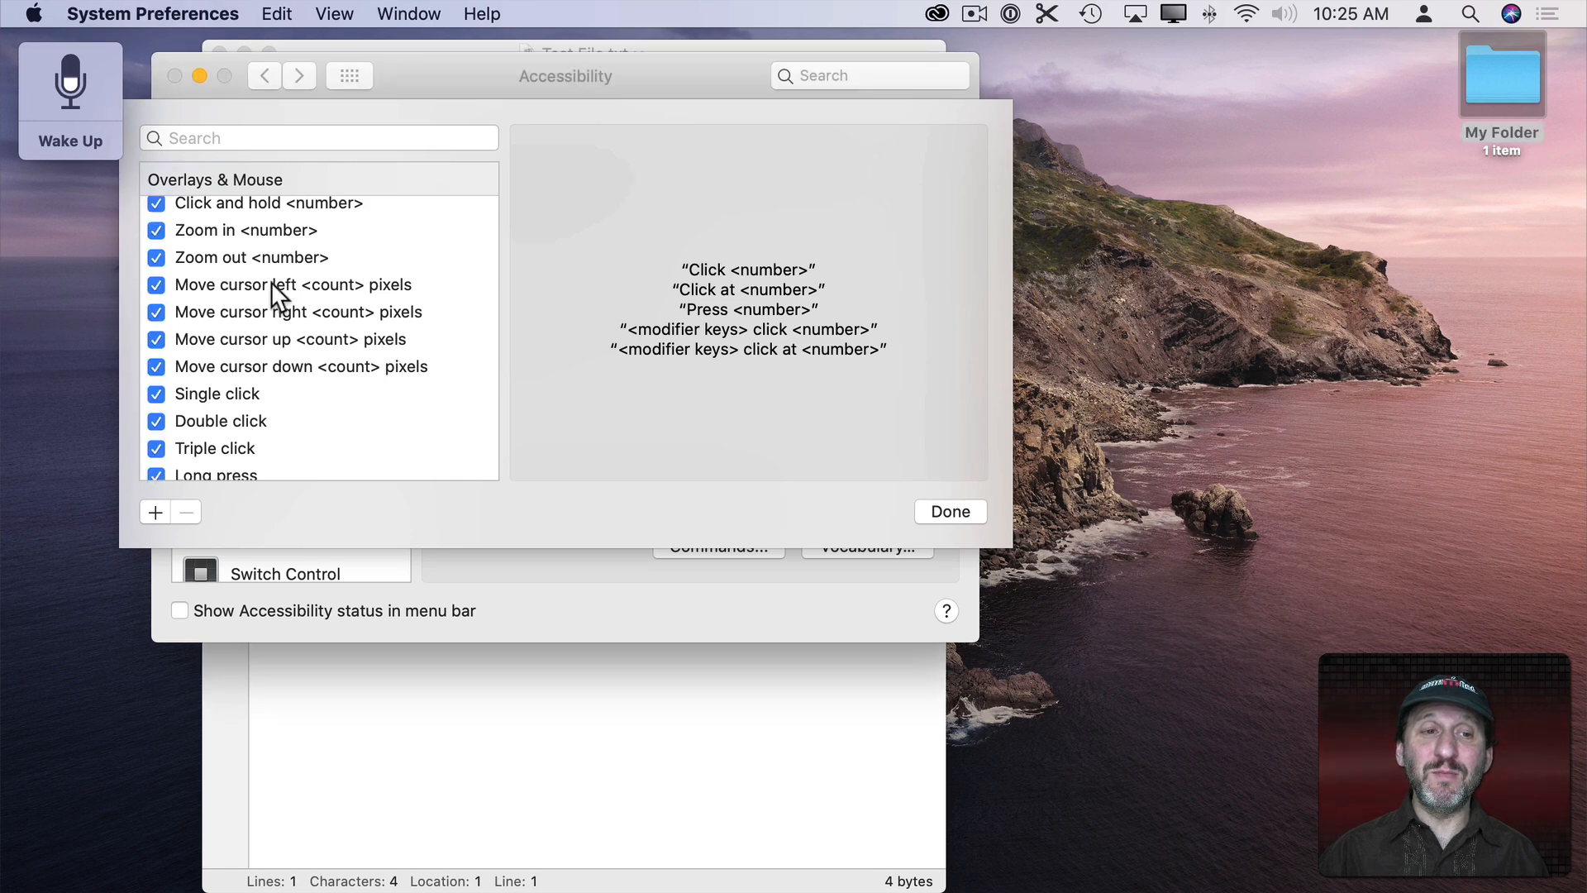
View the Single click and Triple click phrases, then select My Folder on the desktop
left_click(286, 337)
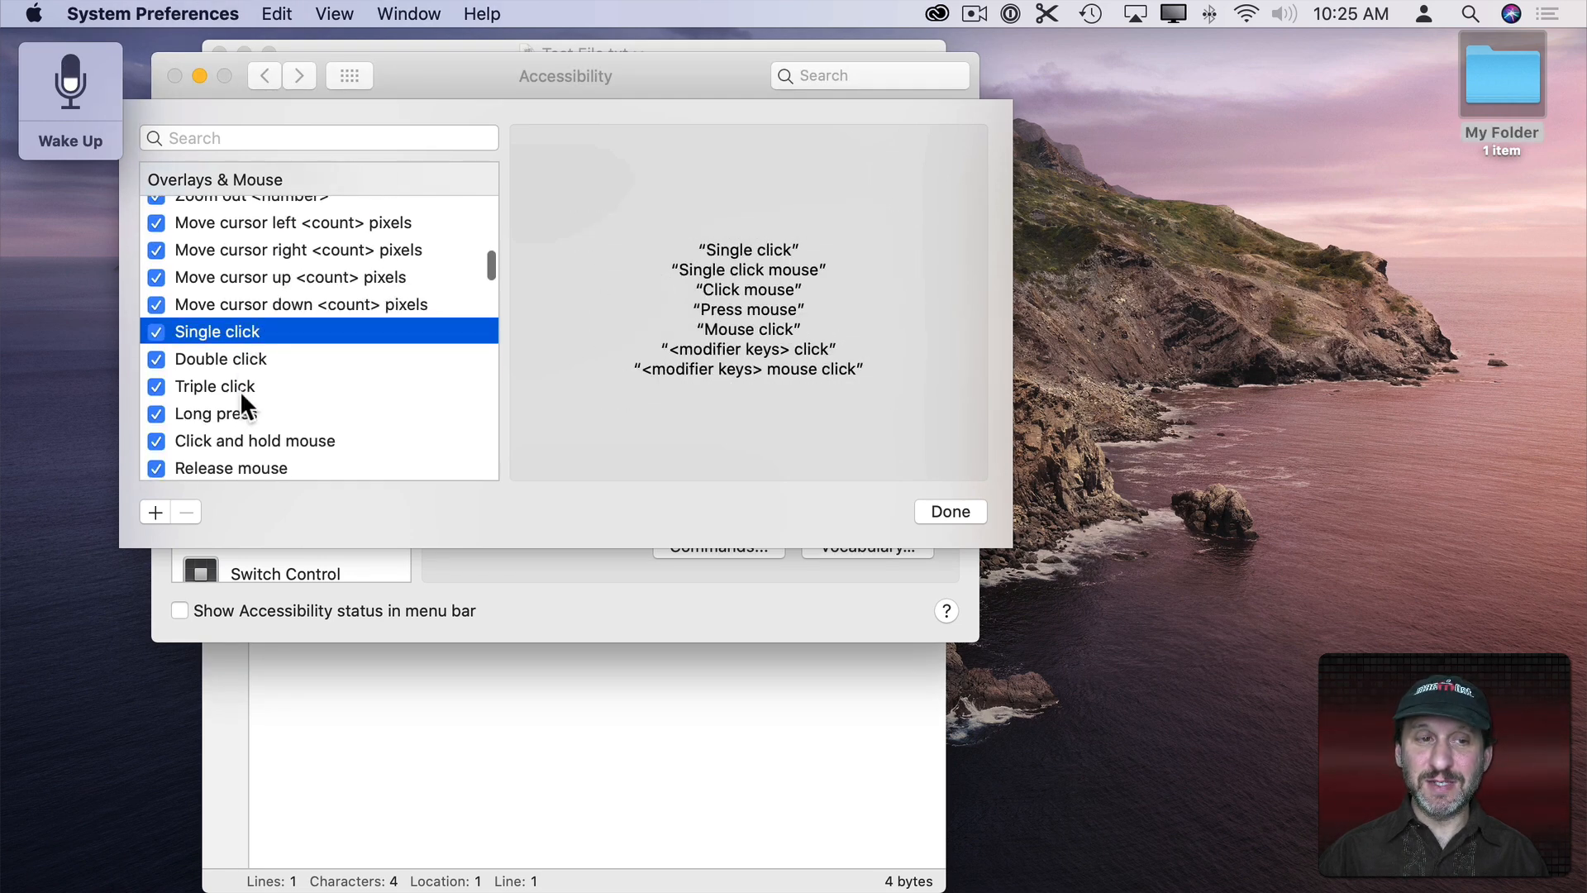
left_click(219, 385)
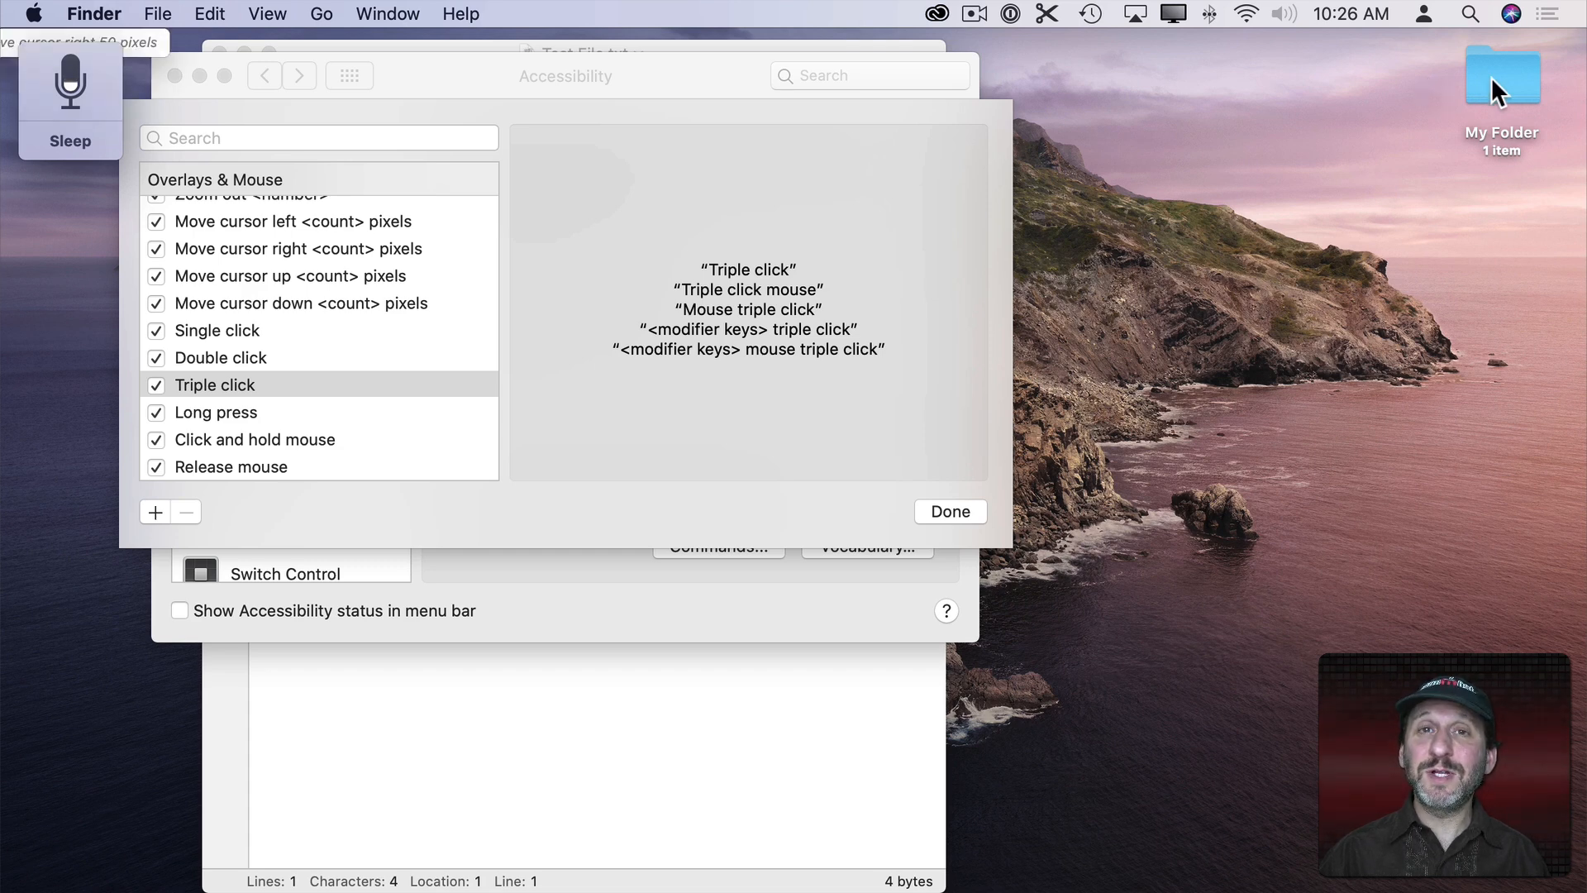
left_click(1502, 79)
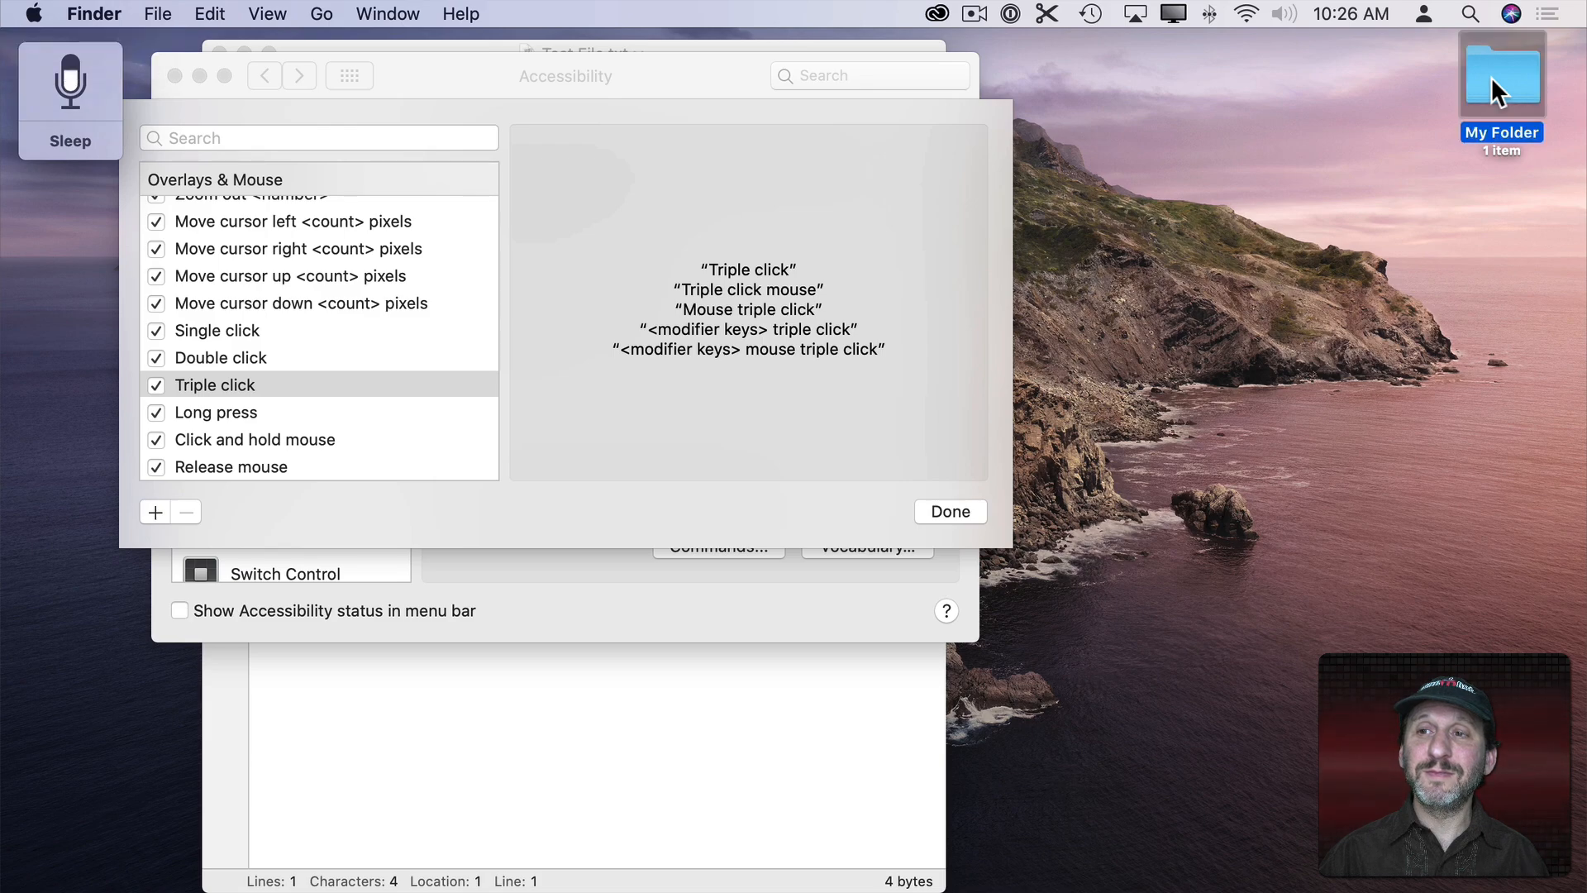